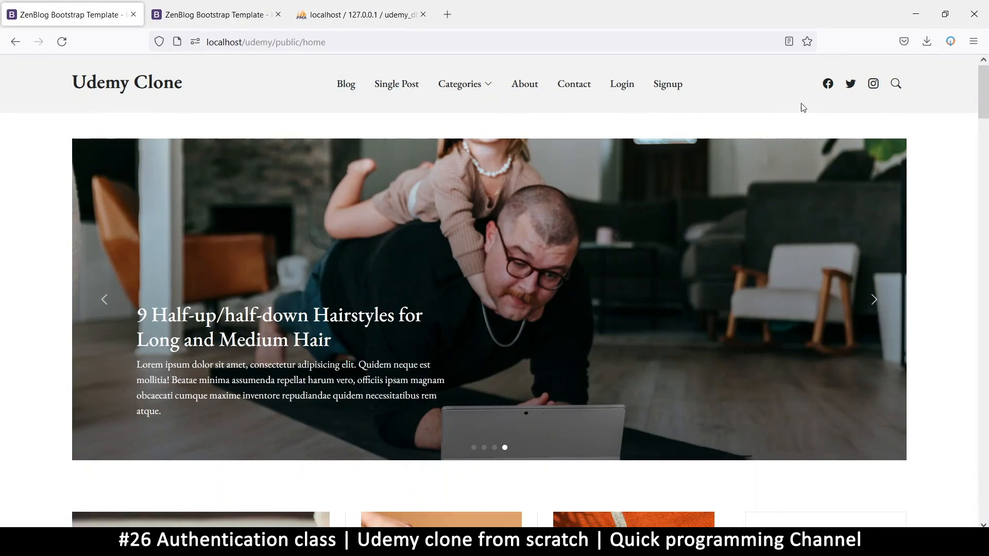
mouse_move(717, 88)
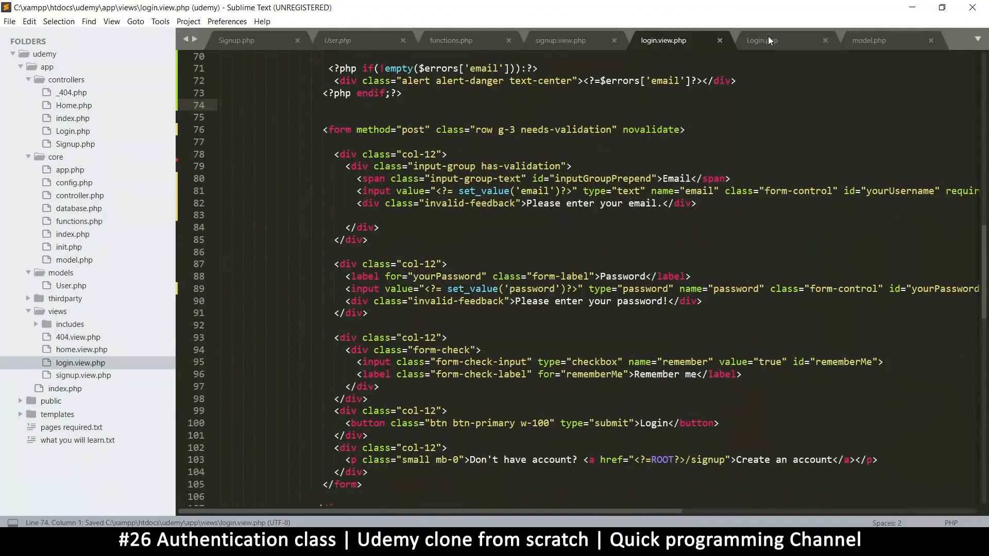
- In Login.php, select the $_SESSION['USER_DATA'] = assignment on line 29
click(761, 40)
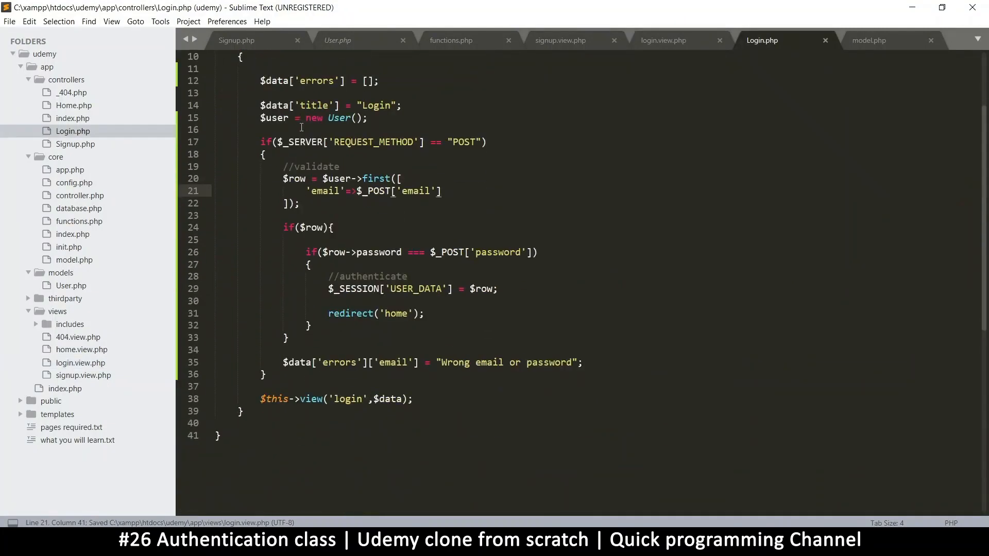
scroll(down, 3)
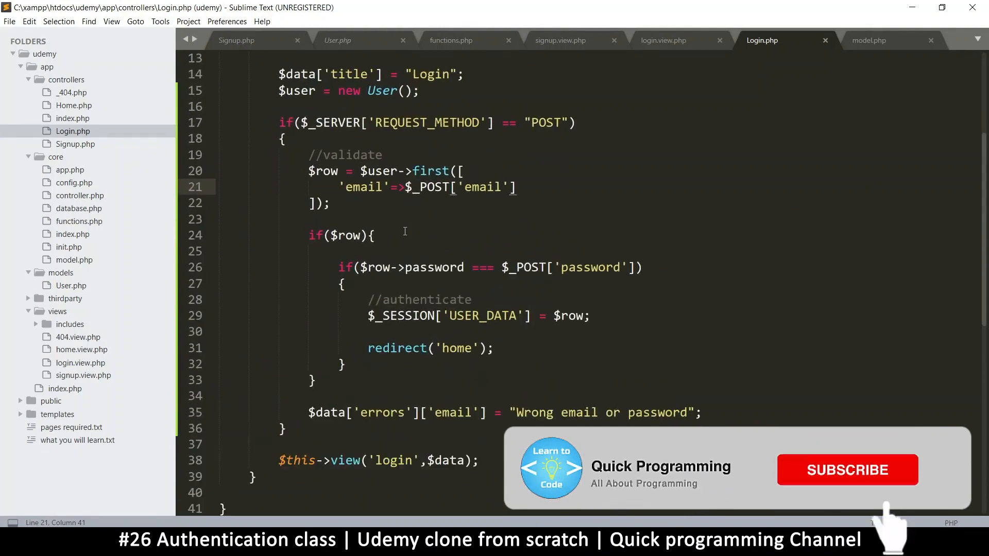
double_click(473, 316)
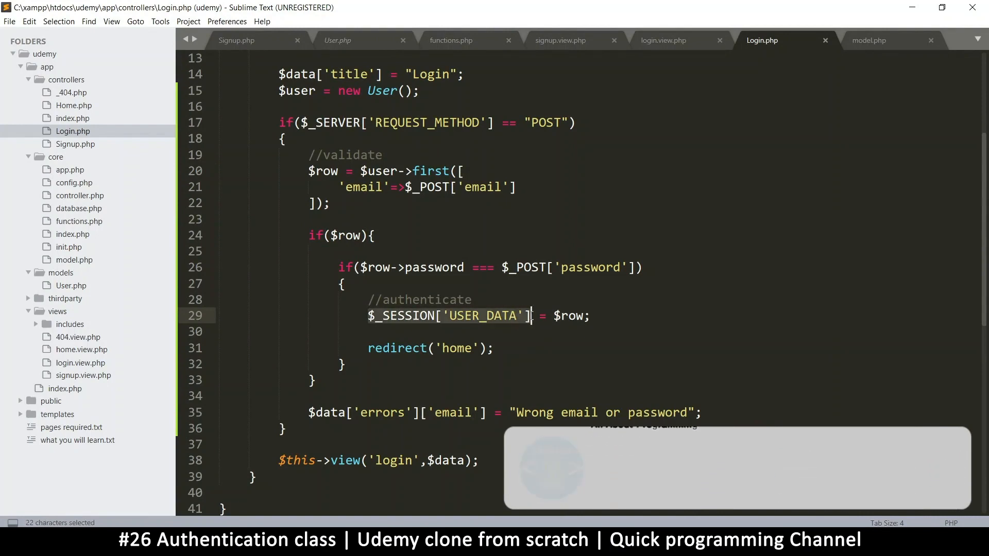
click(378, 316)
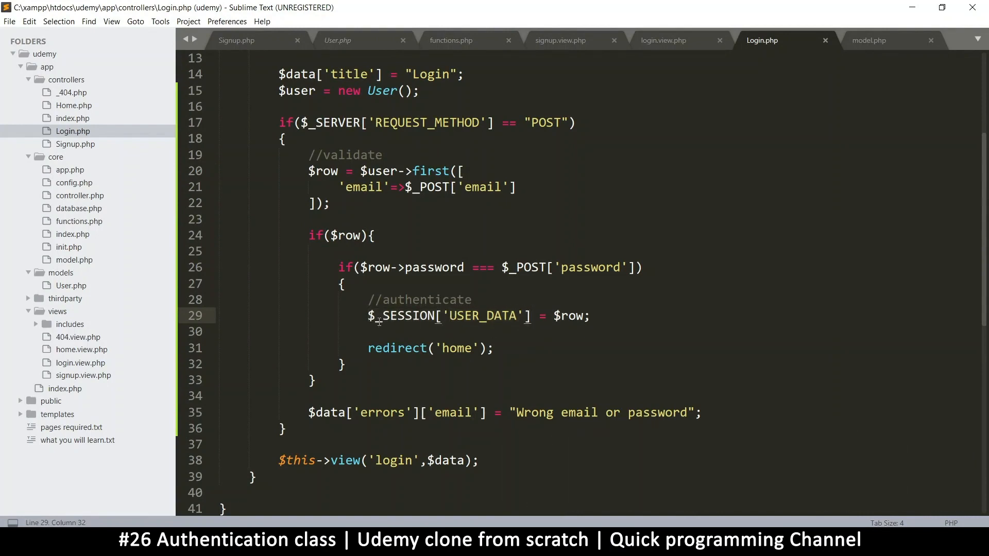
drag(372, 316, 516, 315)
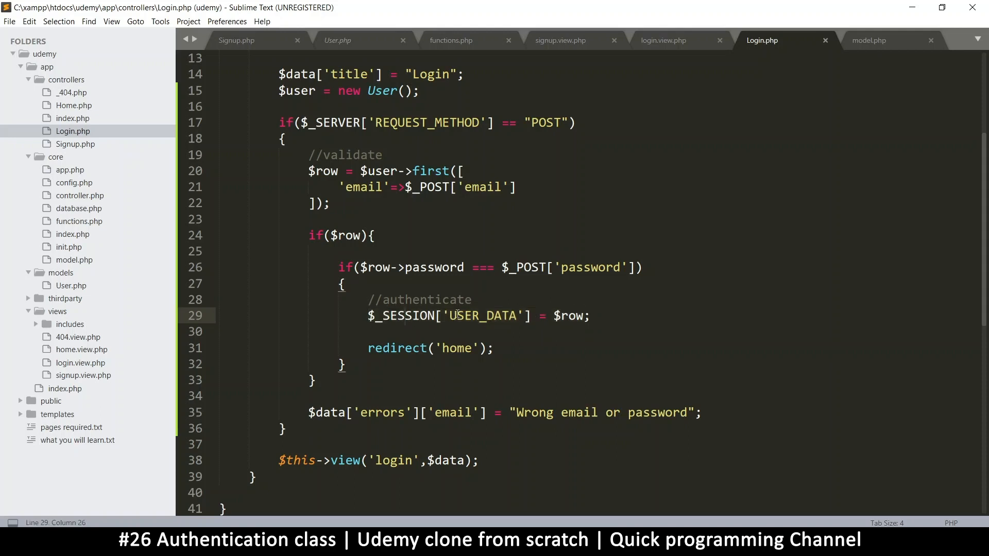
double_click(482, 315)
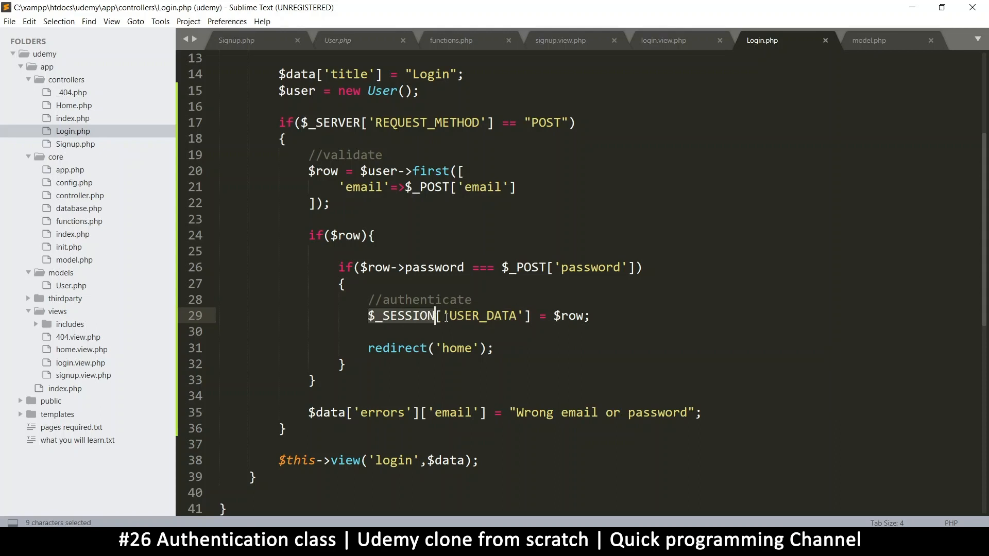
double_click(482, 316)
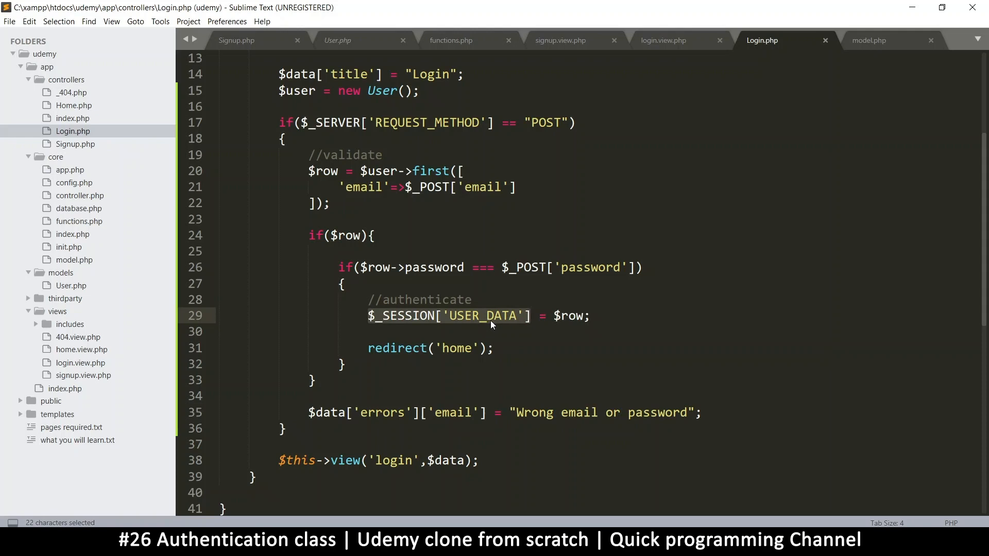
mouse_move(453, 316)
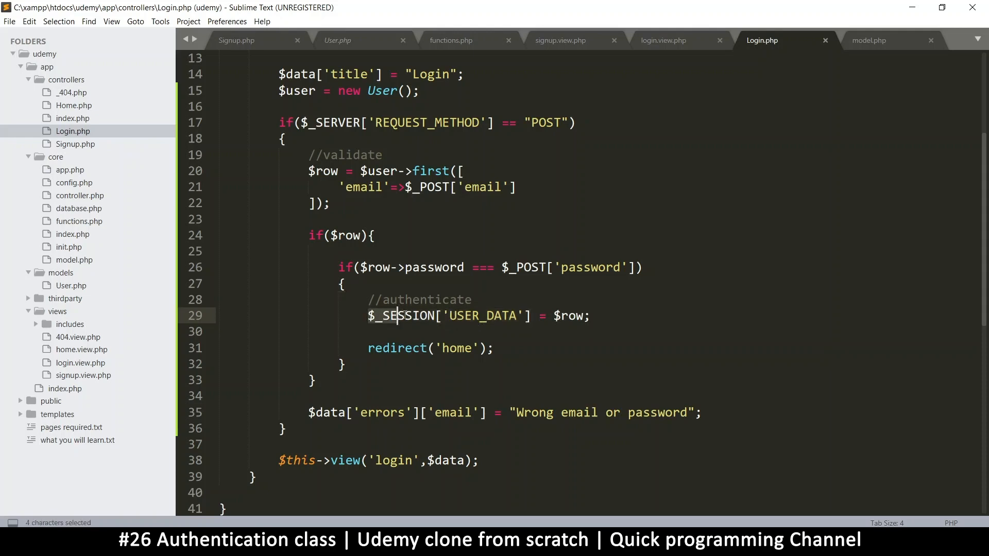
drag(378, 316, 531, 316)
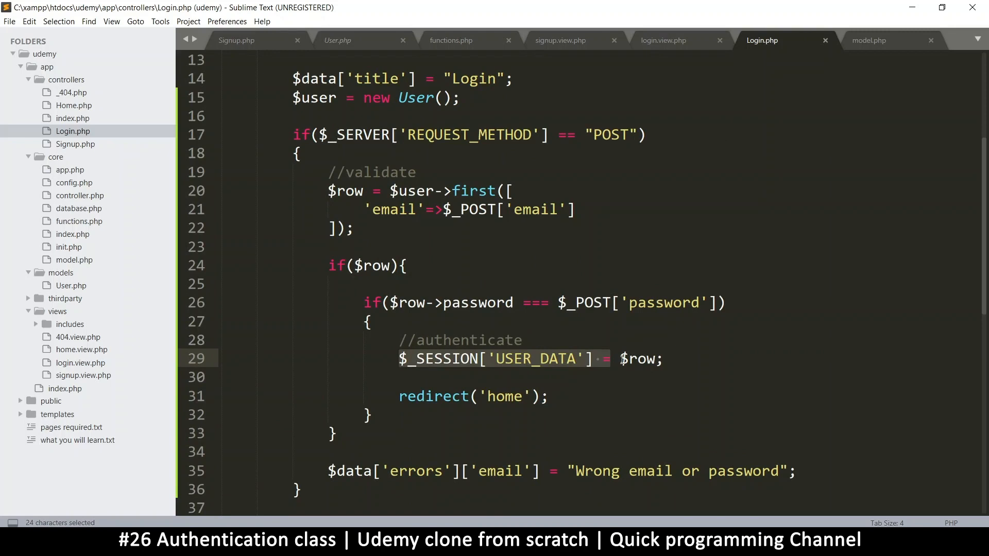
- Replace the session line with $myclass = new Class(), $myclass->authenticate(); and Auth, then save
text(Auth $row;)
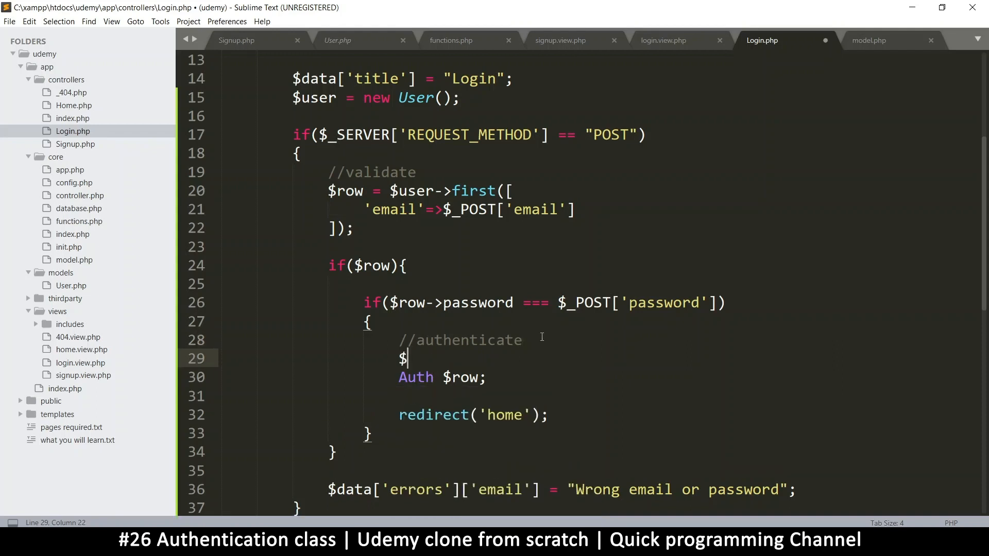
text(myclass = new Class()
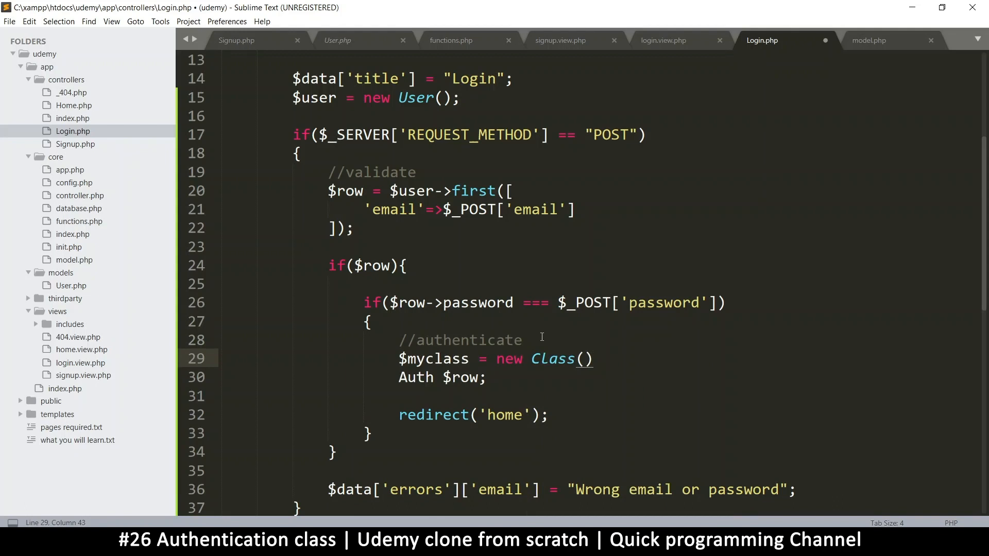
text($m)
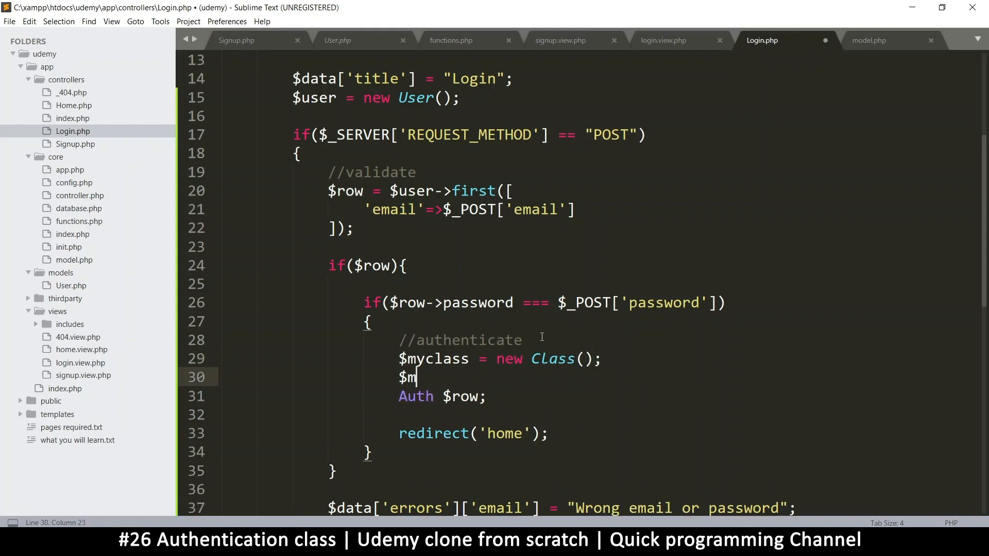
text(yclass->)
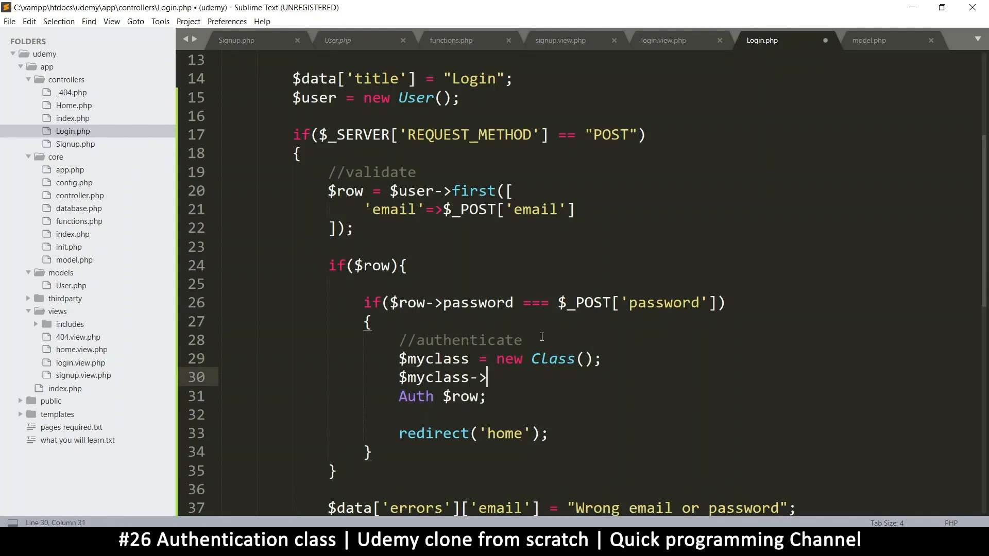
text(au)
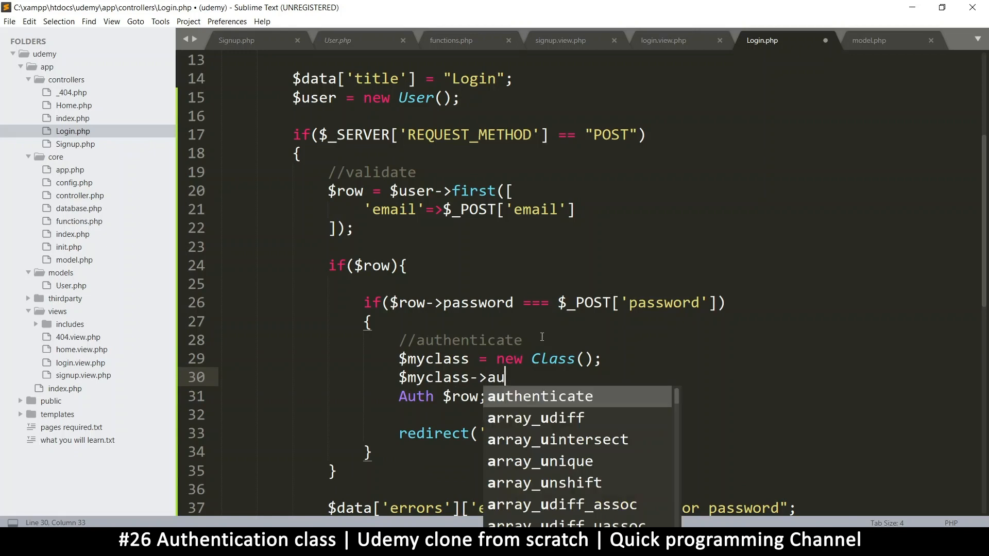
key(Tab)
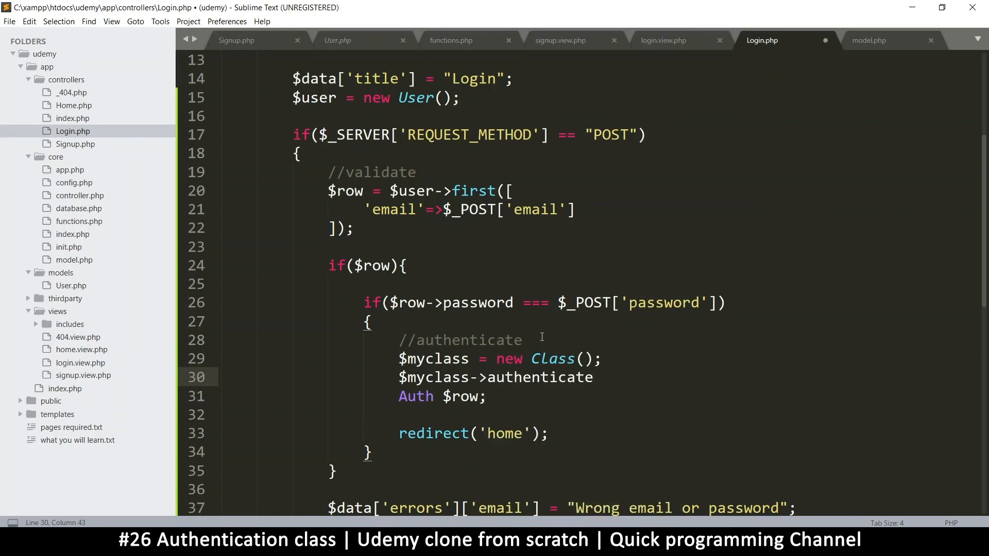
text(();)
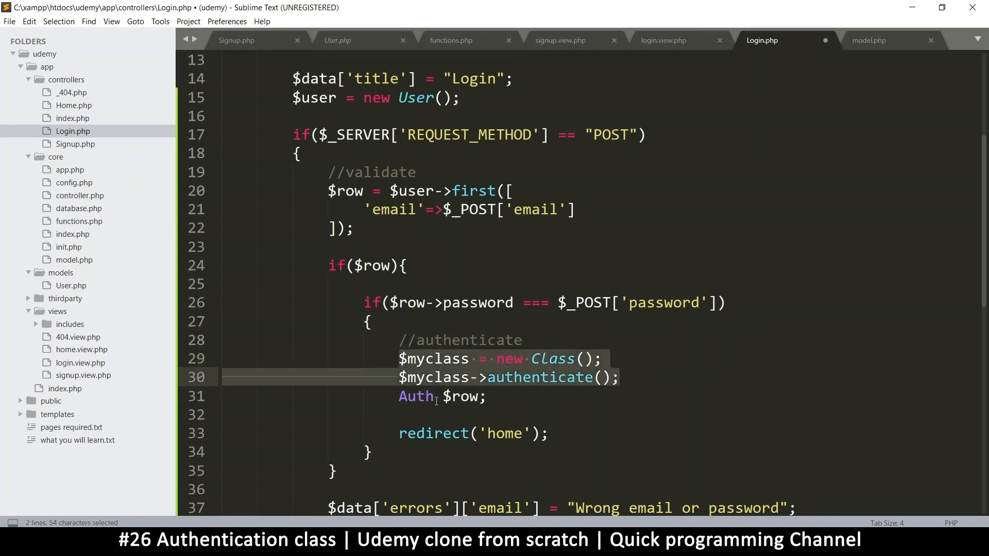
click(434, 377)
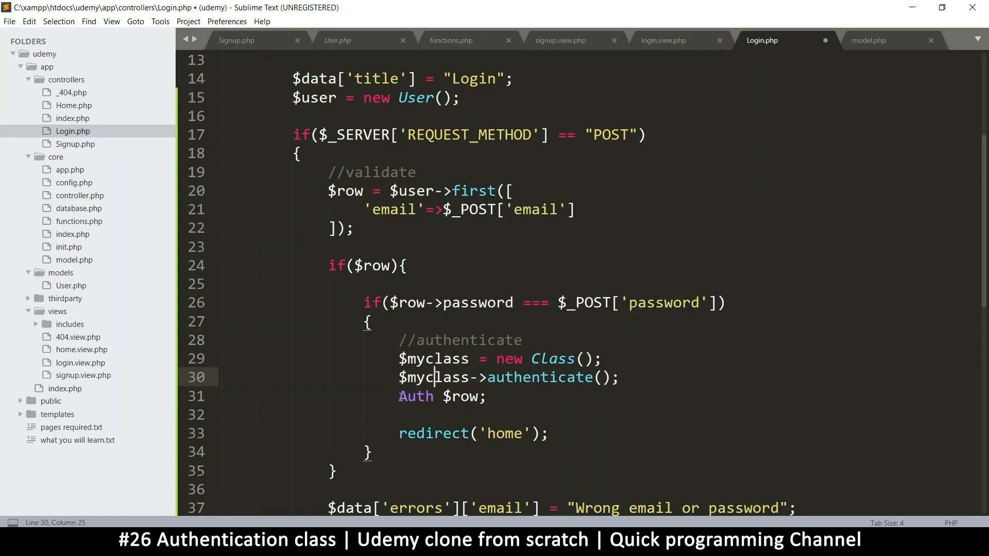
click(435, 396)
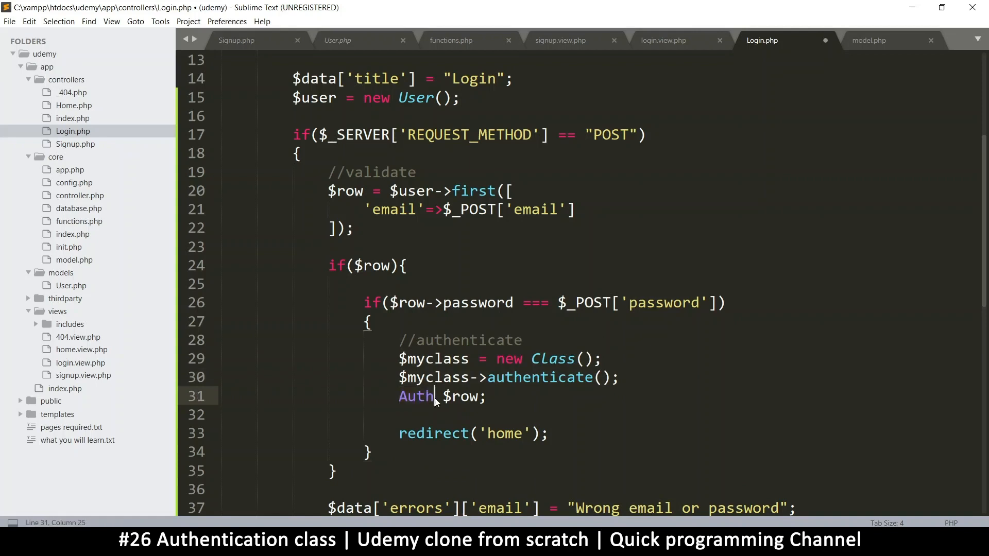
key(ctrl+s)
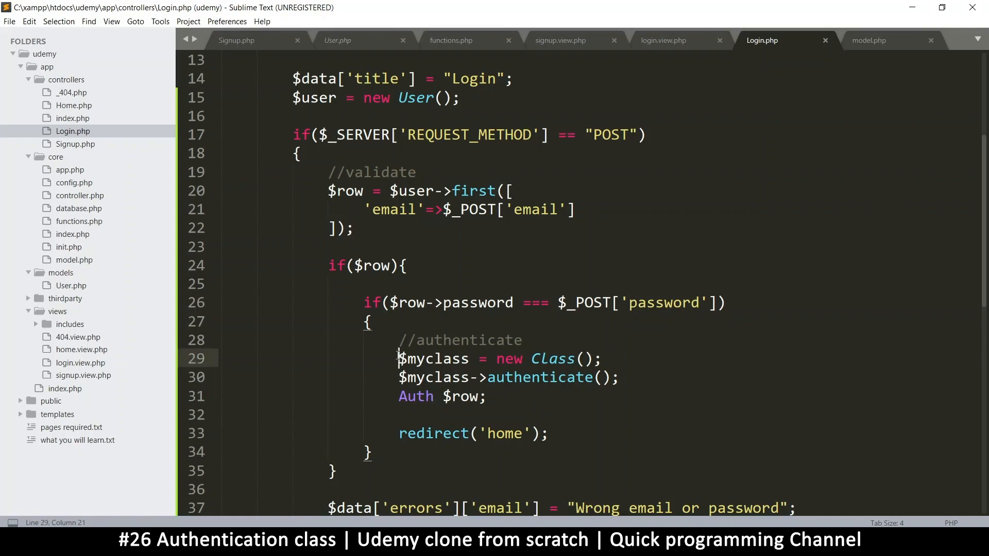
- Select the new myclass lines and copy the authenticate method call
drag(399, 358, 620, 377)
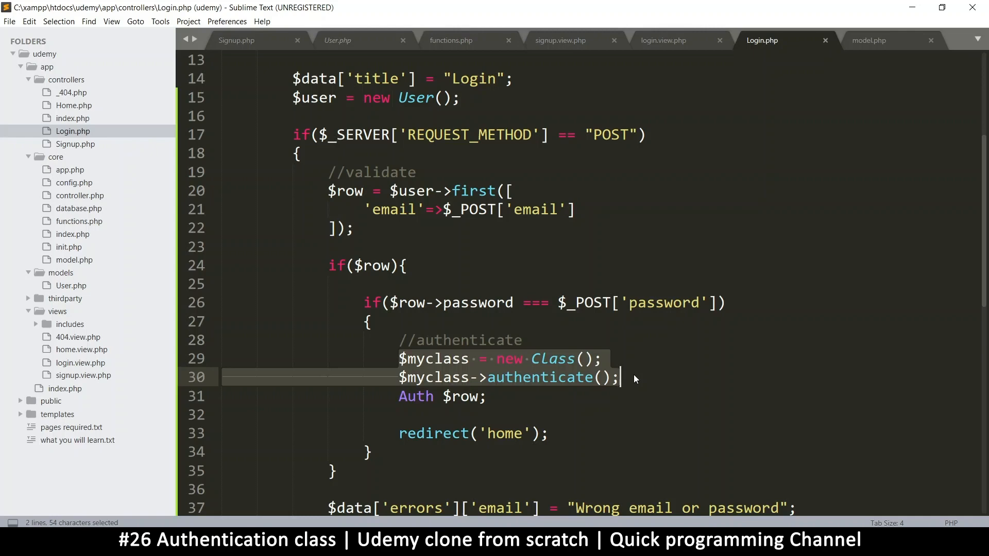
mouse_move(642, 391)
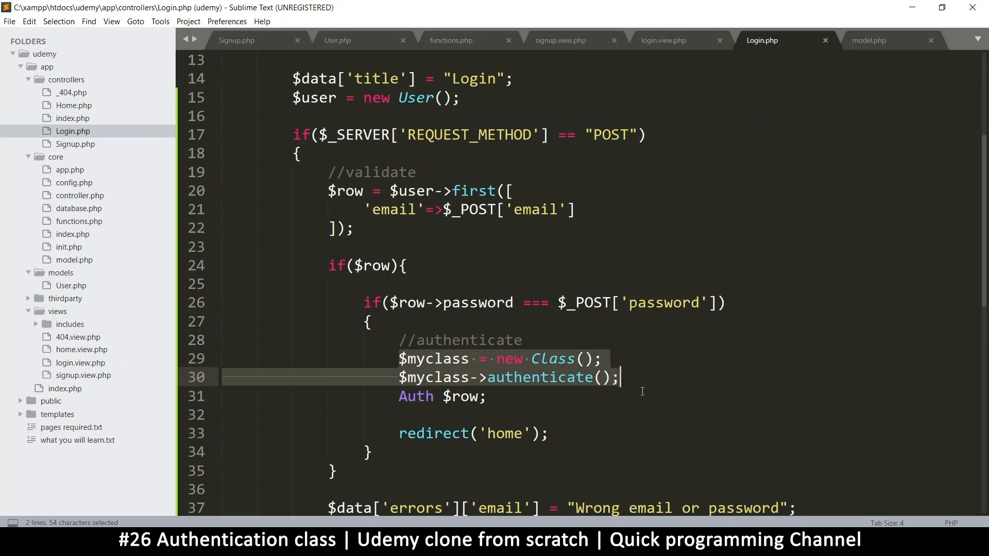
click(467, 377)
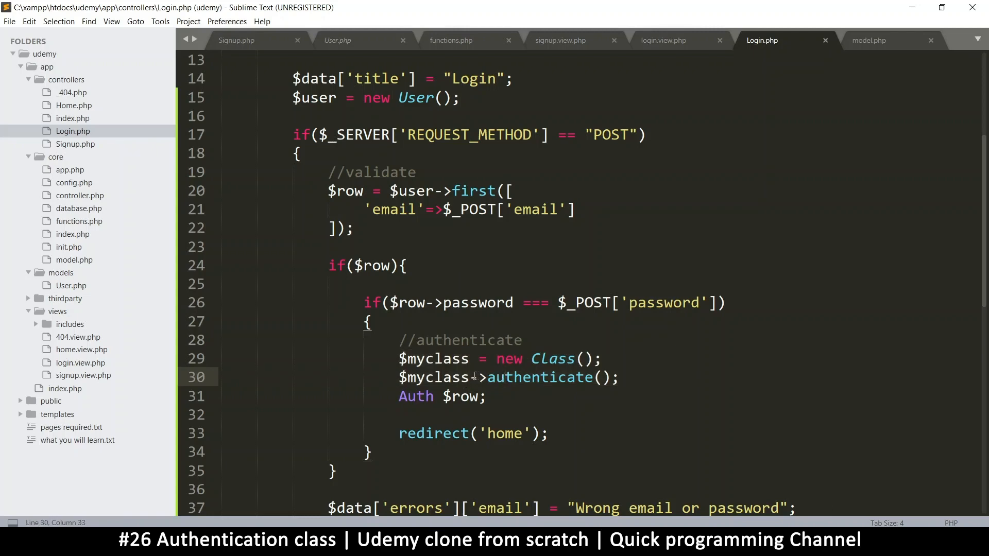
double_click(538, 377)
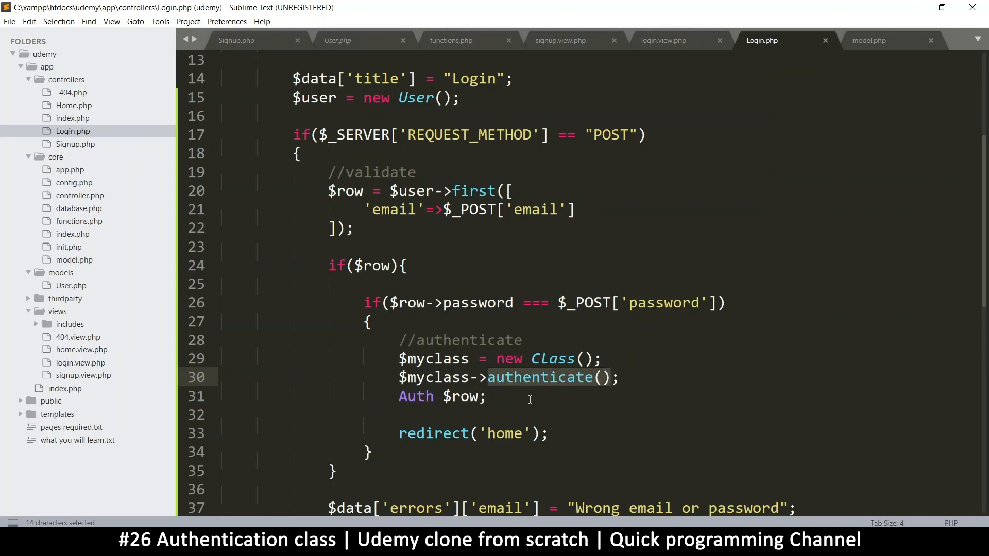
key(ctrl+c)
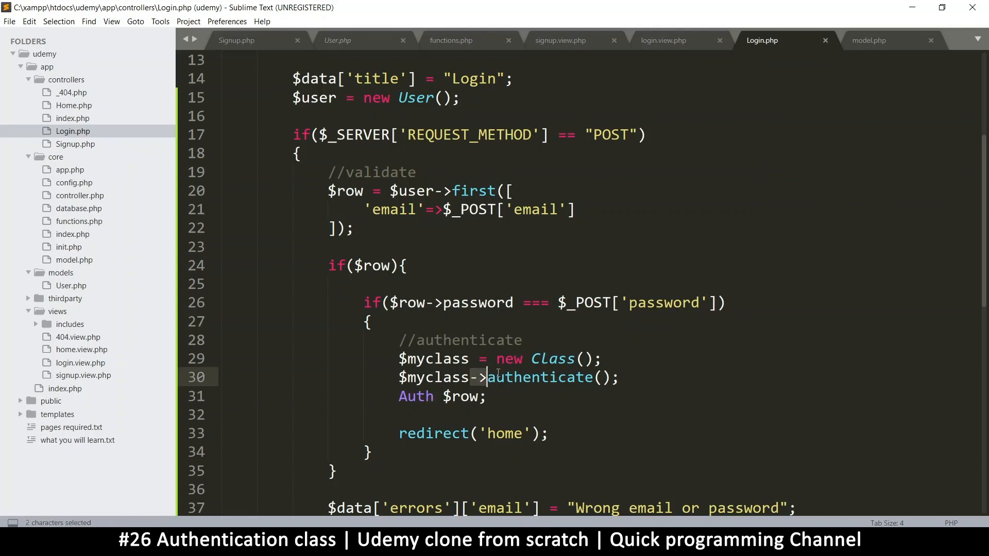
- Turn the placeholder into a static Auth::authenticate($row) call before redirect('home')
text(::authenticate()
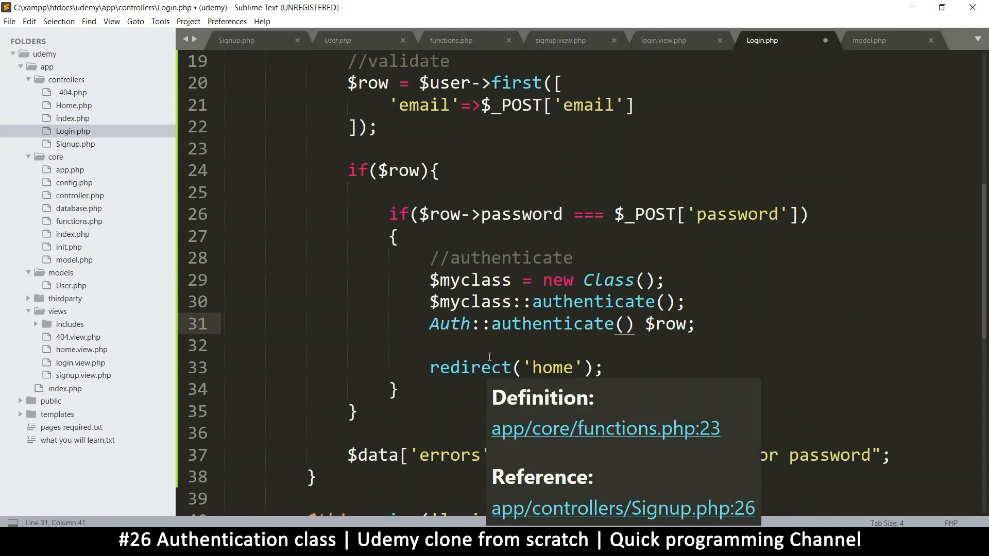
double_click(666, 324)
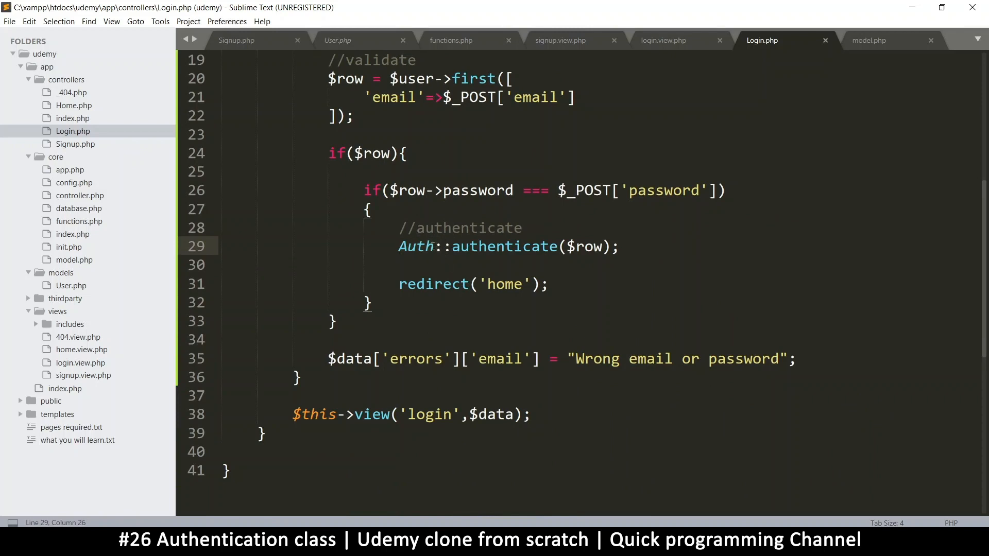
double_click(438, 247)
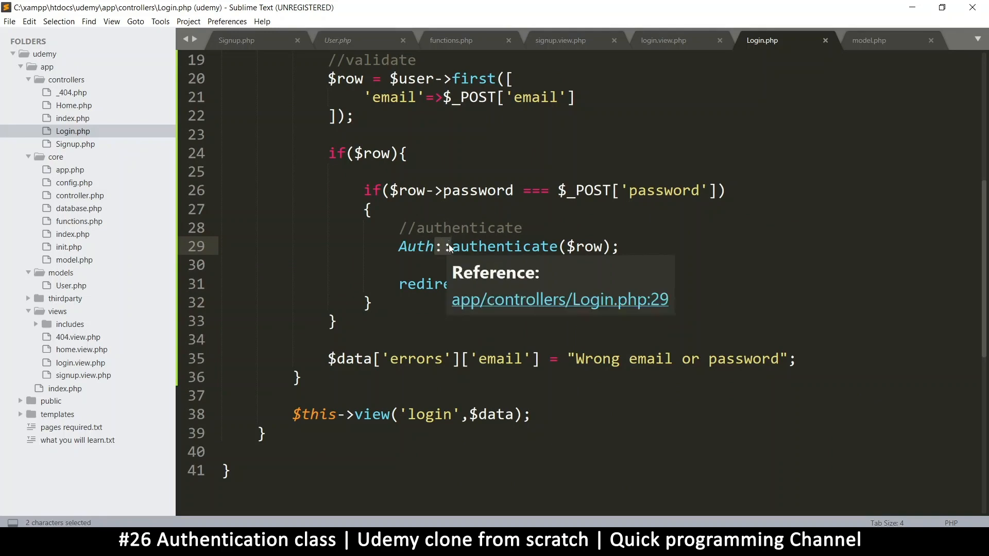
double_click(500, 246)
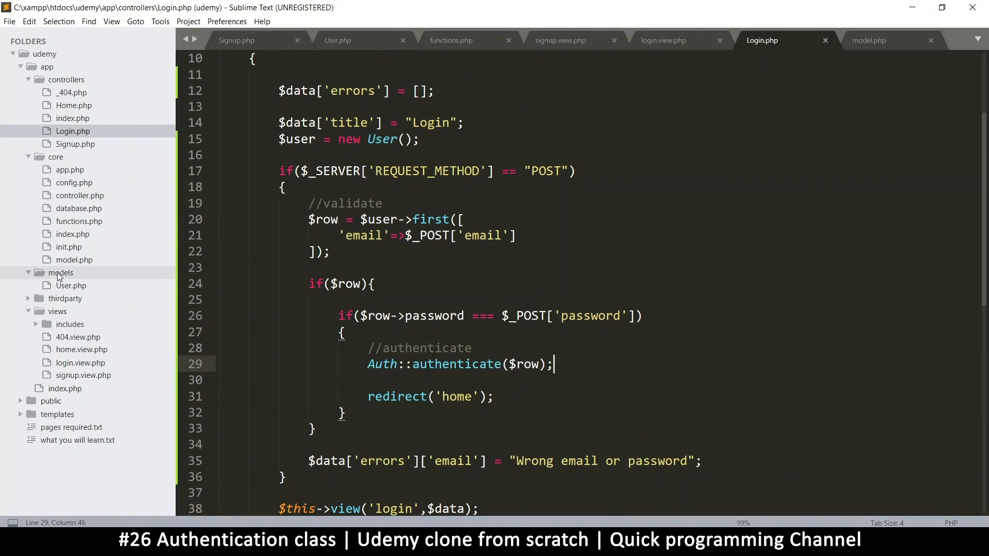
- Create a new file in the models folder and save it as Auth.php
right_click(61, 272)
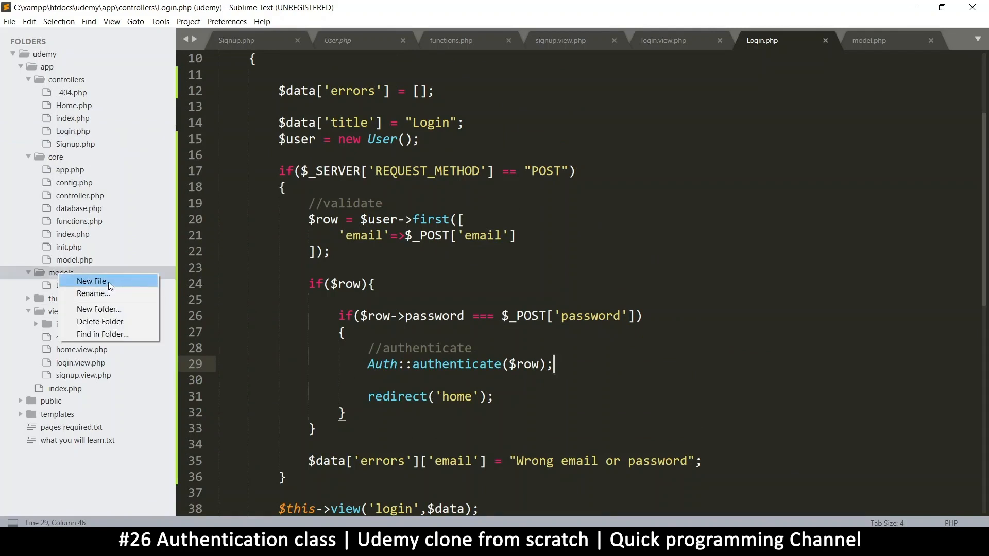
click(92, 282)
text(<?php)
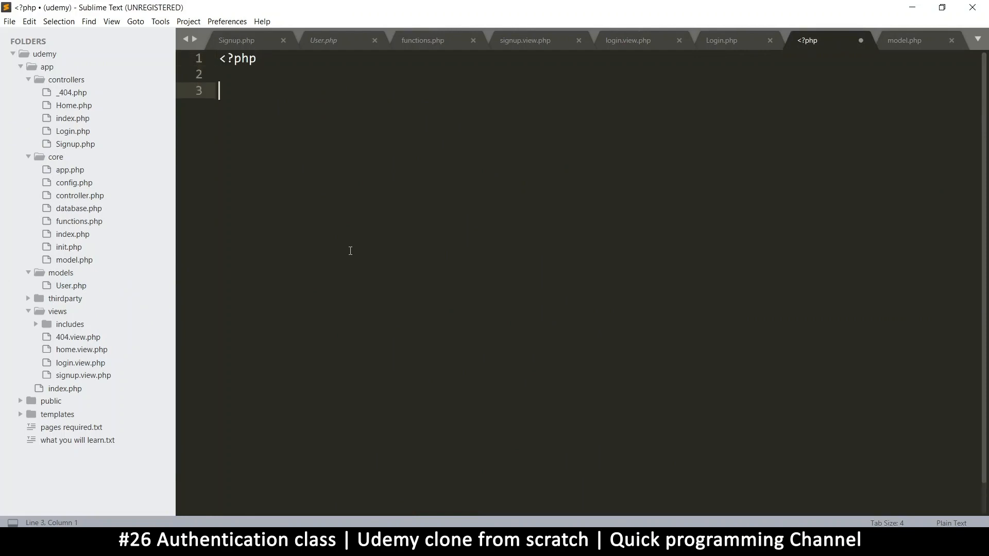
key(ctrl+shift+s)
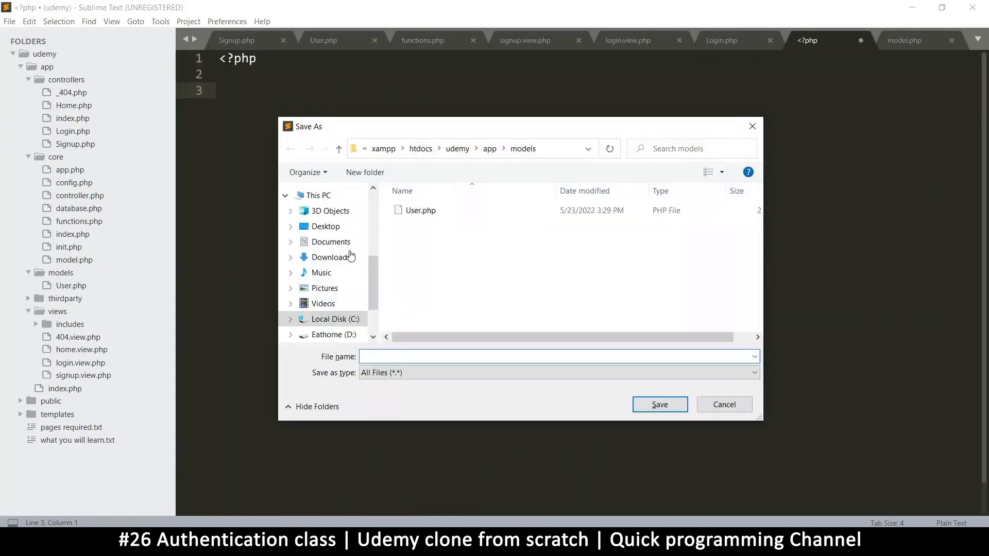
text(Auth)
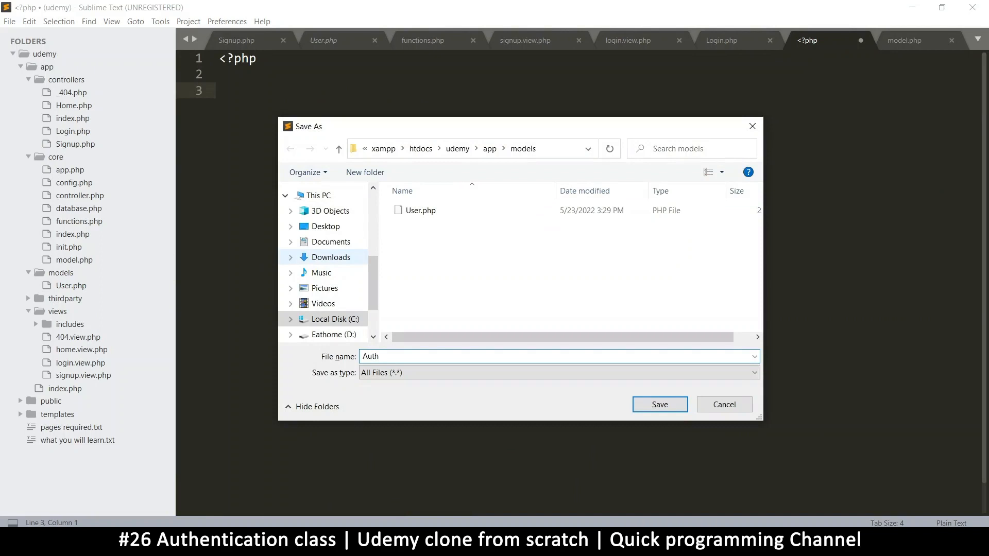
click(659, 404)
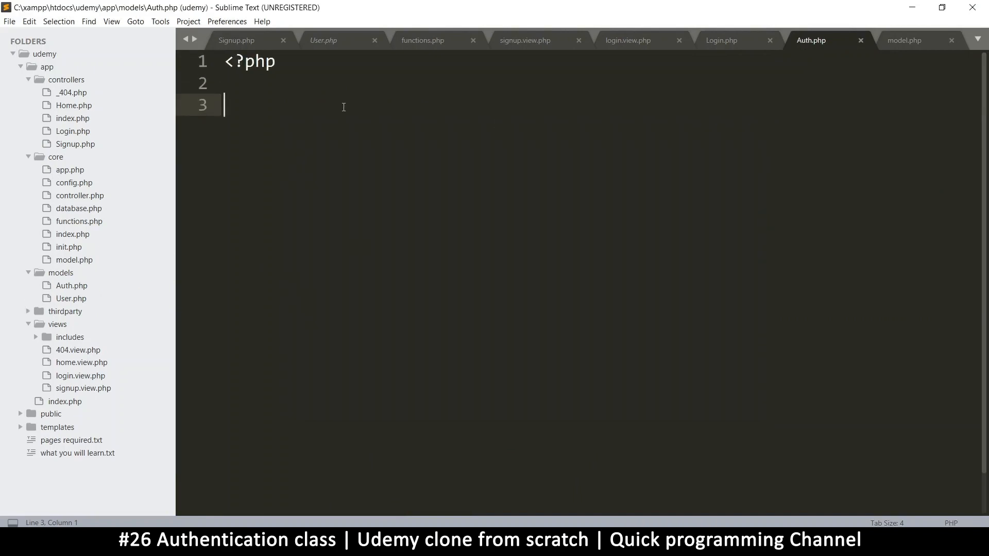
- Expand a class template, name the class Auth, and save
text(clas)
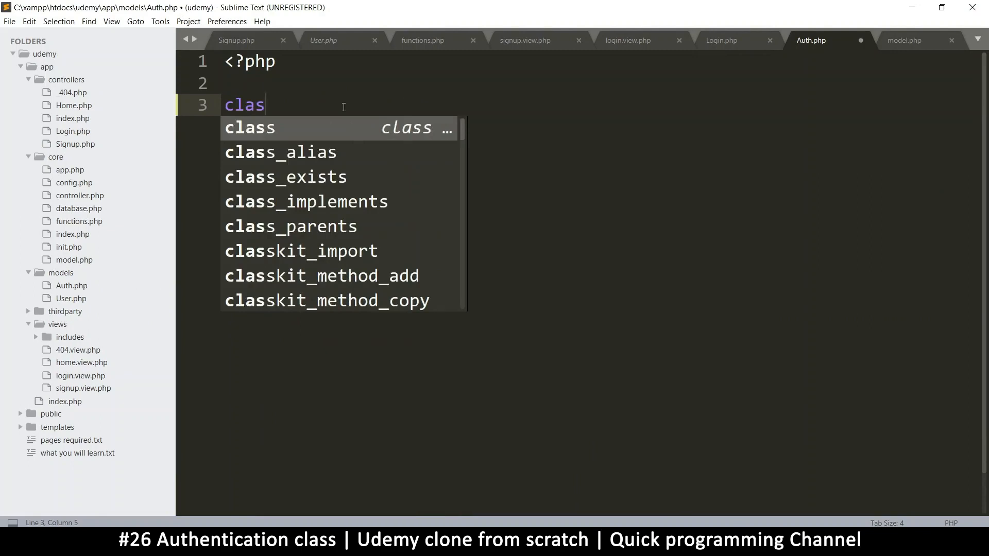
key(Tab)
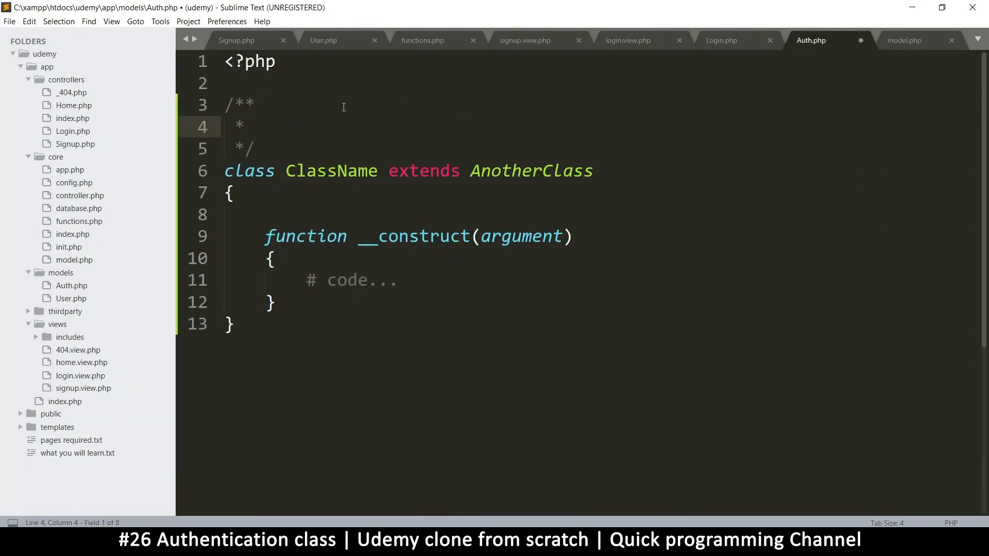
text(authenticat)
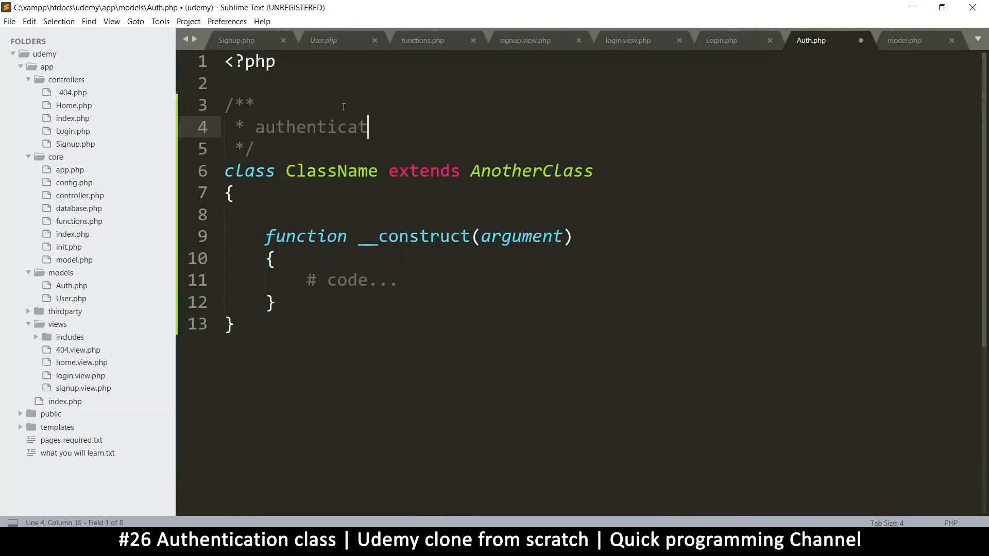
text(ion class)
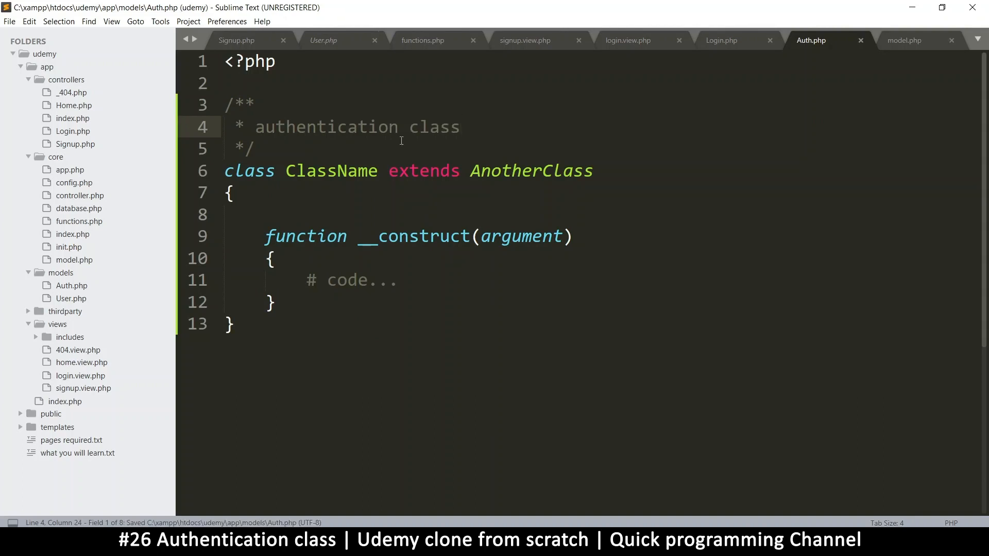
drag(285, 171, 584, 171)
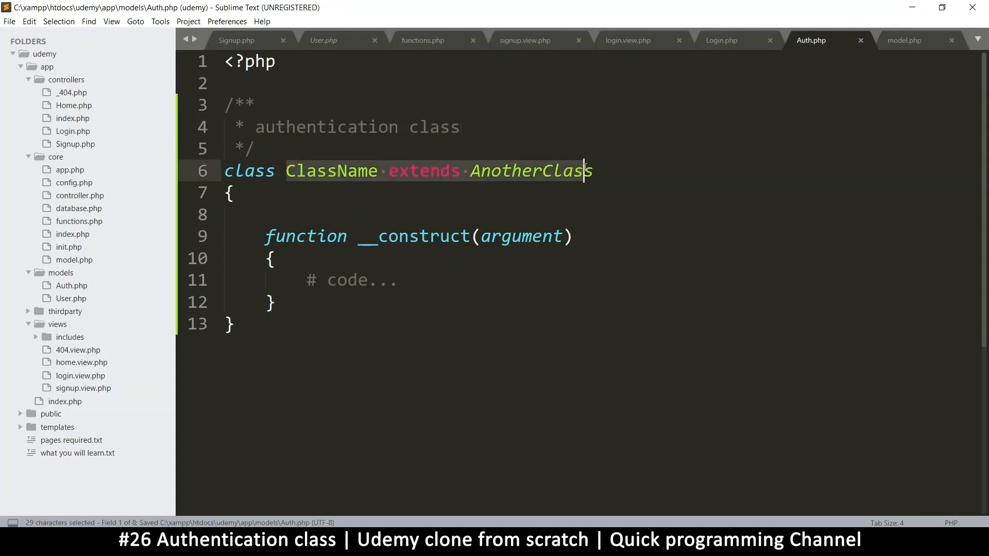
text(Auth)
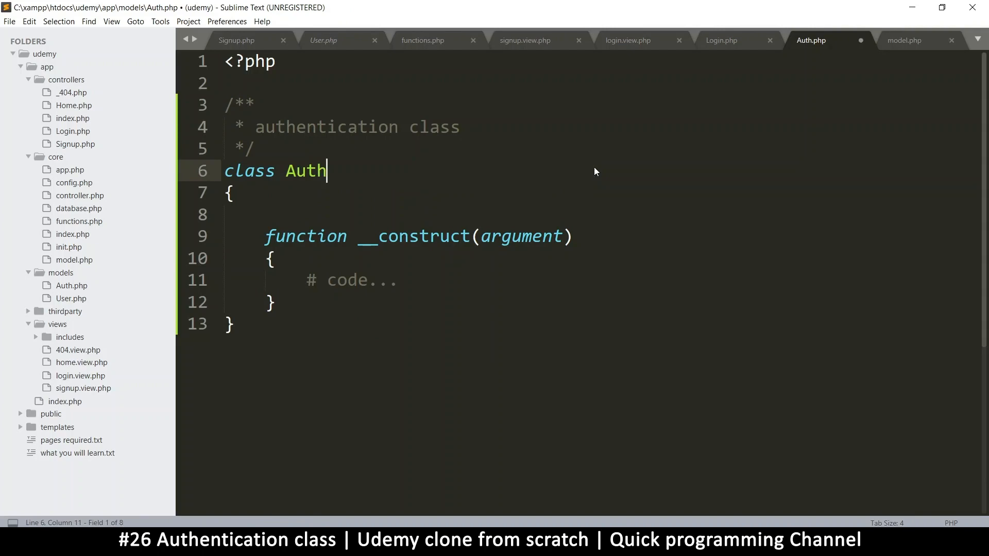
key(ctrl+s)
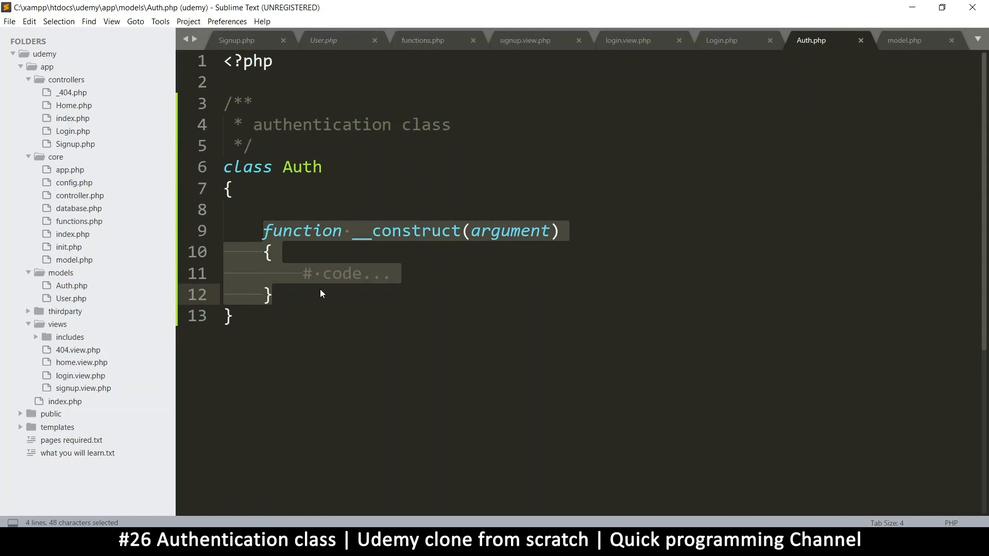
- Declare public static function authenticate($row) in the Auth class, checking Login.php's call
text(pub)
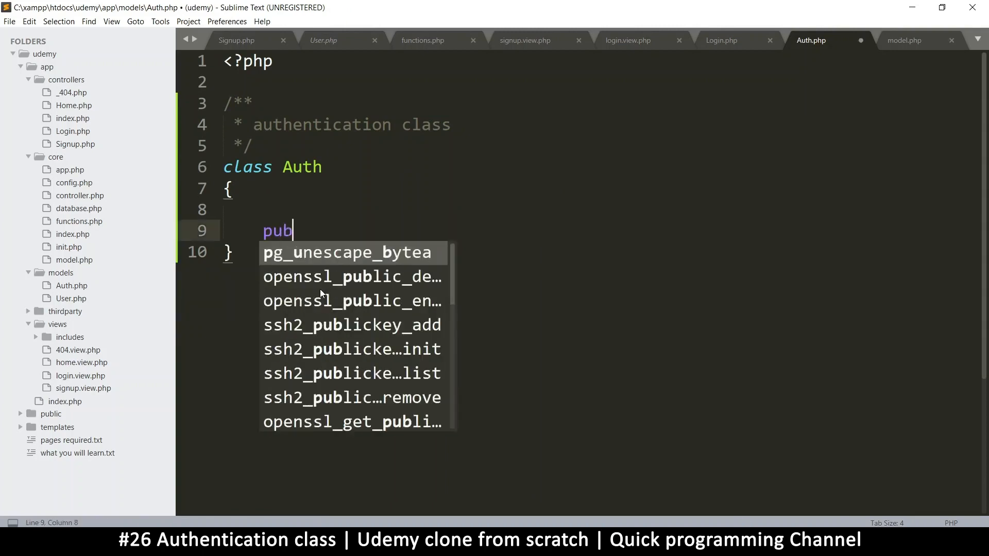
text(lic)
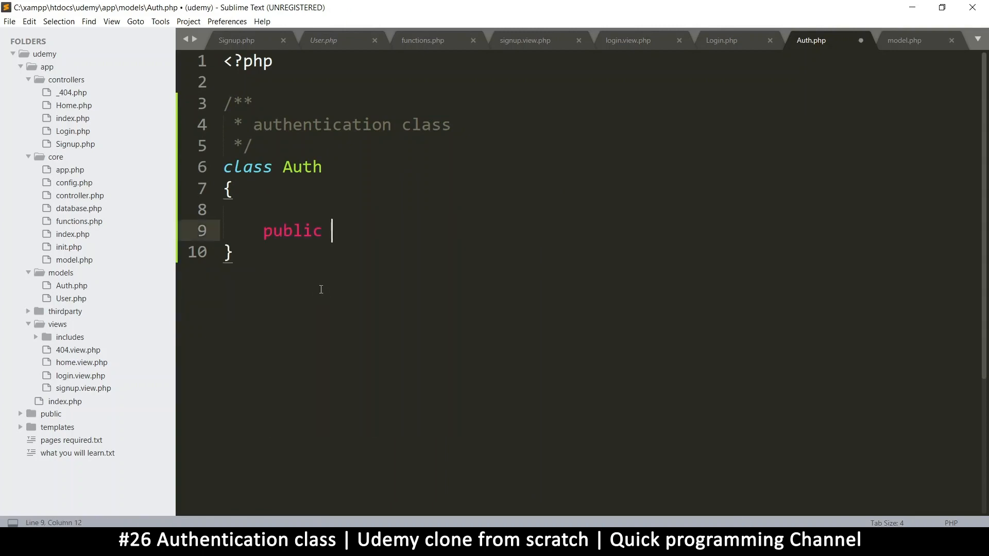
text(stat)
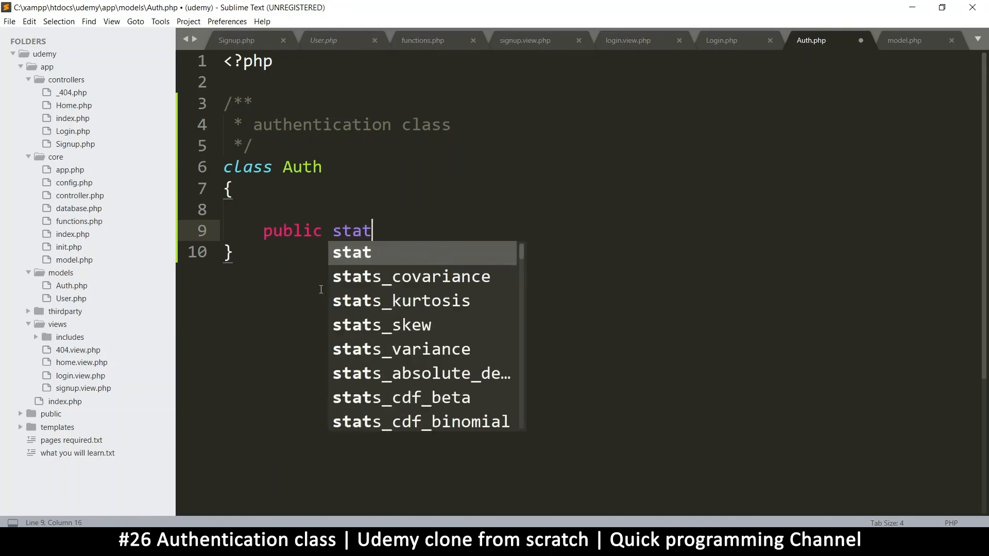
text(ic f)
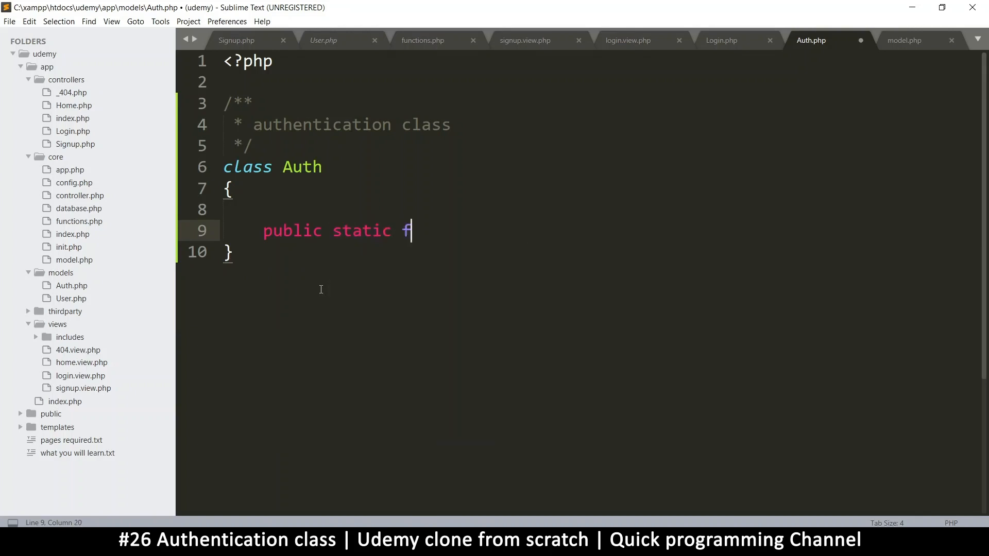
text(unction)
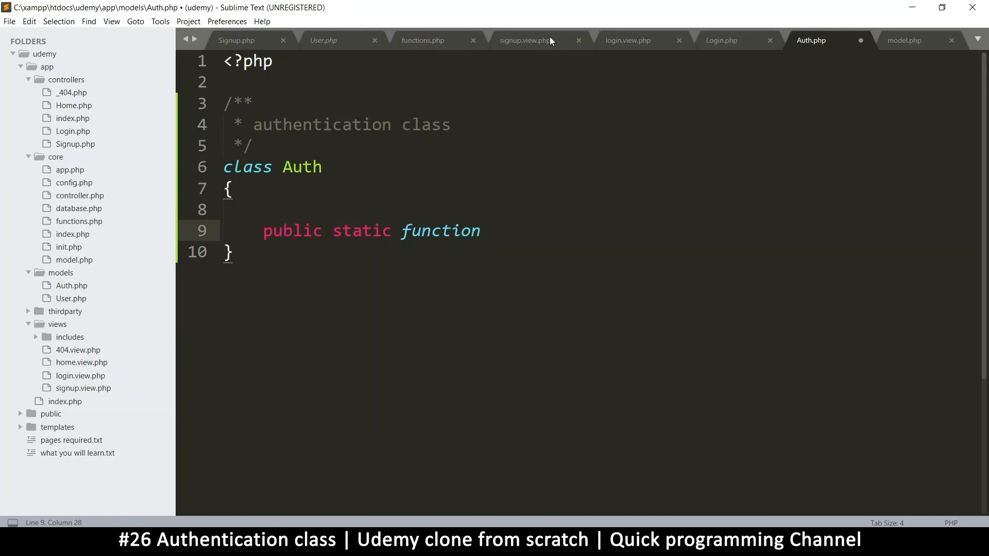
click(721, 40)
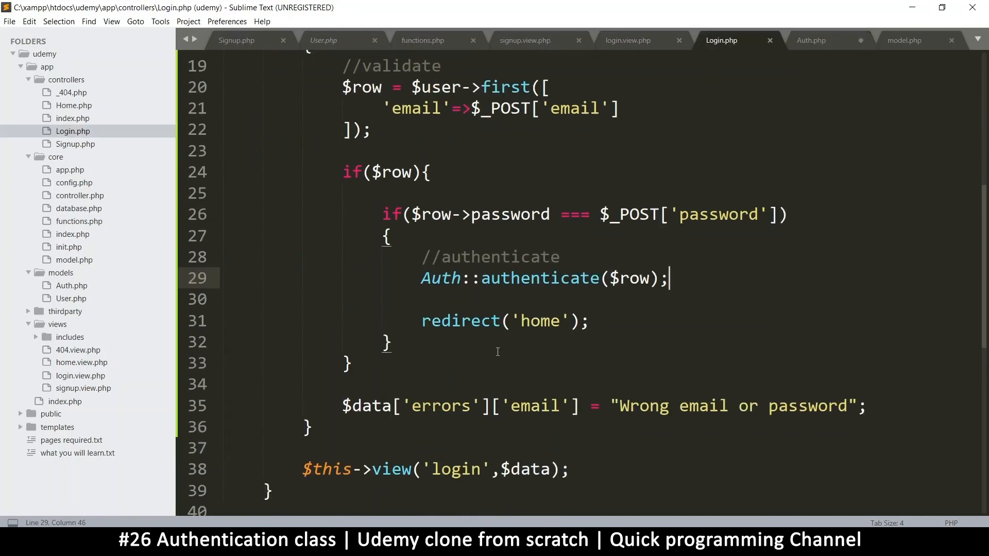
double_click(468, 278)
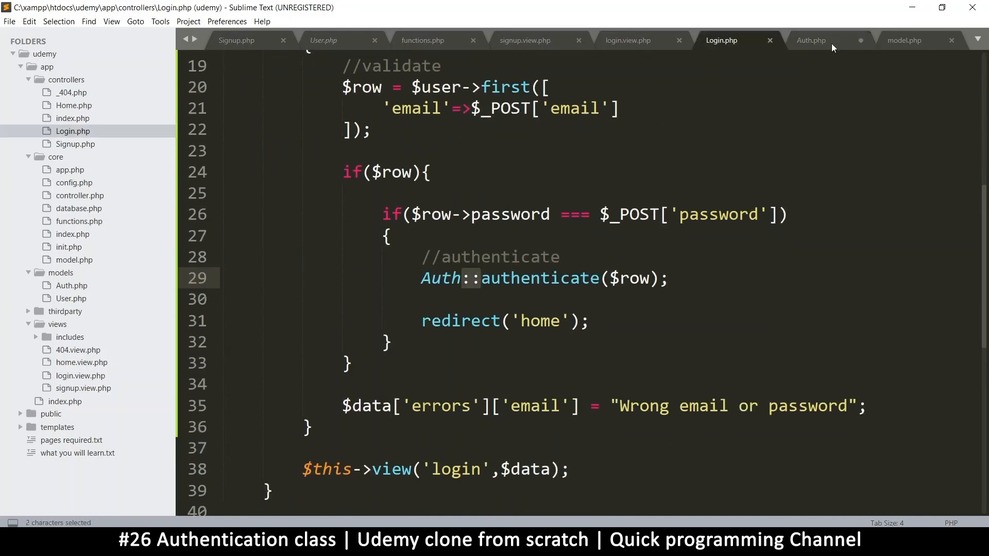
click(810, 40)
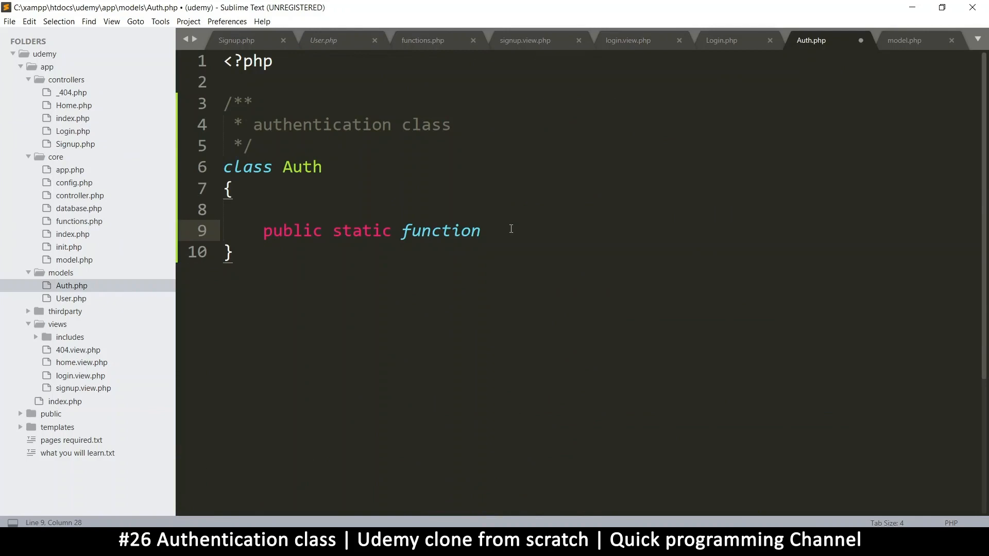
click(720, 40)
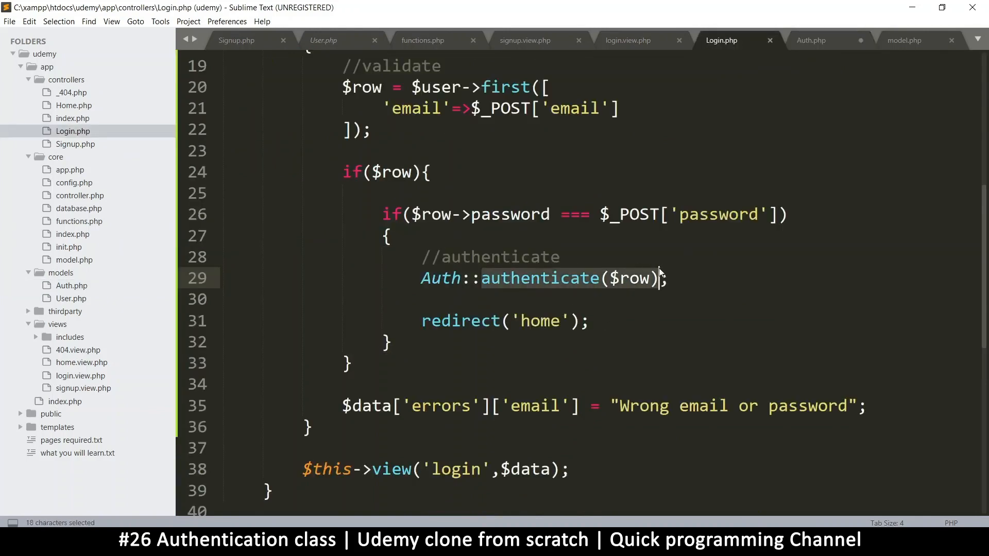
click(811, 40)
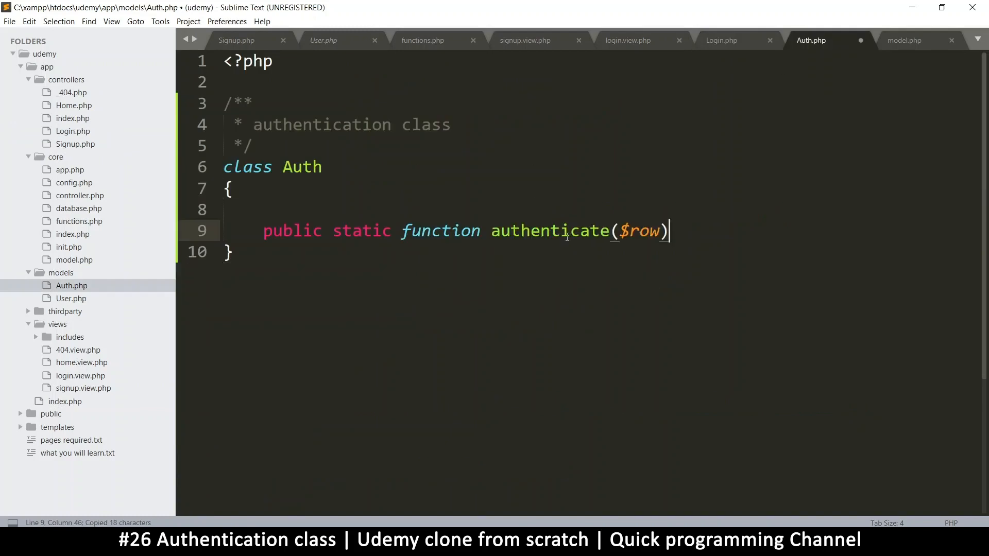
key(Enter)
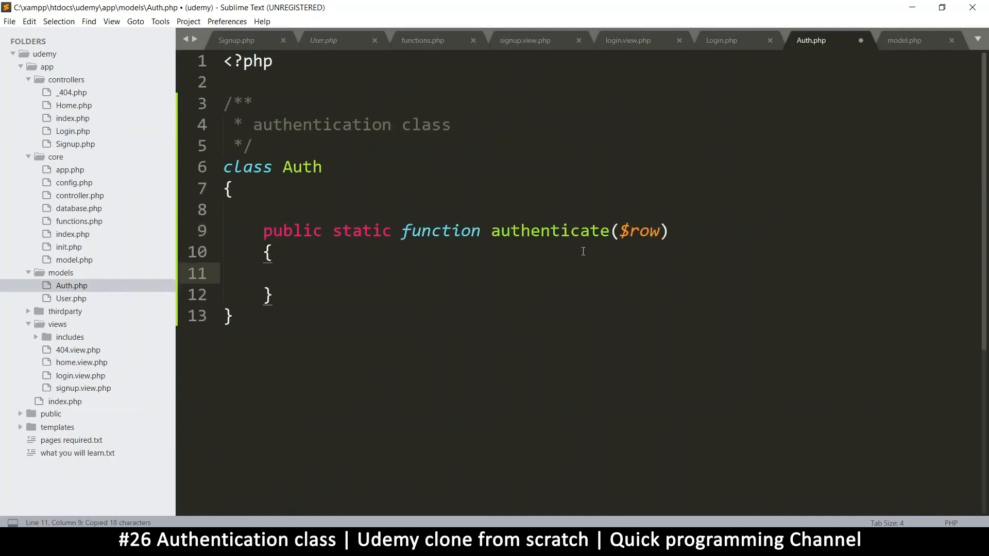
key(ctrl+s)
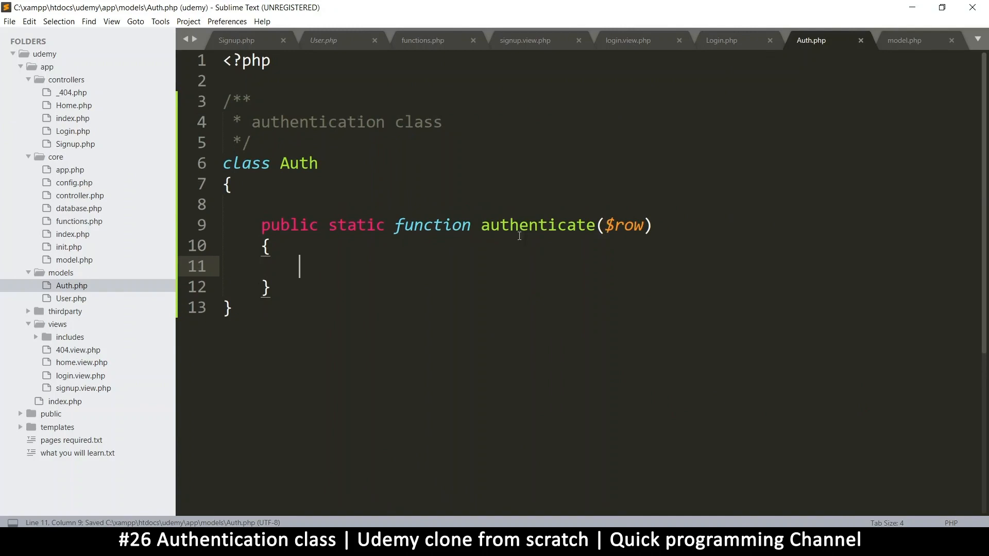
- Inside authenticate, store $row in $_SESSION['USER_DATA'] and save Auth.php
double_click(536, 225)
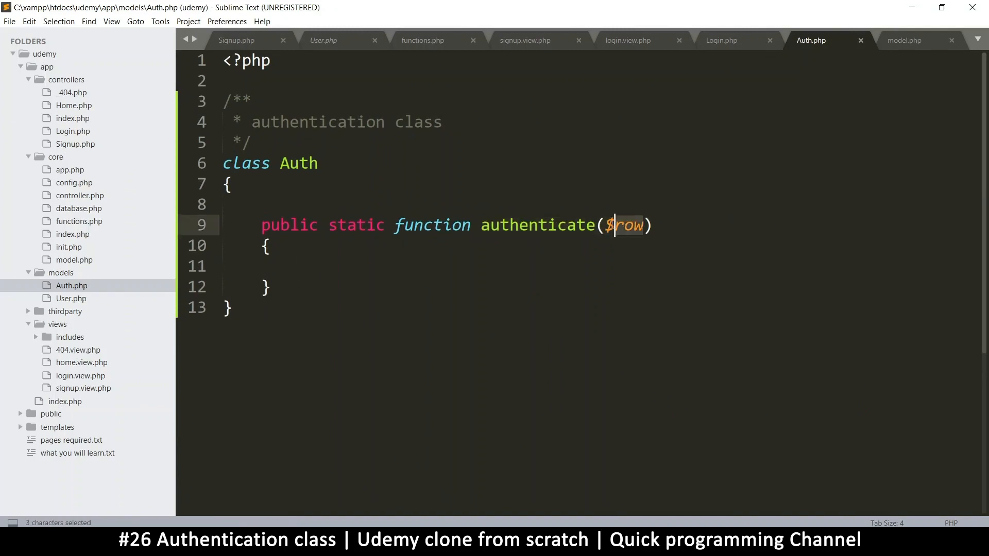
click(721, 39)
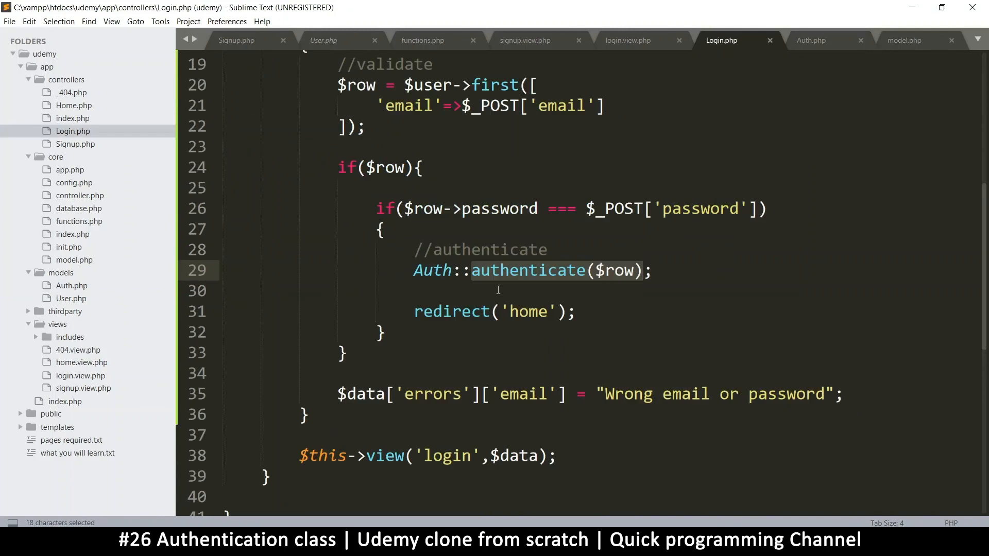
click(812, 39)
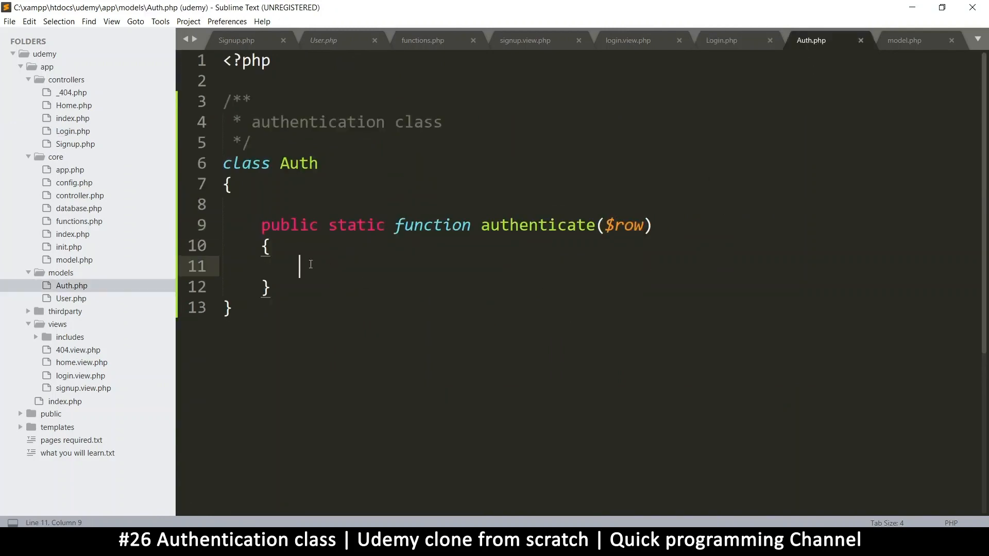
key(ctrl+s)
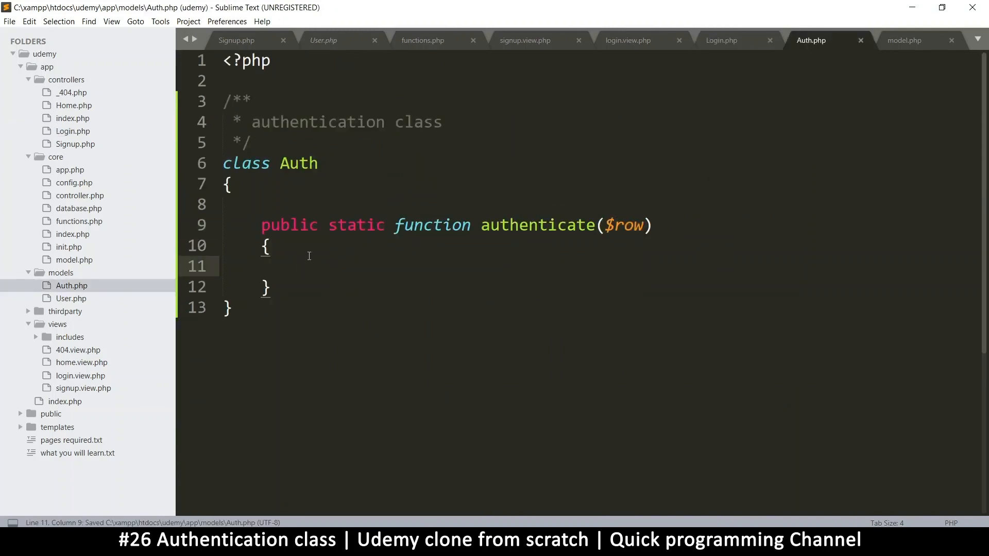
text($_S)
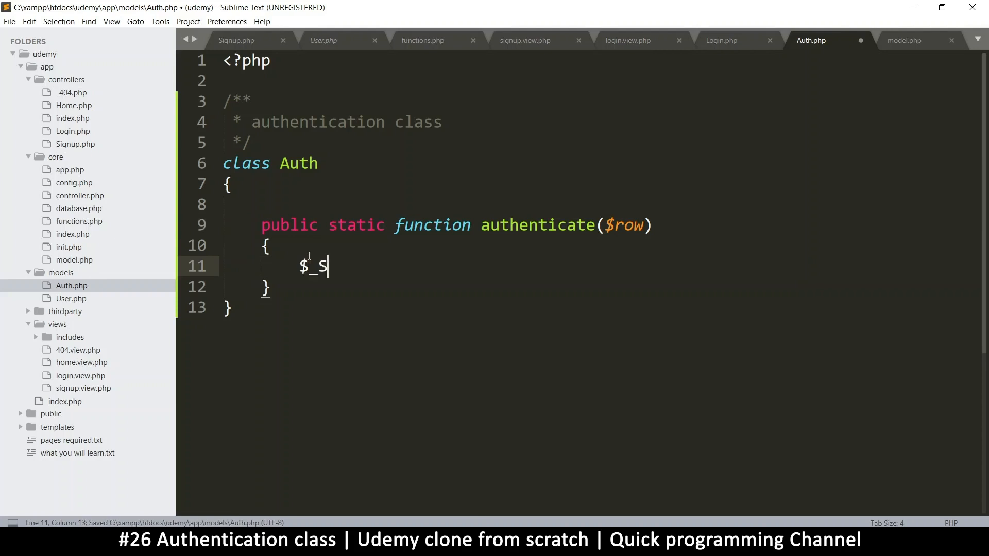
text(ESSION)
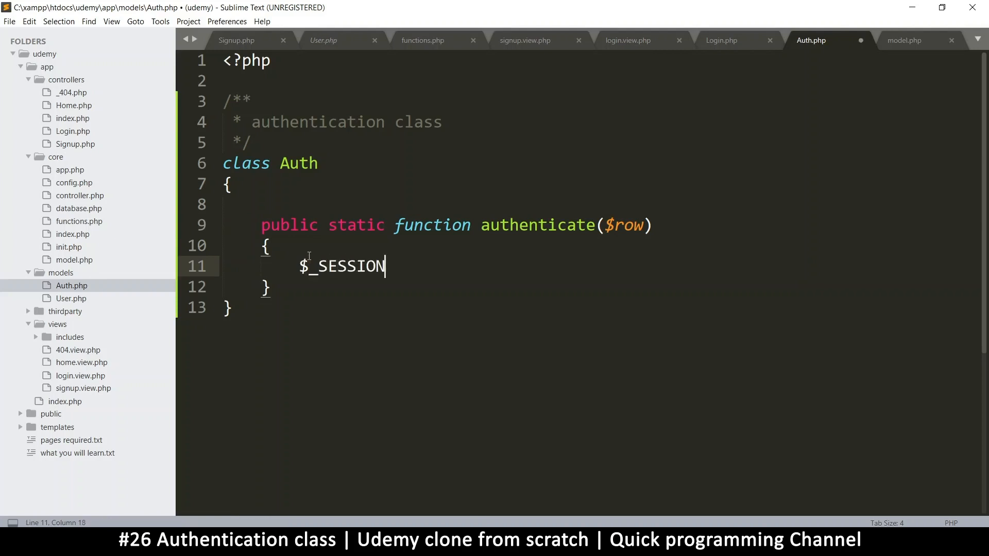
text(['USER'])
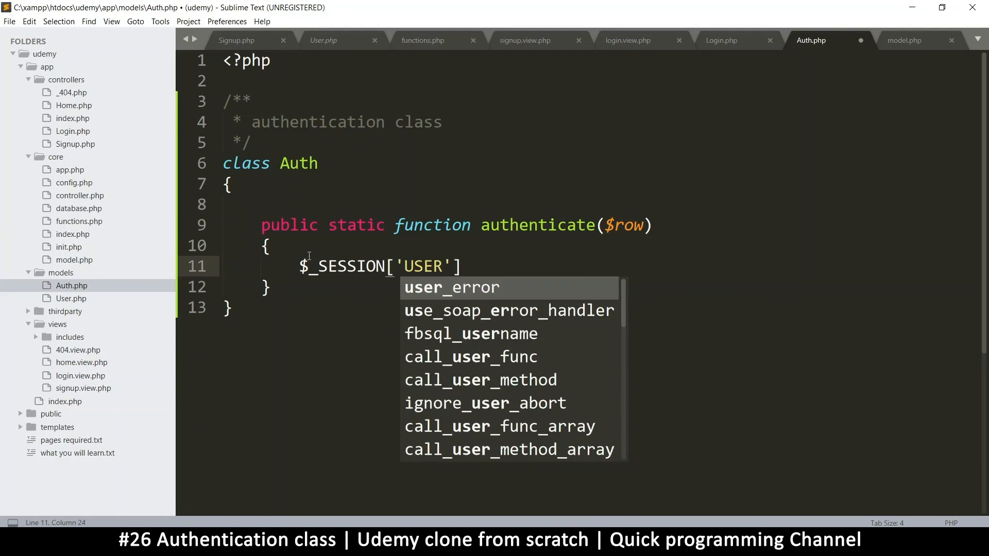
text(_DATA)
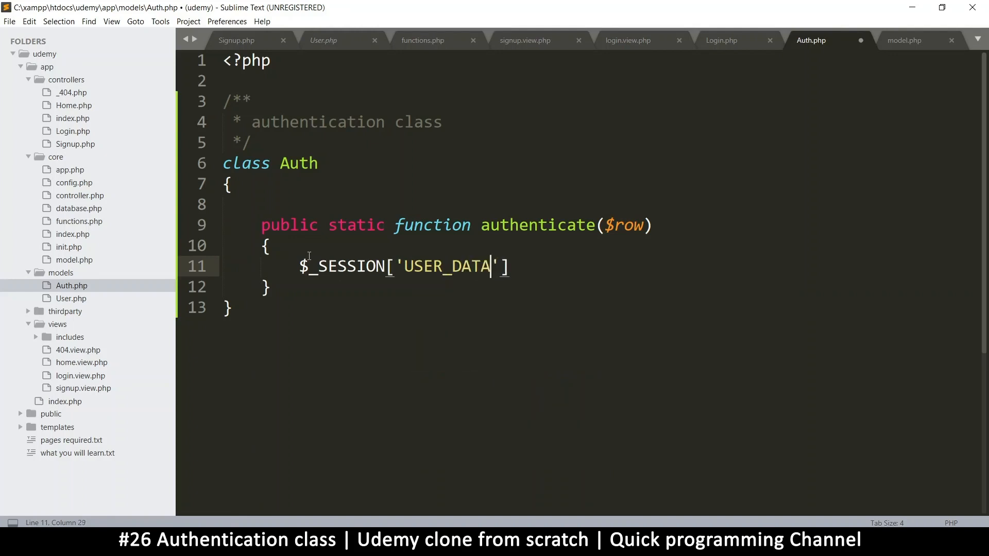
text(=)
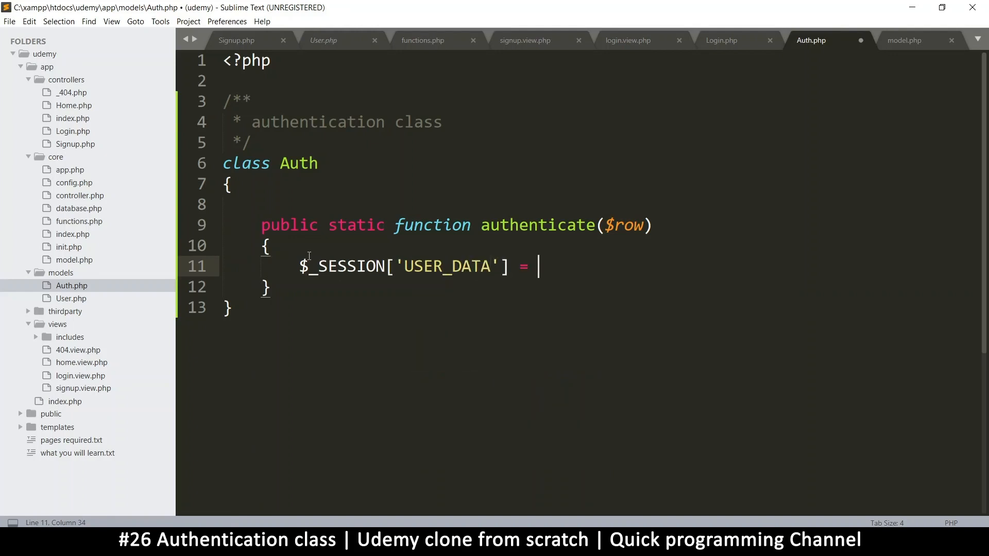
text($row;)
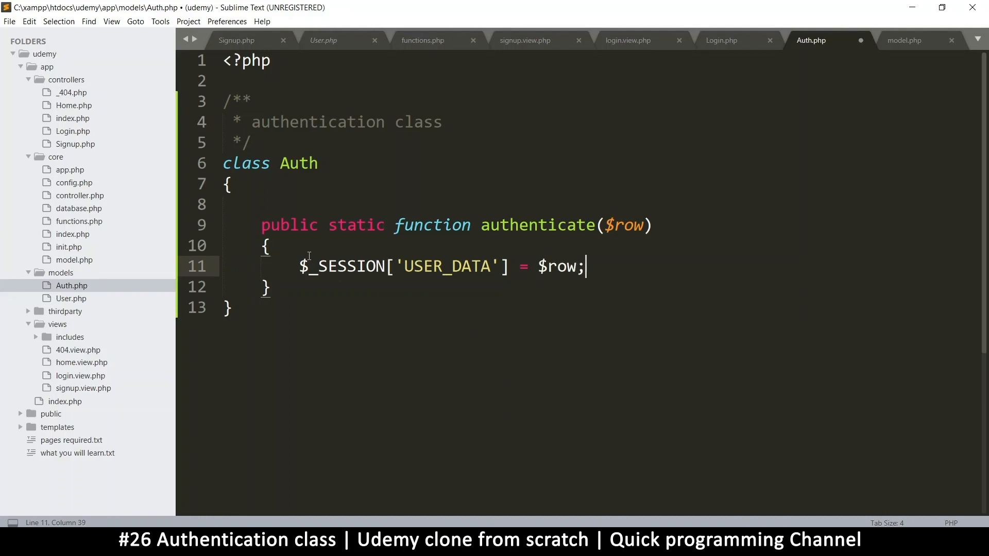
key(ctrl+s)
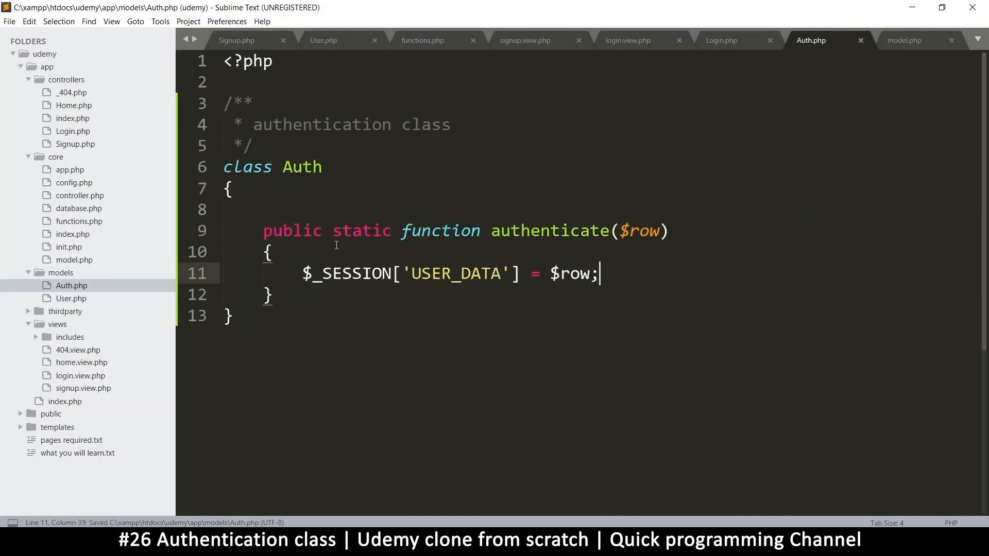
- Wrap the USER_DATA assignment in an if(is_object($row)) { ... } block
key(enter)
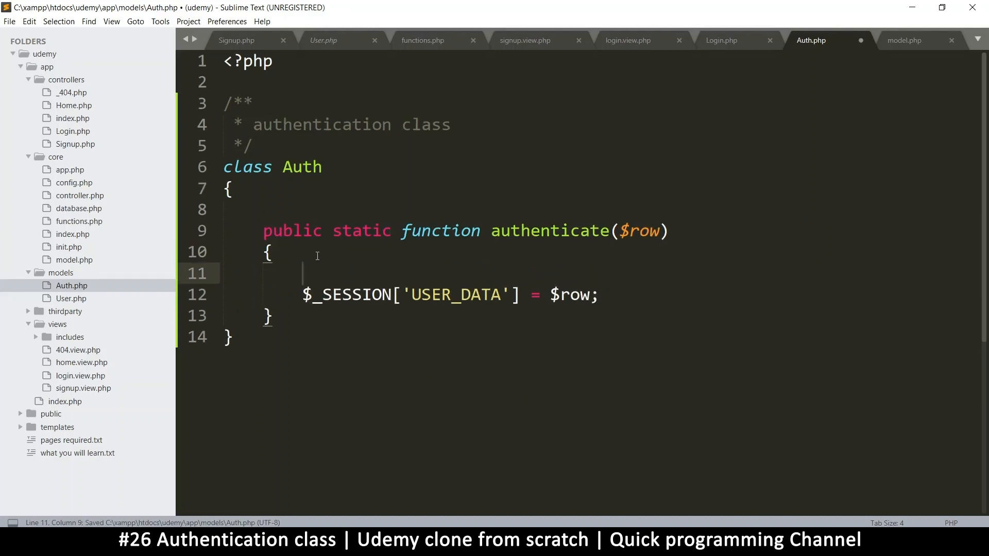
text(if()
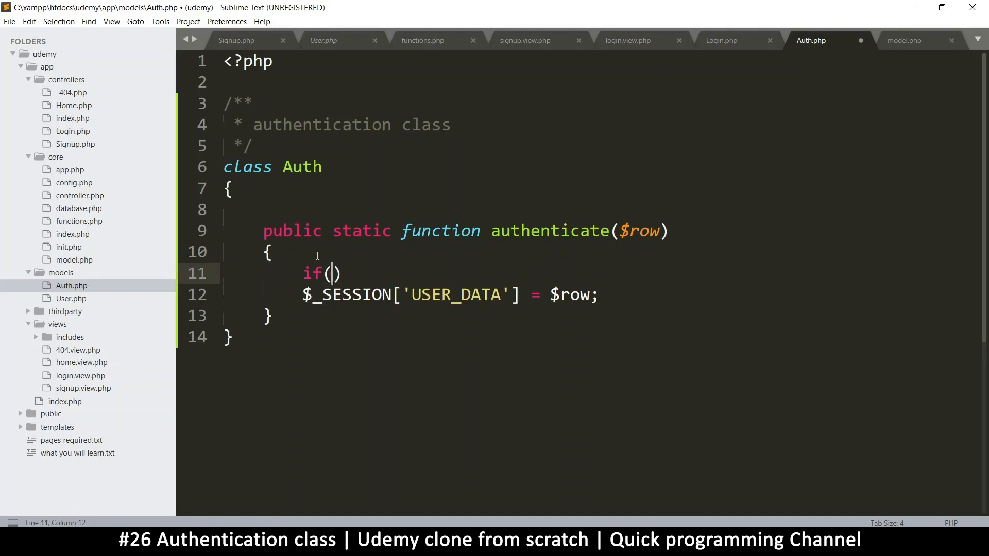
text(is_obj)
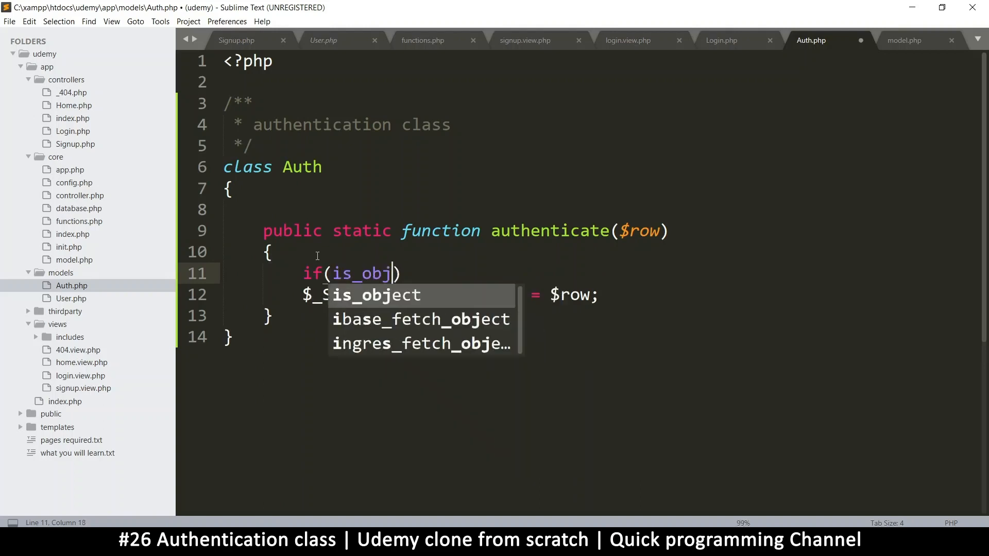
text((authenticate($row)))
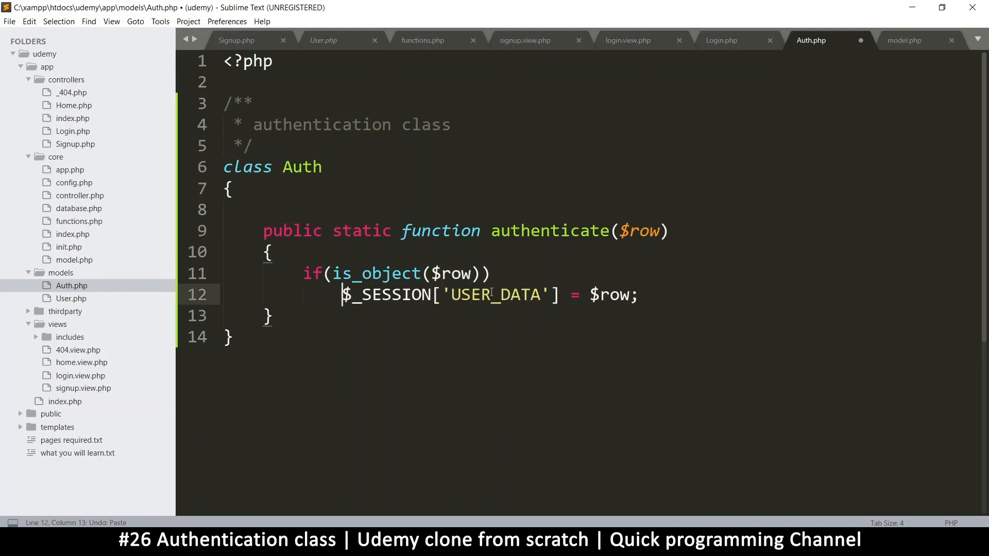
text({)
text(})
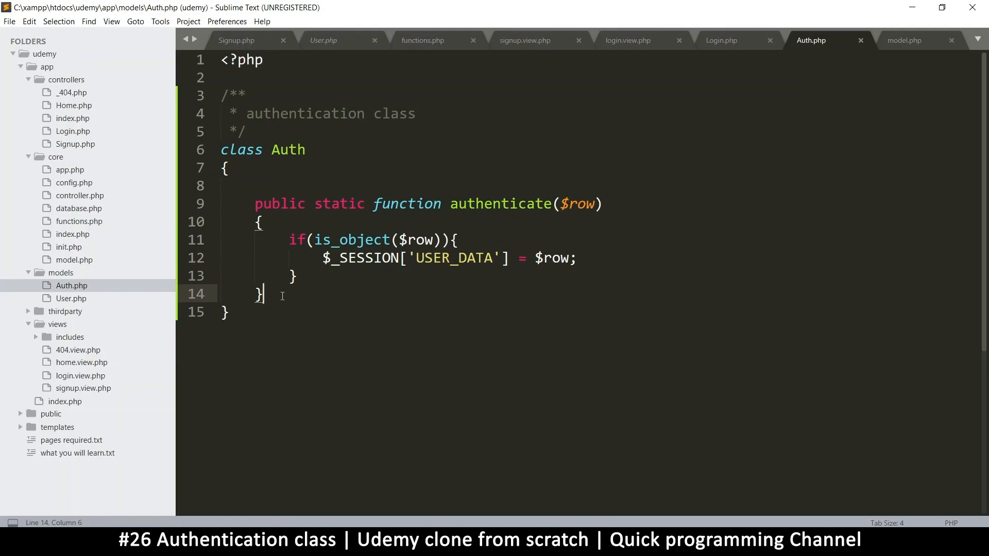
mouse_move(376, 320)
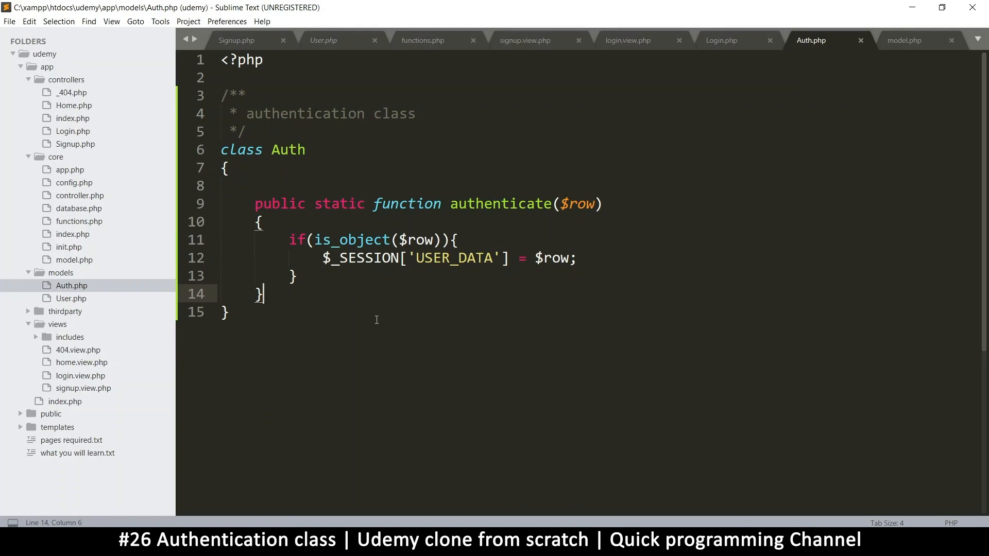
mouse_move(471, 410)
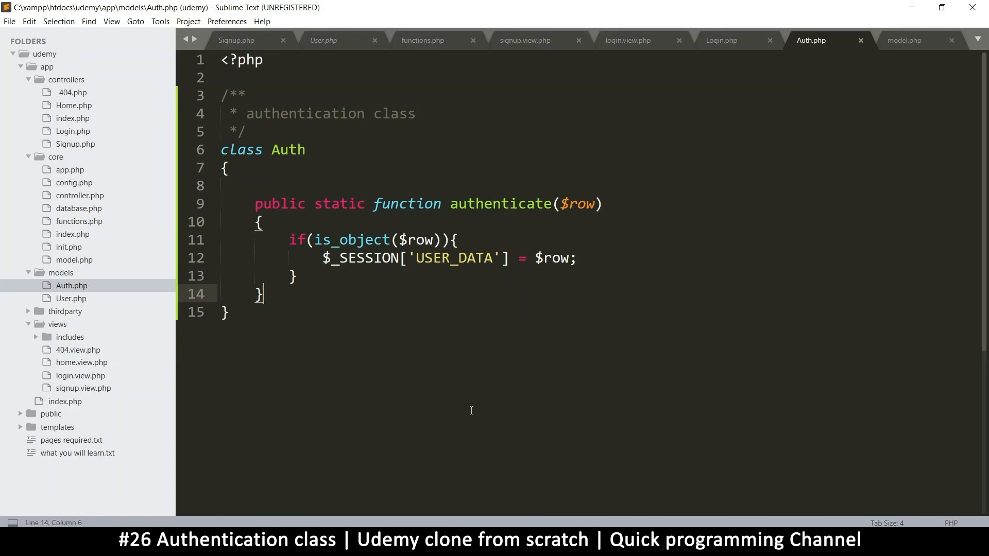
- Add a public static function logged_in() below authenticate
key(enter)
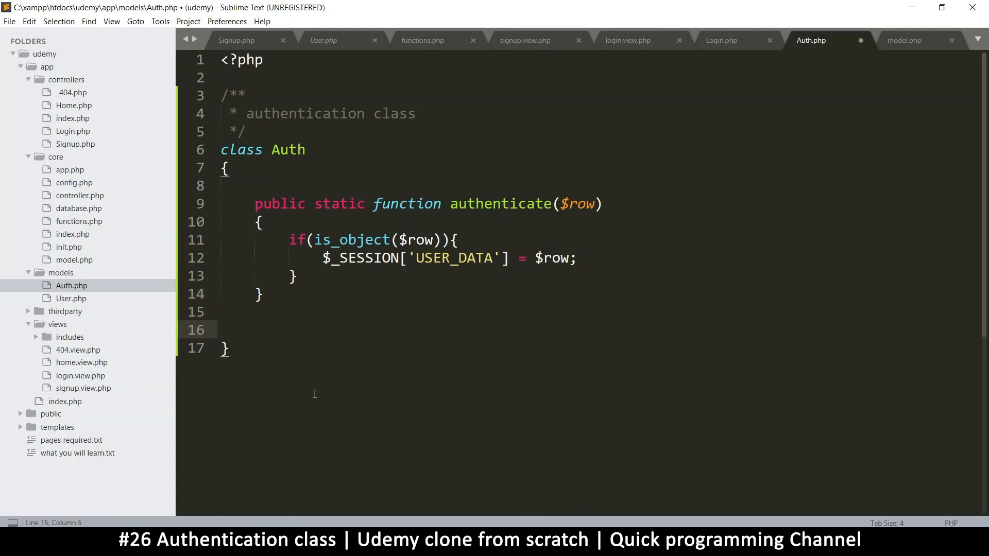
text(public static)
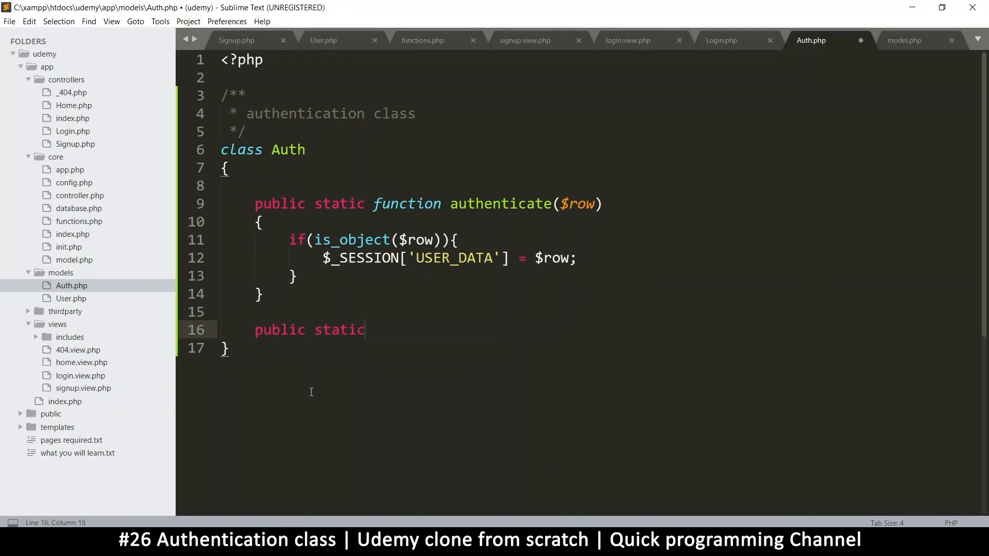
text(function)
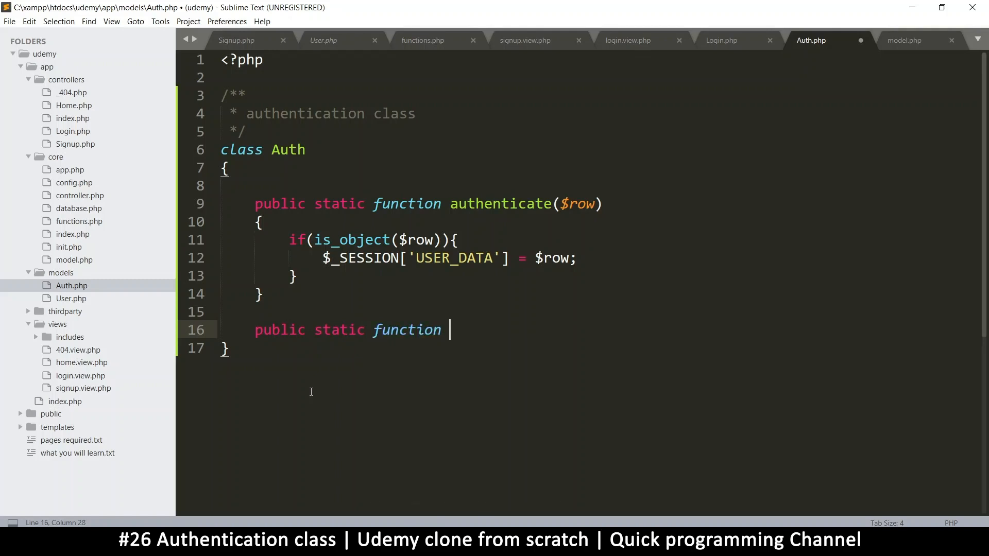
text(logged)
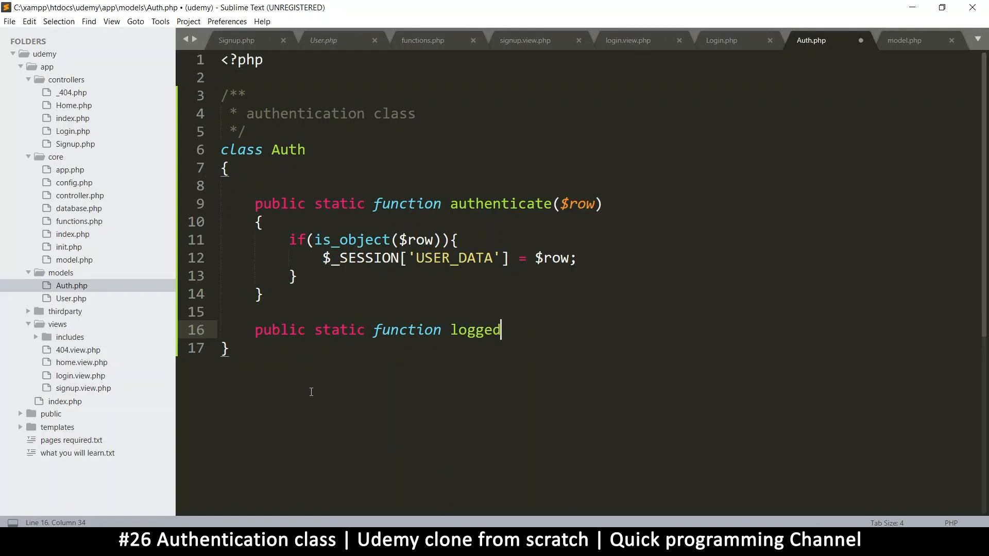
text(_in())
text({)
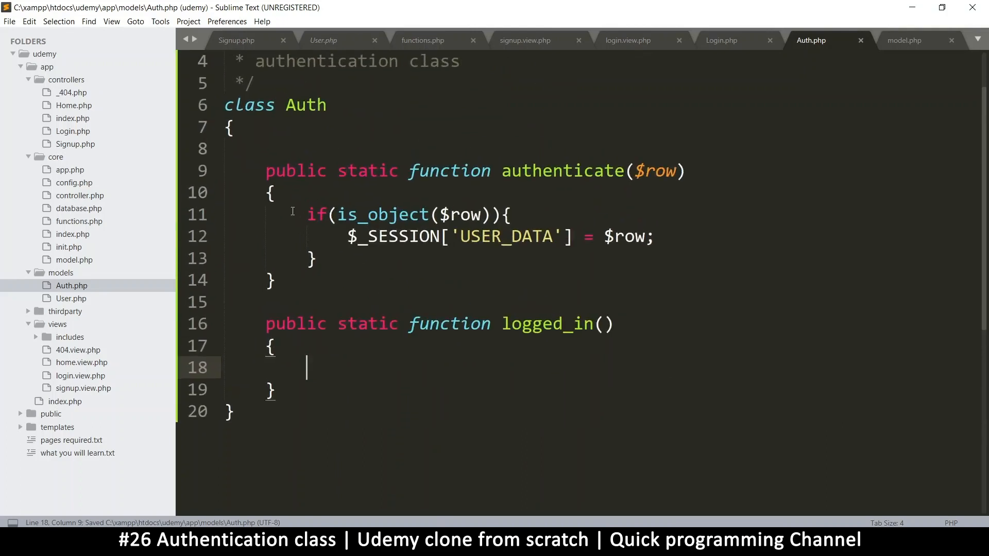
drag(307, 214, 313, 259)
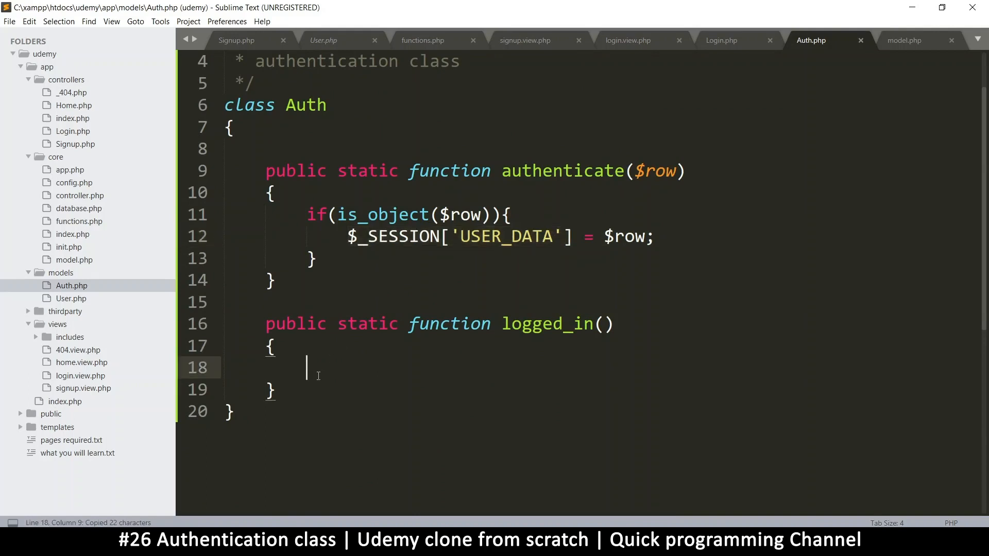
- Make logged_in return true when $_SESSION['USER_DATA'] is not empty, otherwise false
text(if(is)
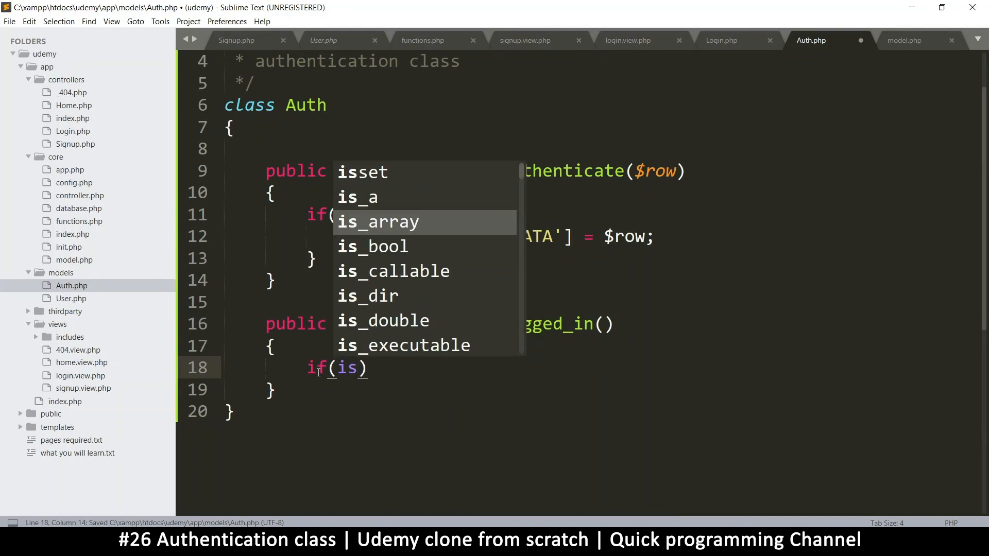
text(!emp)
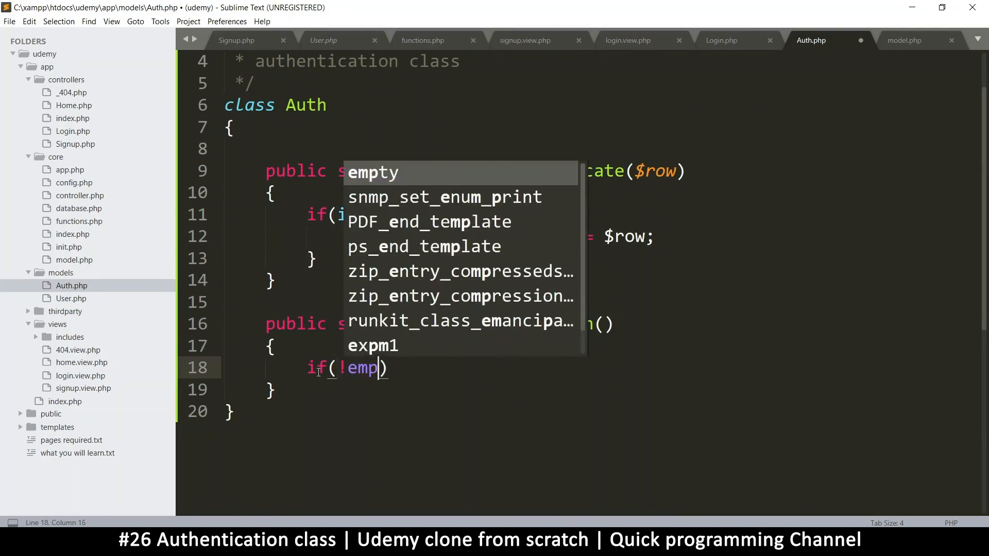
key(Tab)
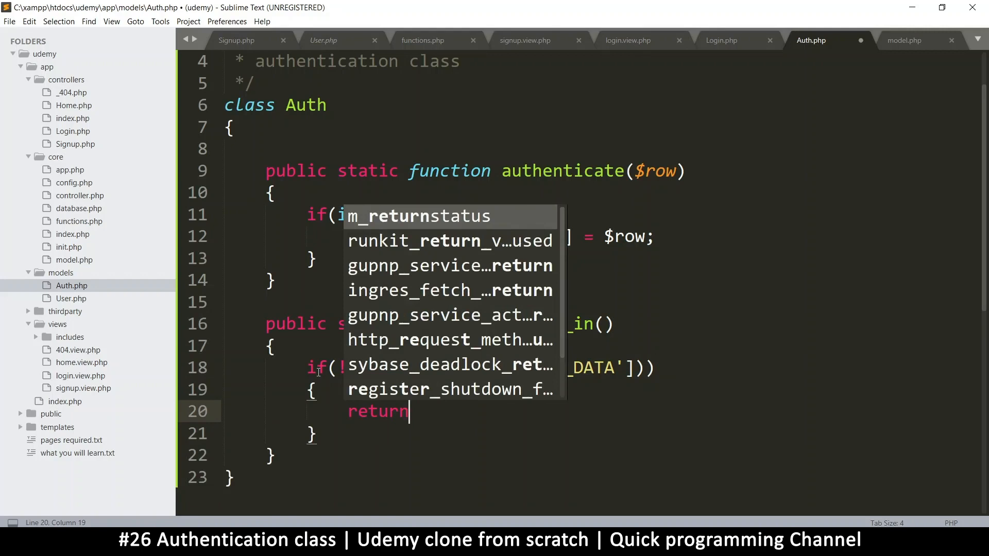
text(true;)
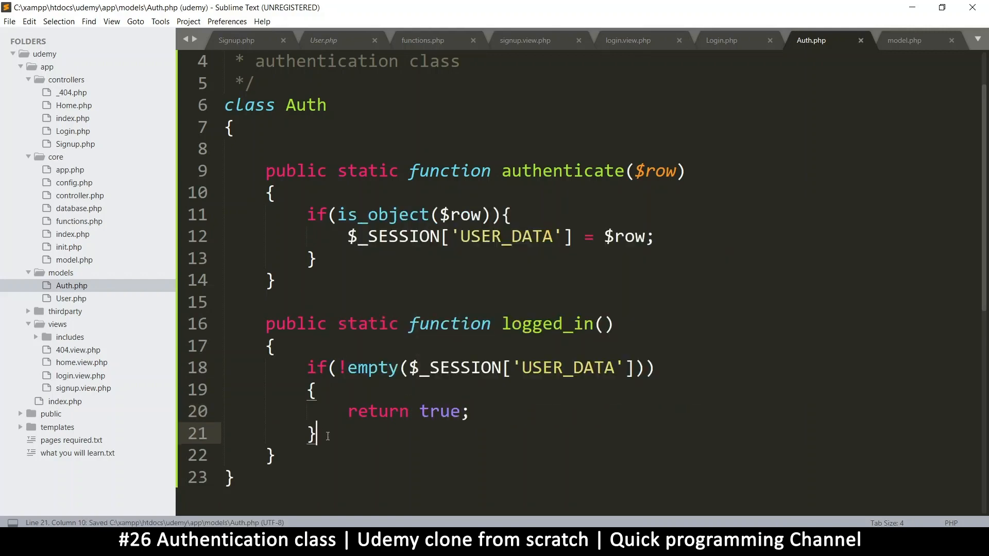
text(return f)
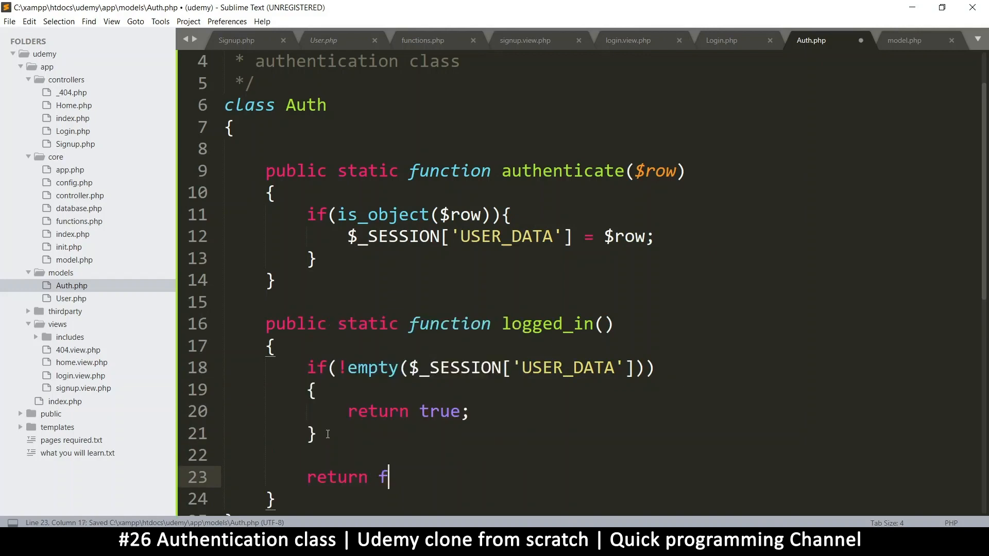
text(alse;)
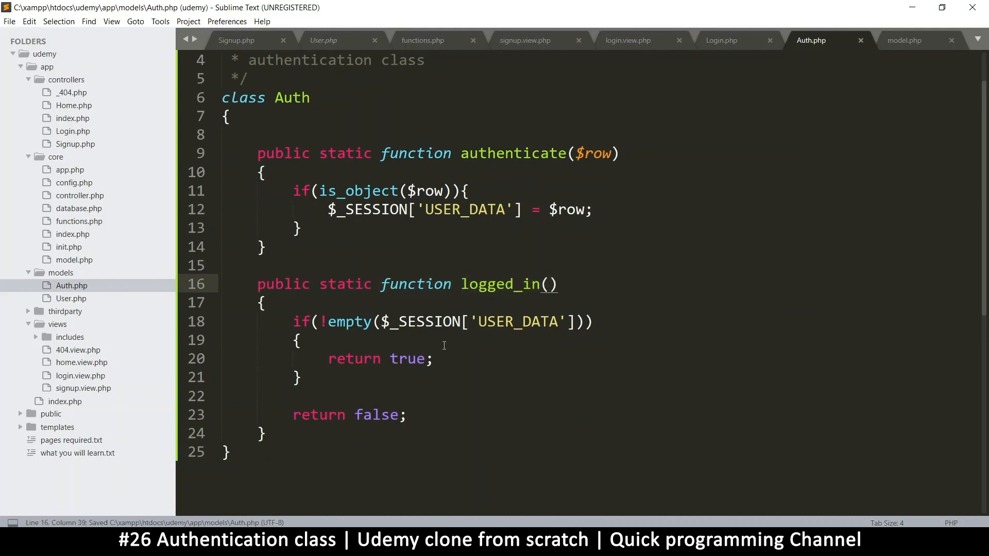
scroll(down, 3)
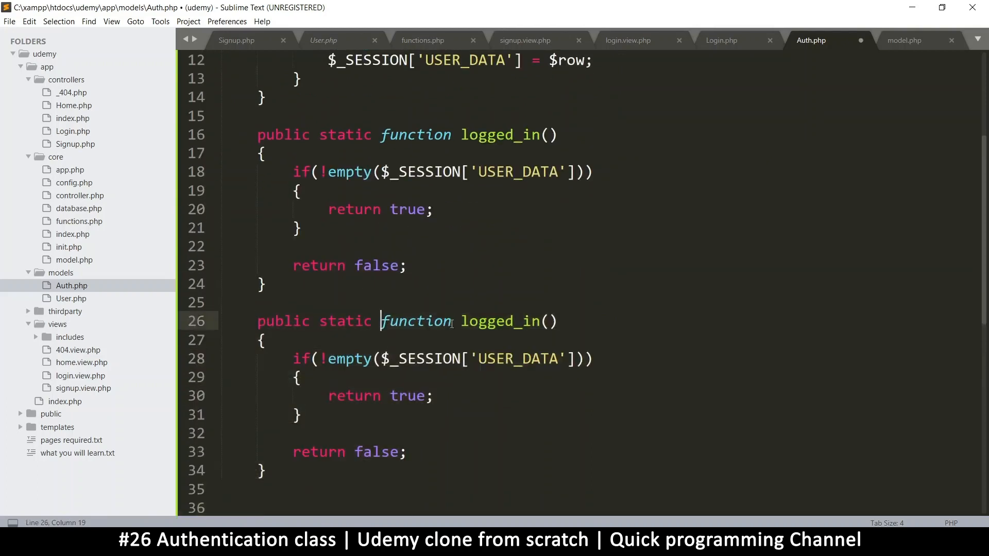
- Rename the duplicated logged_in function to is_admin and select the USER_DATA expression
double_click(500, 321)
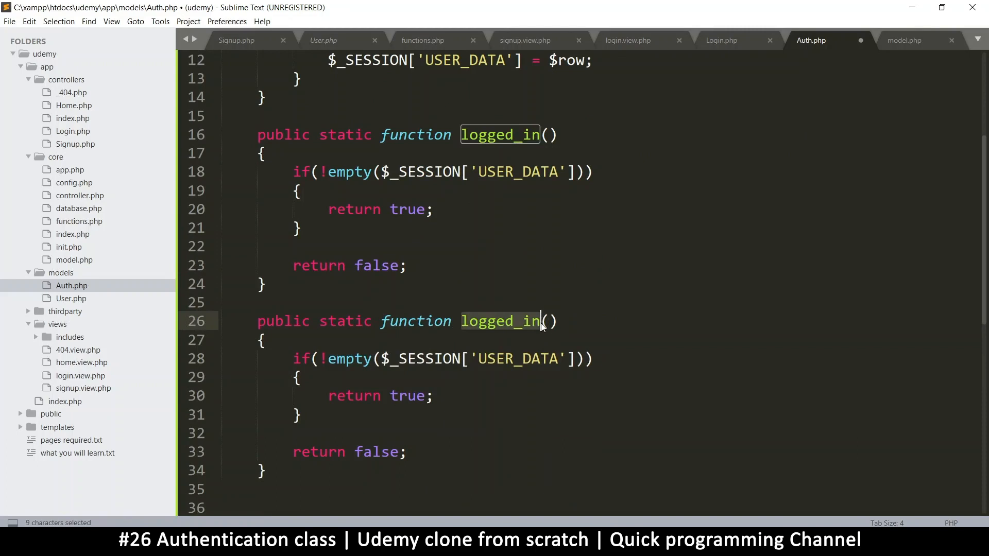
text(is_admin)
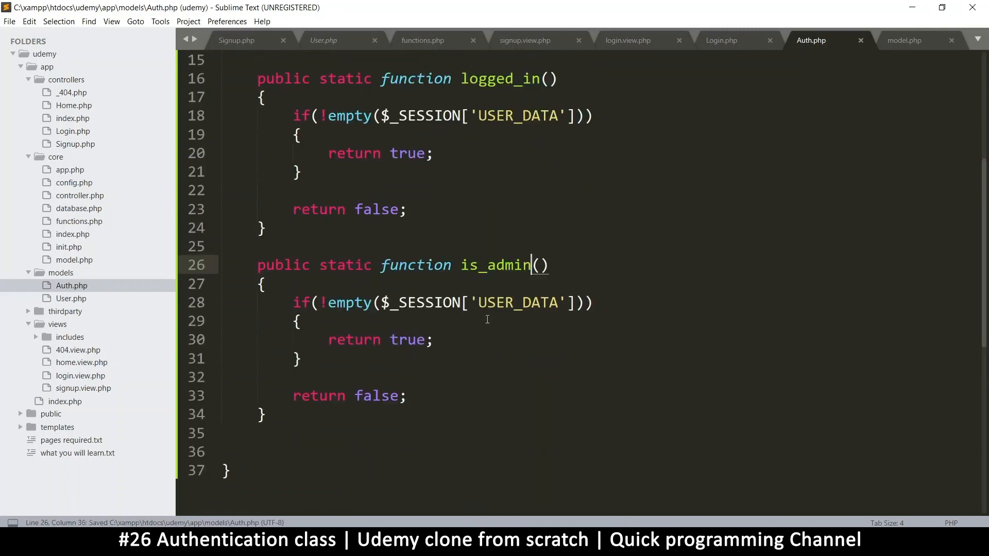
drag(321, 302, 478, 302)
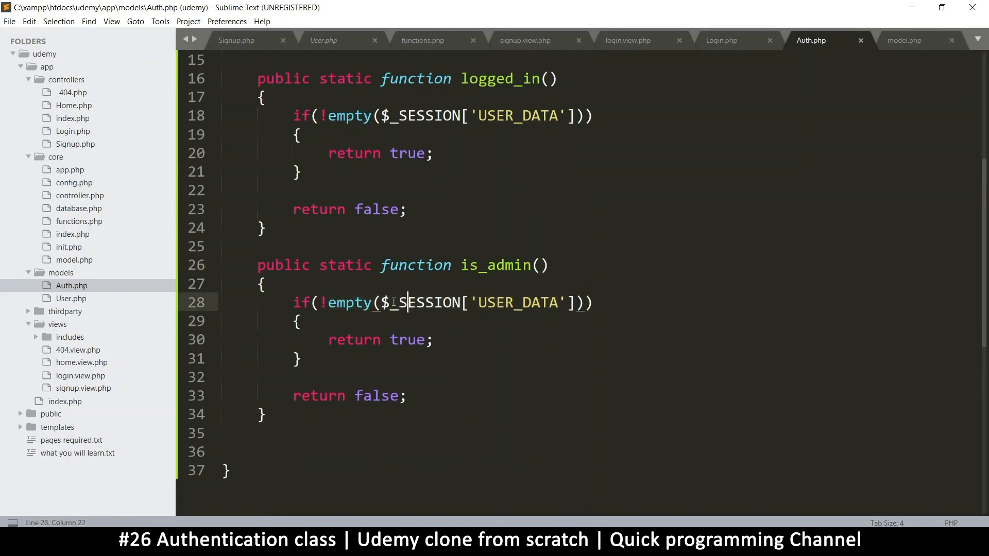
drag(404, 303, 570, 303)
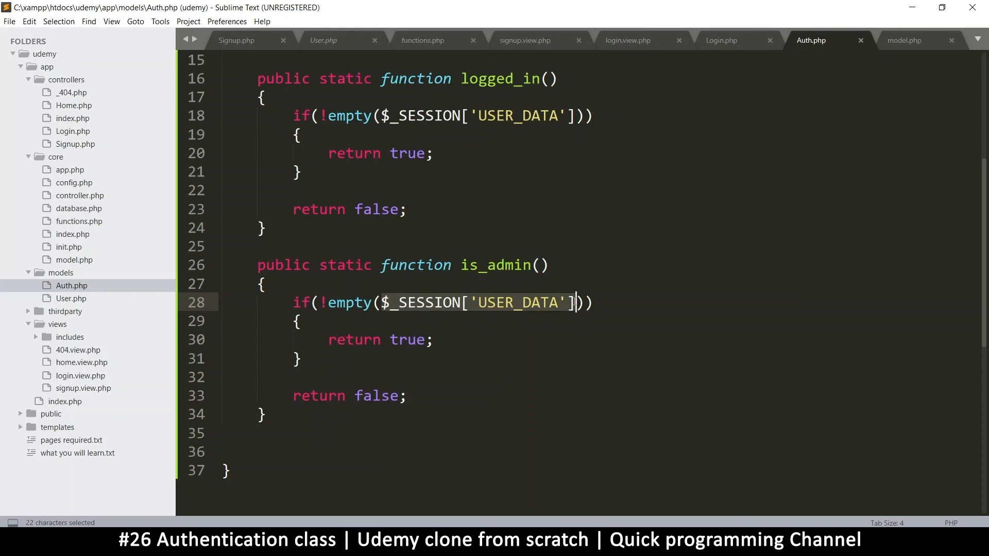
- Make is_admin return true only if $_SESSION['USER_DATA']->role == 'admin'
click(300, 321)
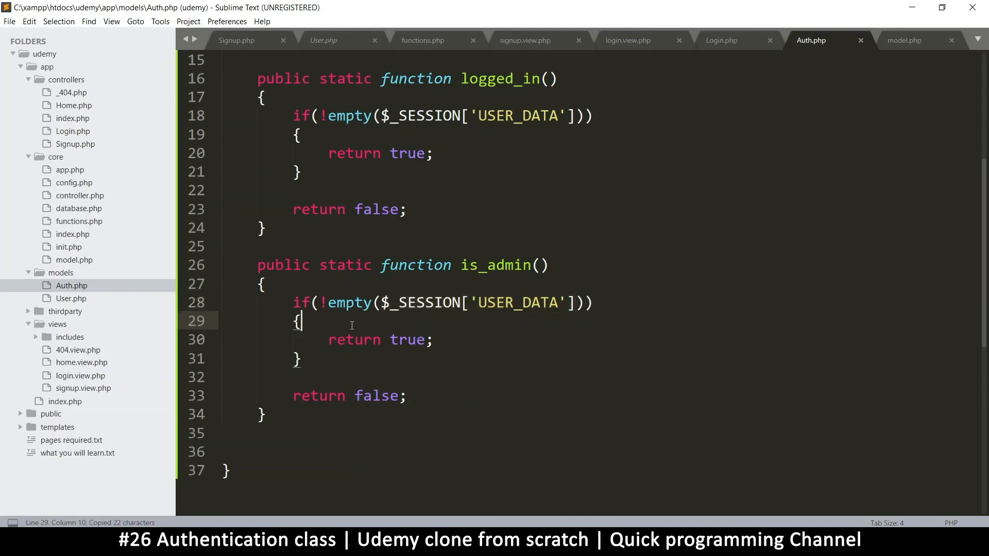
text(if($_SESSION['USER_DATA']))
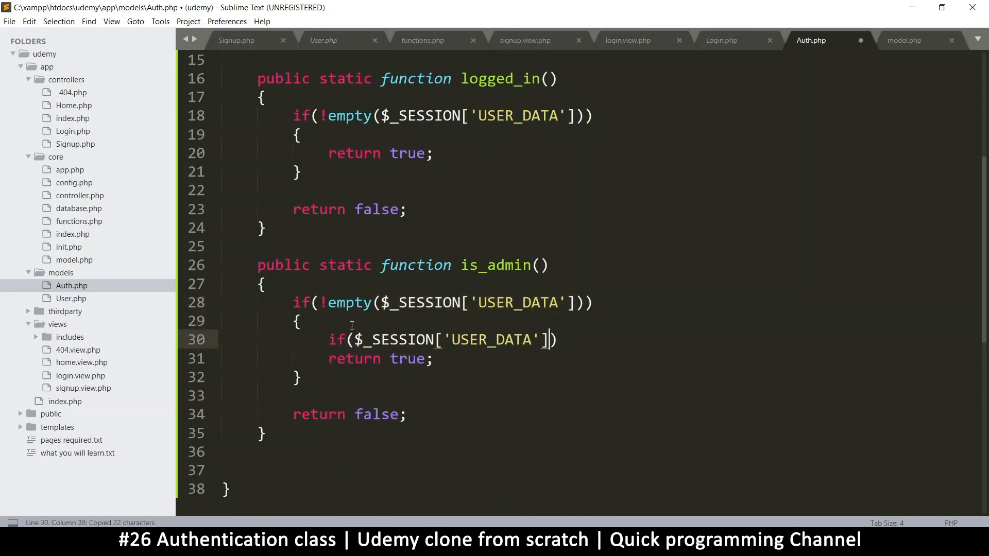
text(->)
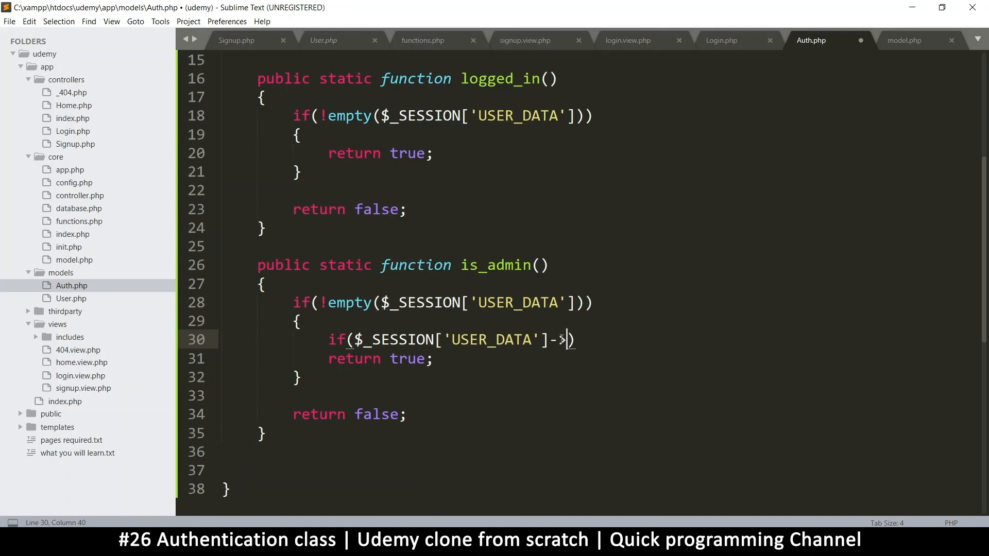
text(role)
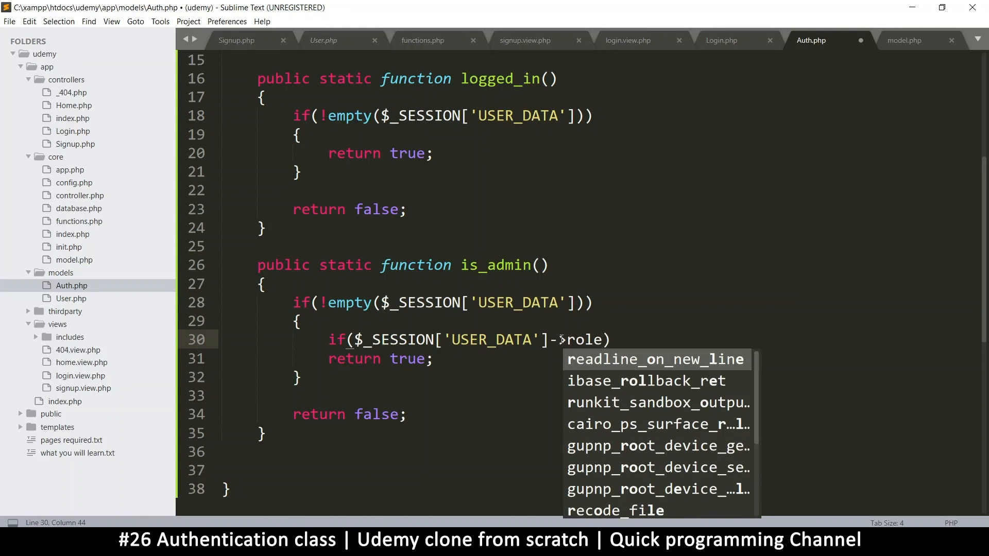
text(== '')
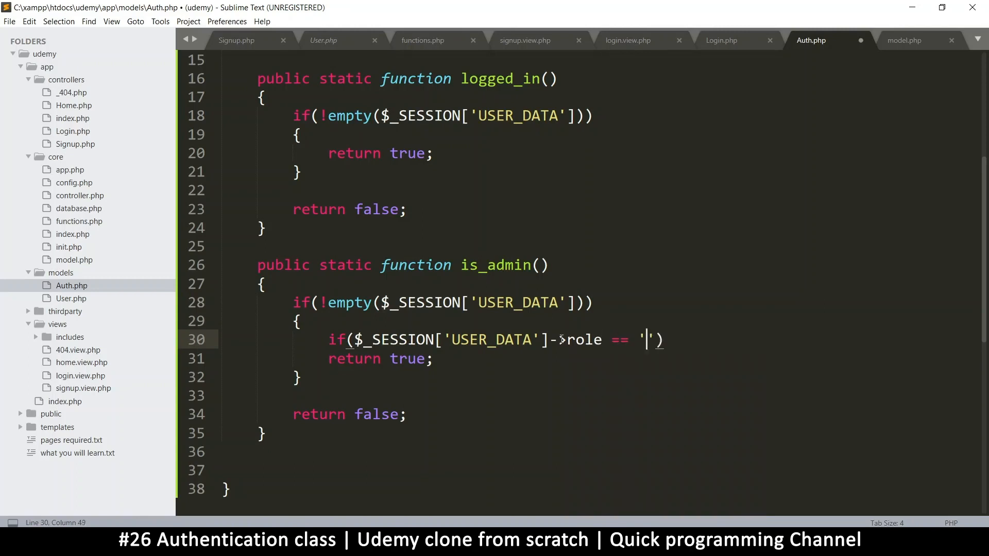
text(admin)
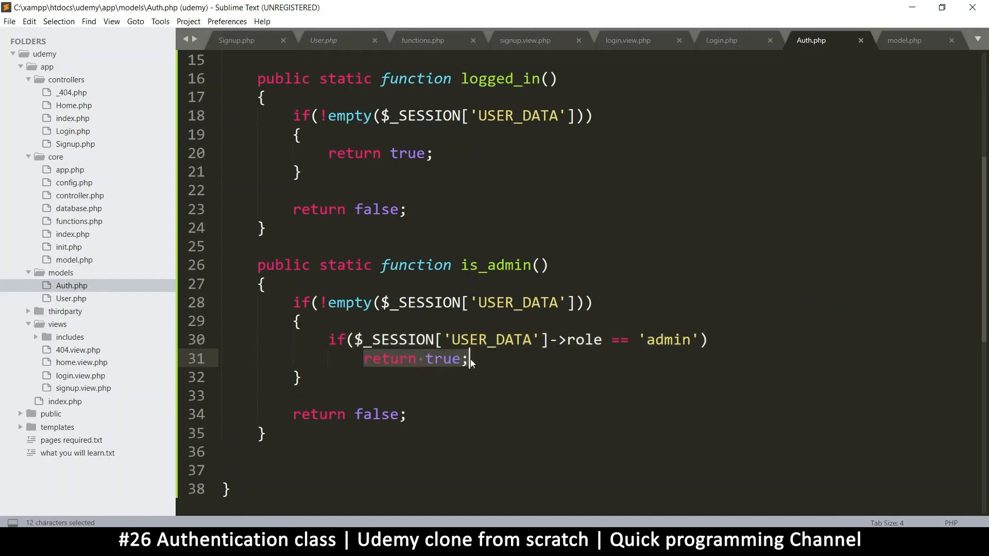
text({)
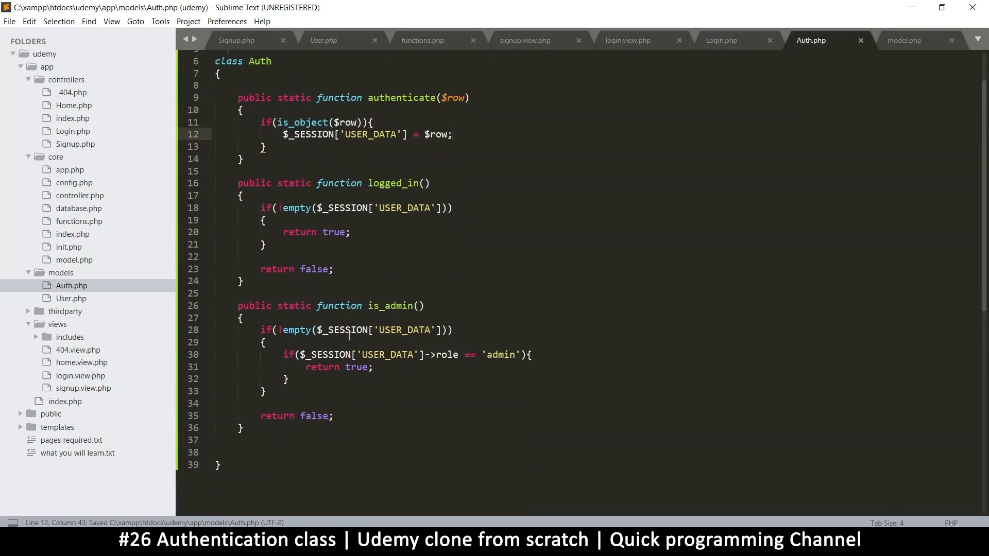
scroll(up, 3)
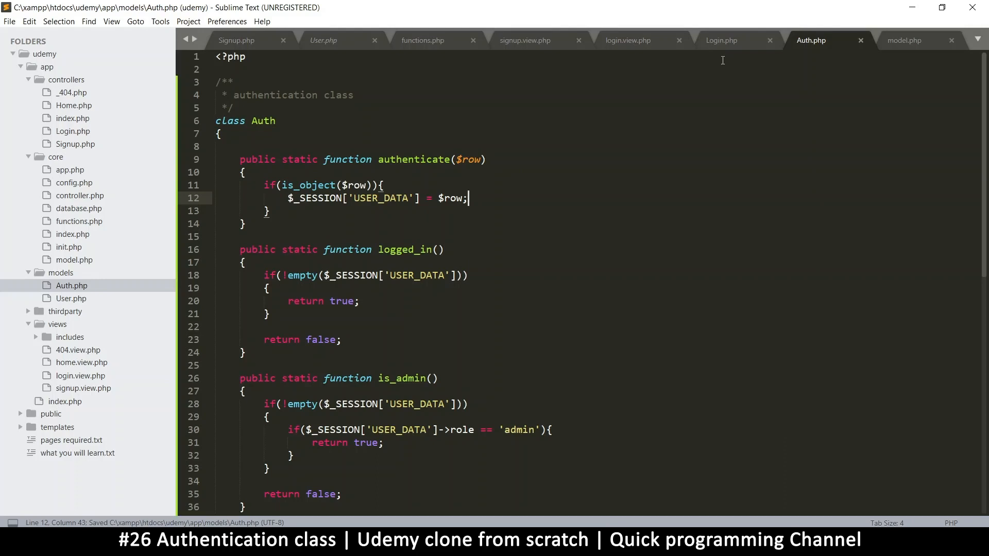
- Review the authenticate call in Login.php, then bring up the Home controller
click(721, 40)
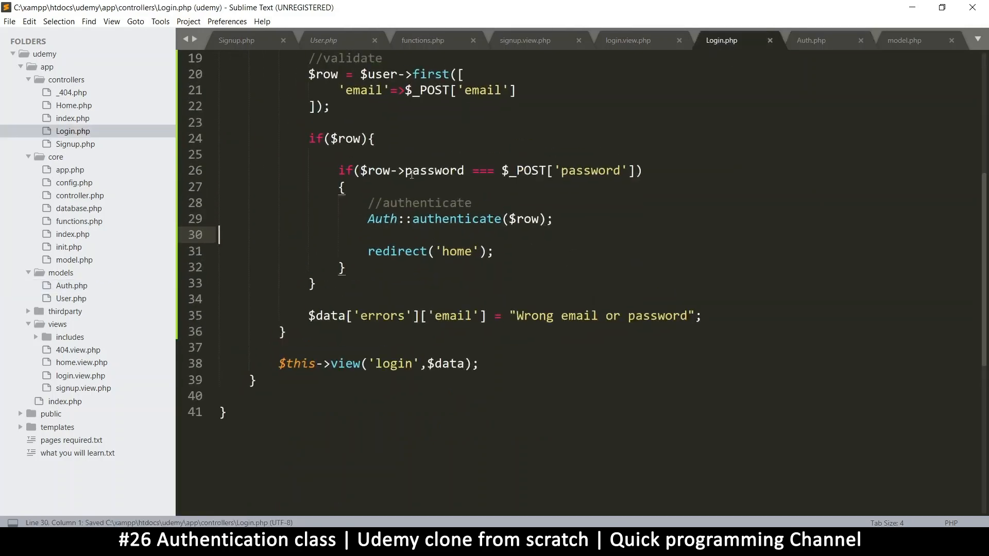
drag(368, 219, 554, 219)
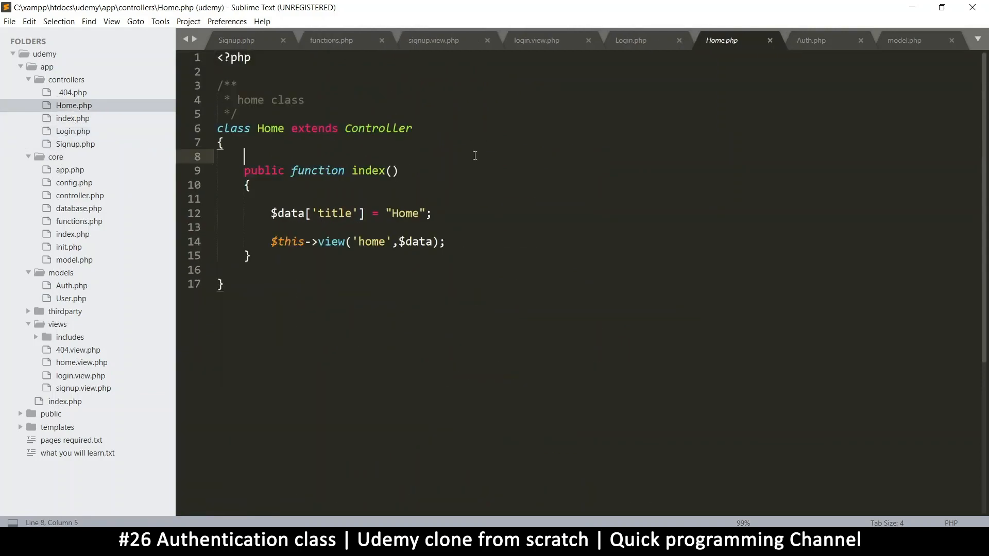
- Copy Home.php into a new file, rename the class Logout, and save as controllers/Logout.php
key(ctrl+c)
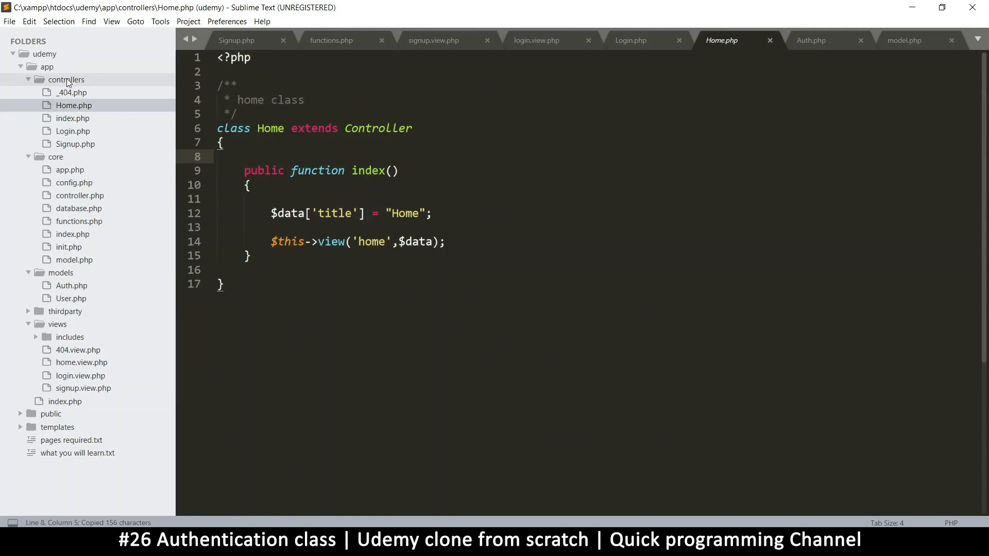
key(ctrl+n)
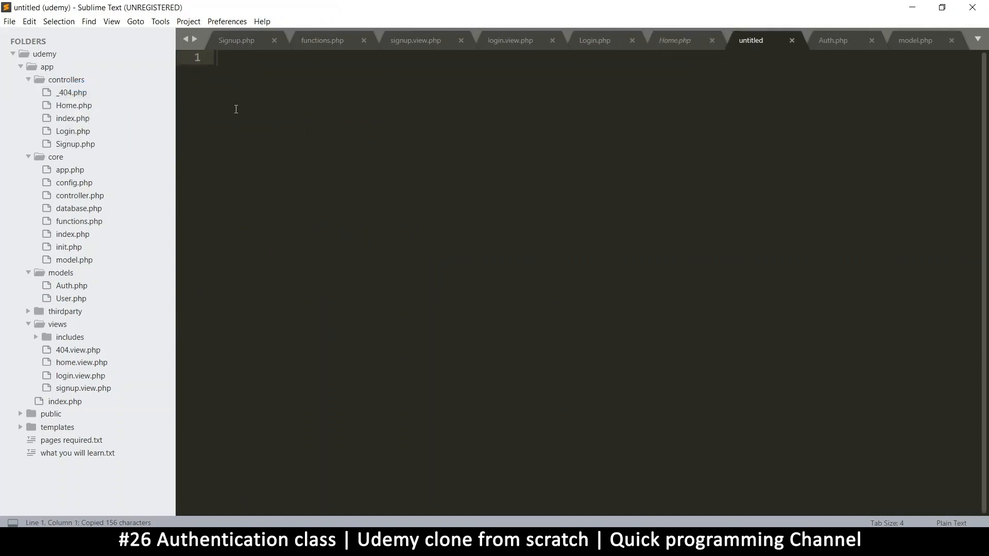
key(ctrl+v)
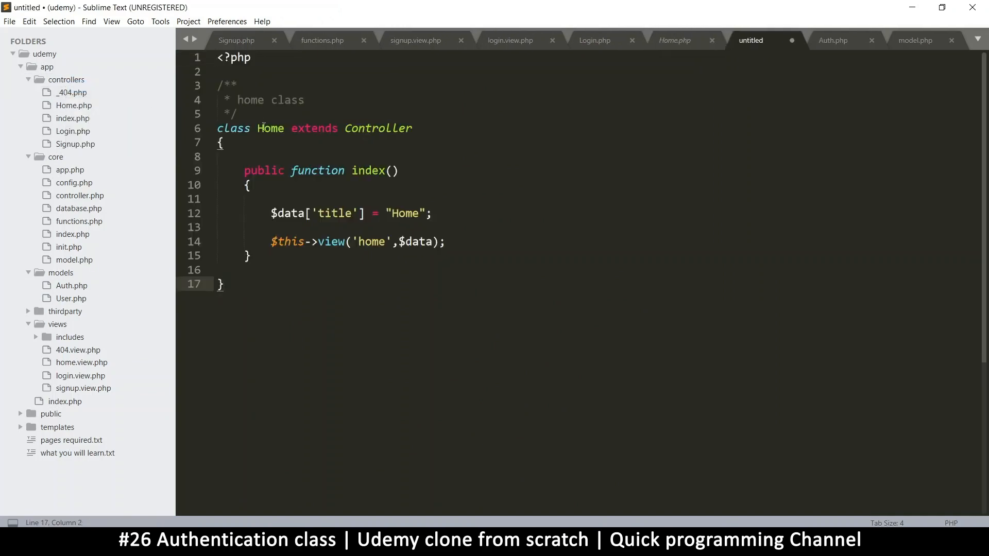
double_click(270, 129)
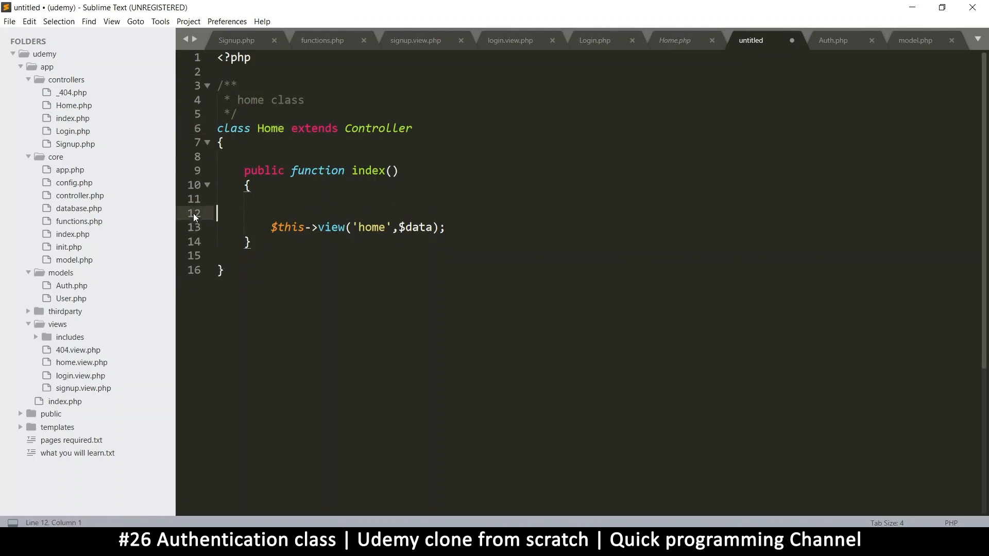
double_click(270, 128)
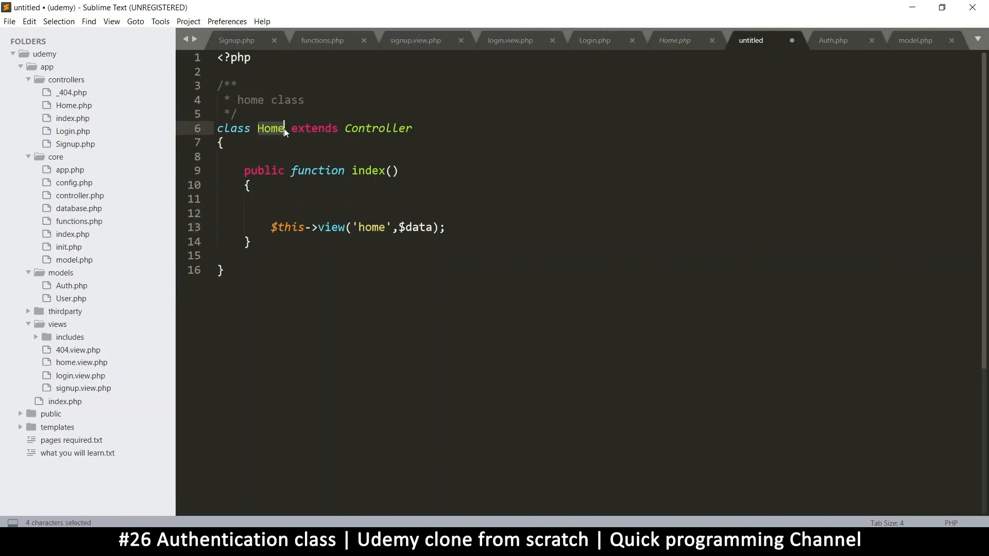
text(Logout)
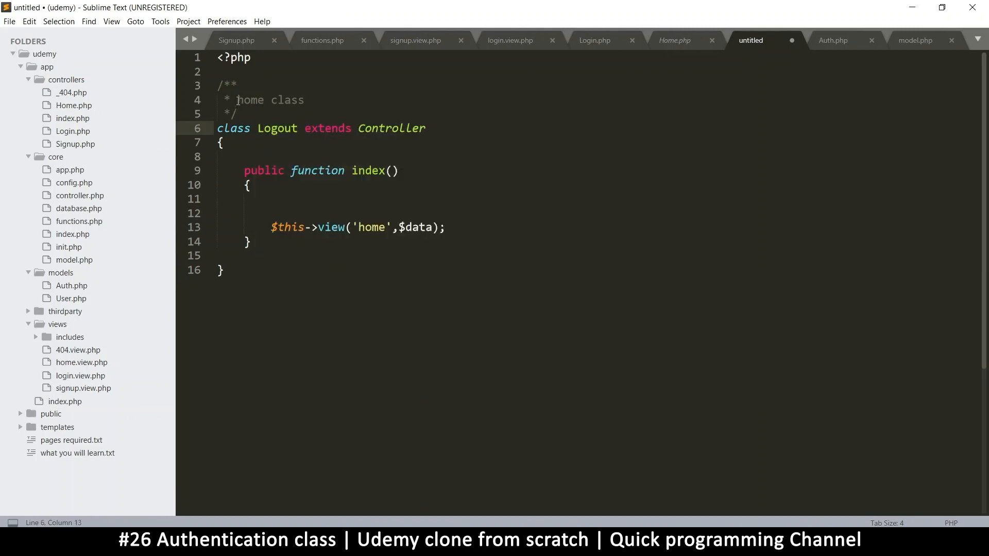
text(logout)
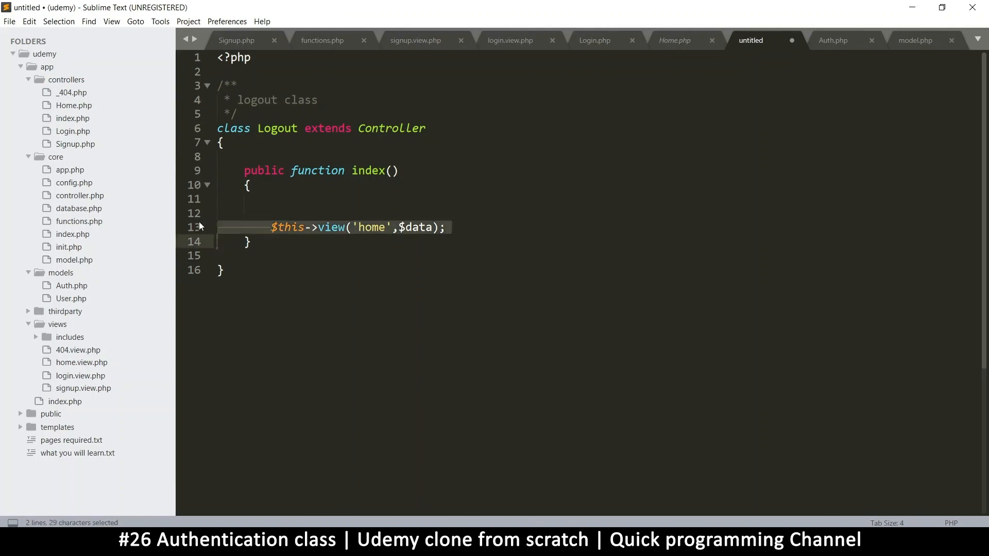
key(Delete)
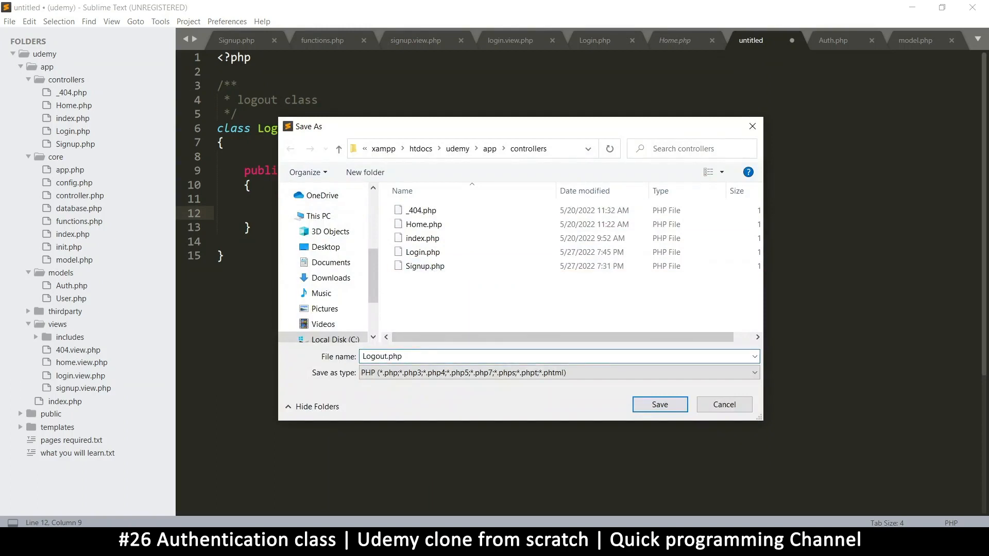
click(660, 405)
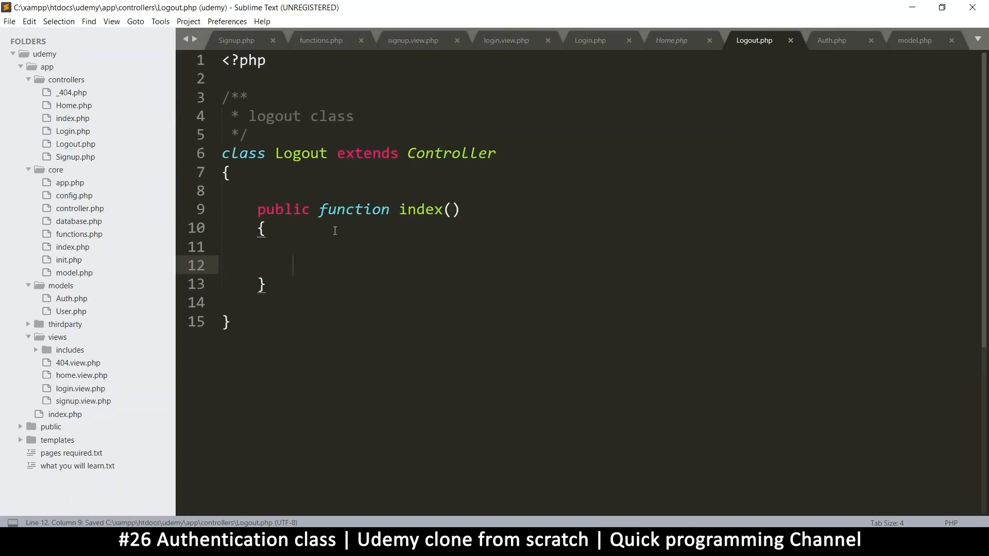
- In Logout's index method, call Auth::logout() and then redirect('home')
text(A)
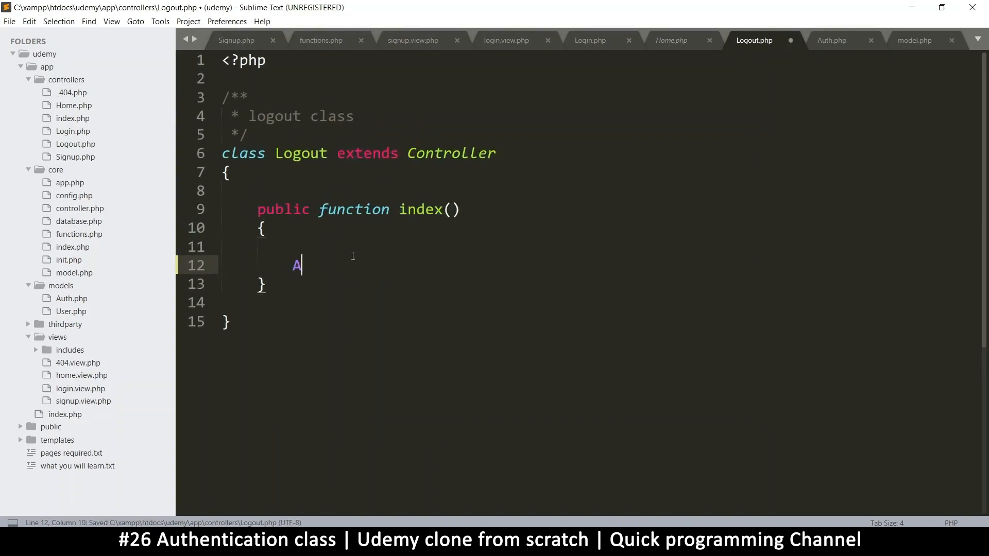
text(uth::logout()
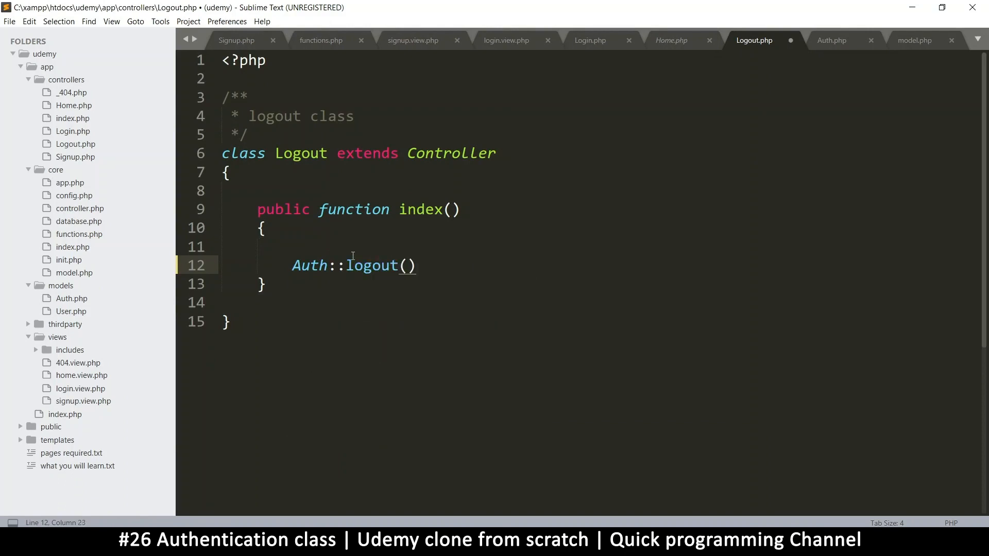
text(;)
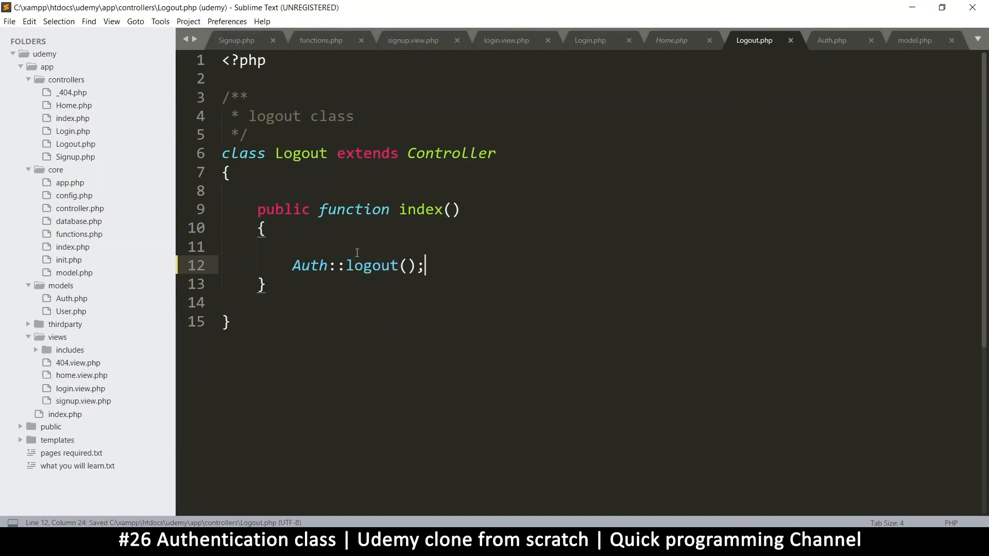
text(redi)
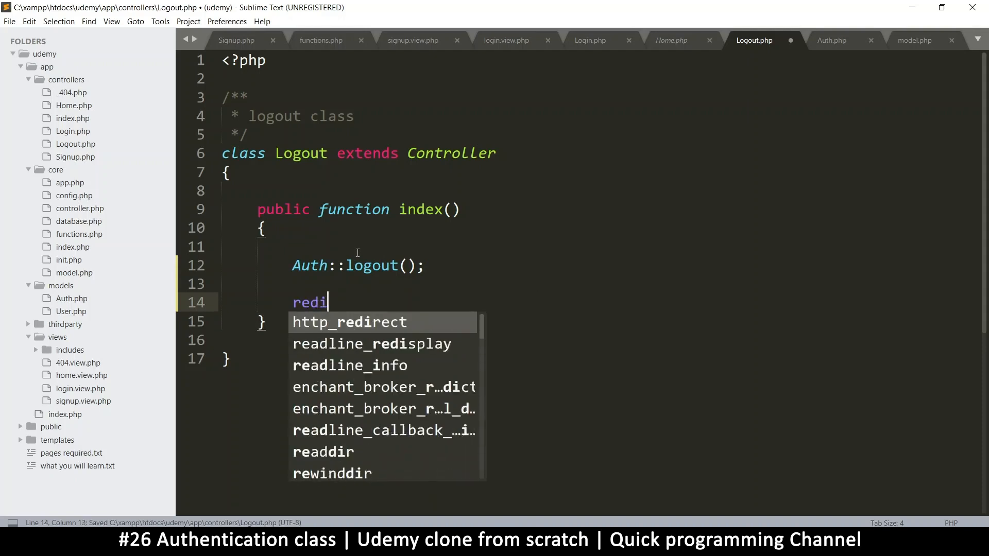
text(rect())
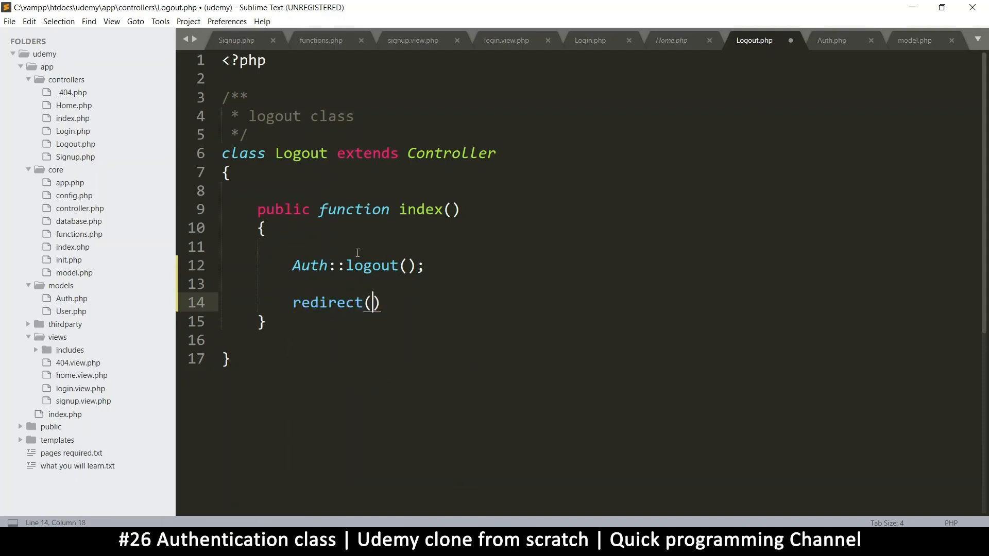
text('')
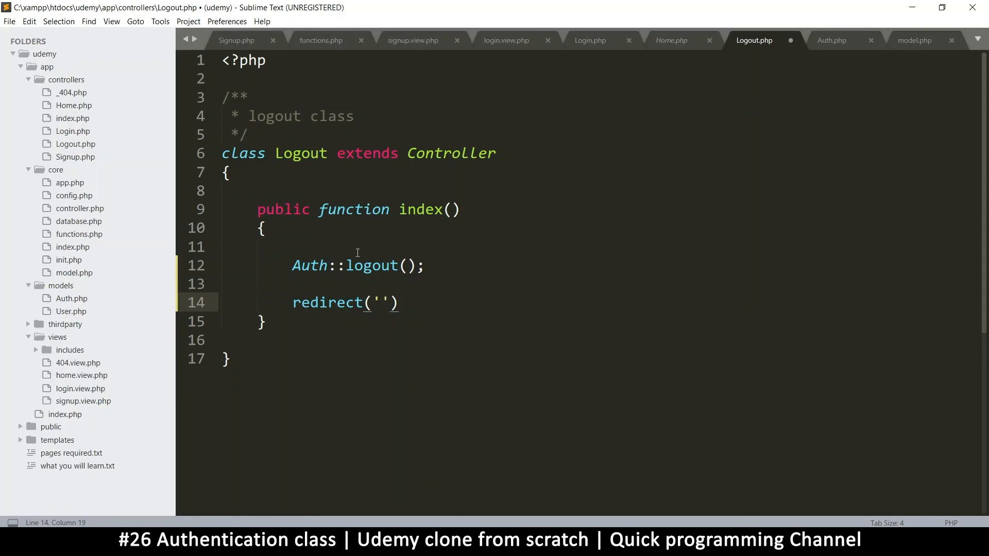
text(login)
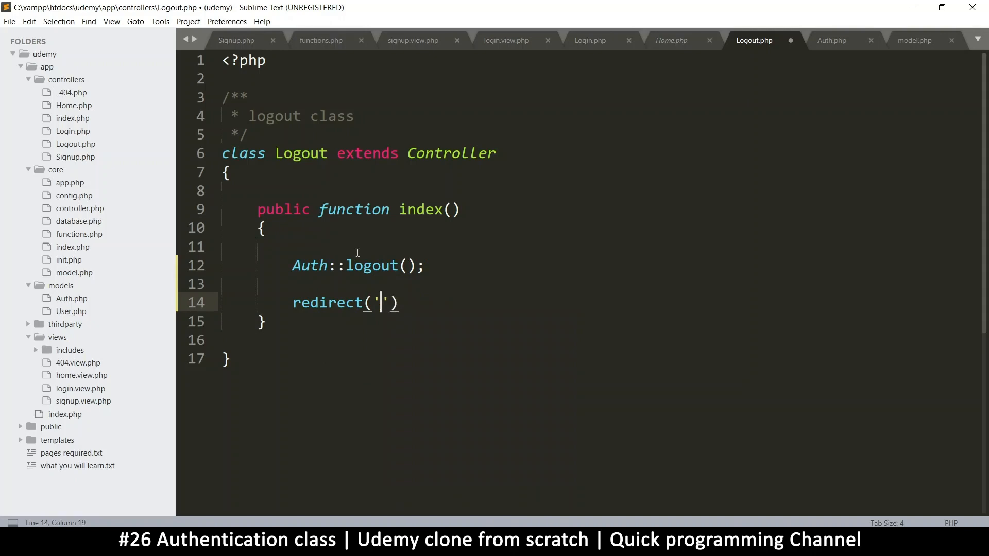
text(home)
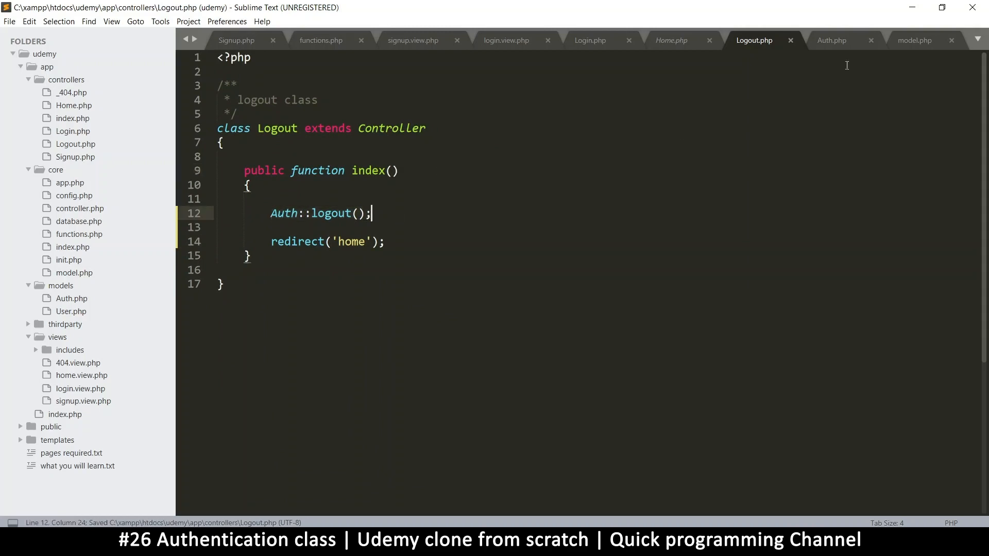
- Rename the duplicated authenticate method to logout and rework its condition to !empty($_SESSION['USER_DATA'])
click(832, 39)
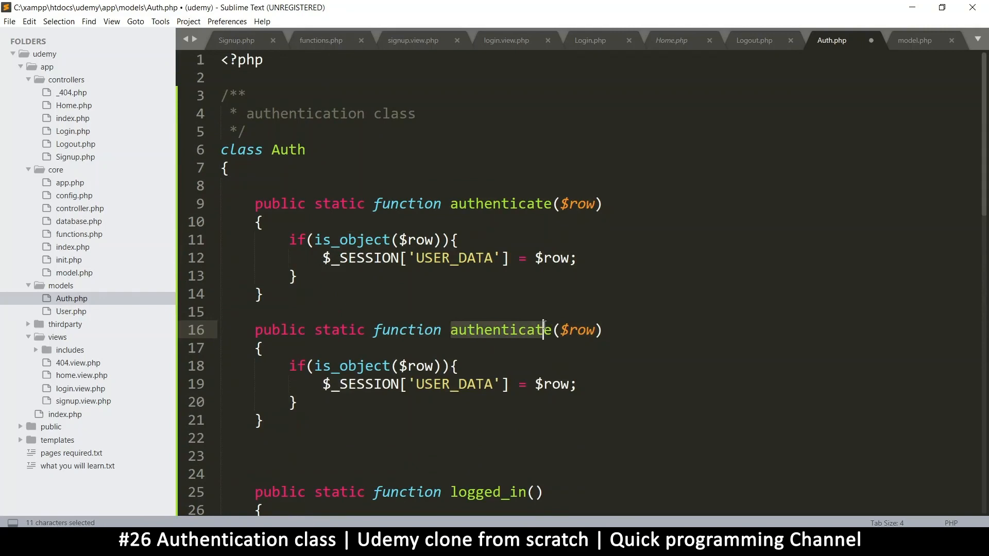
text(logout)
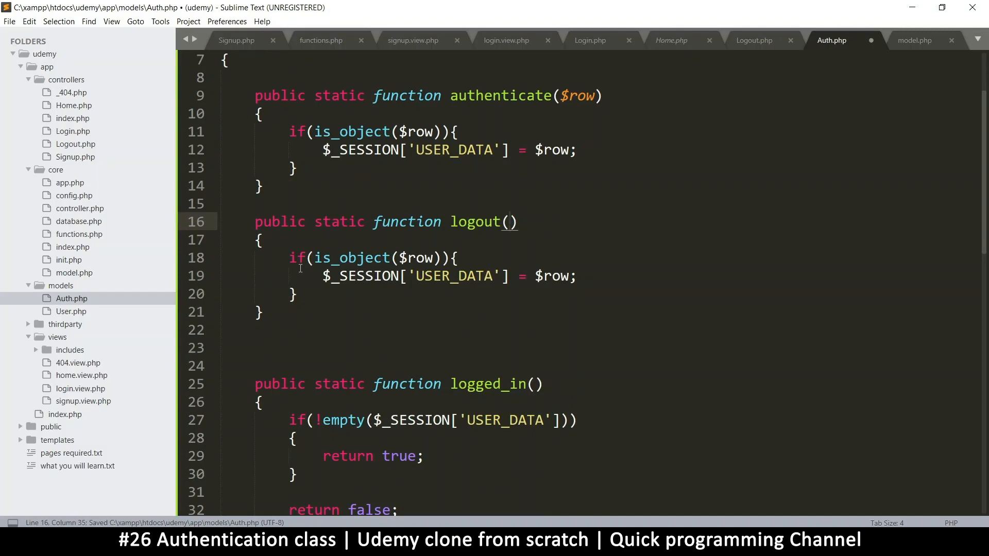
drag(289, 257, 457, 257)
text(if($_SESSION['USER_DATA'])
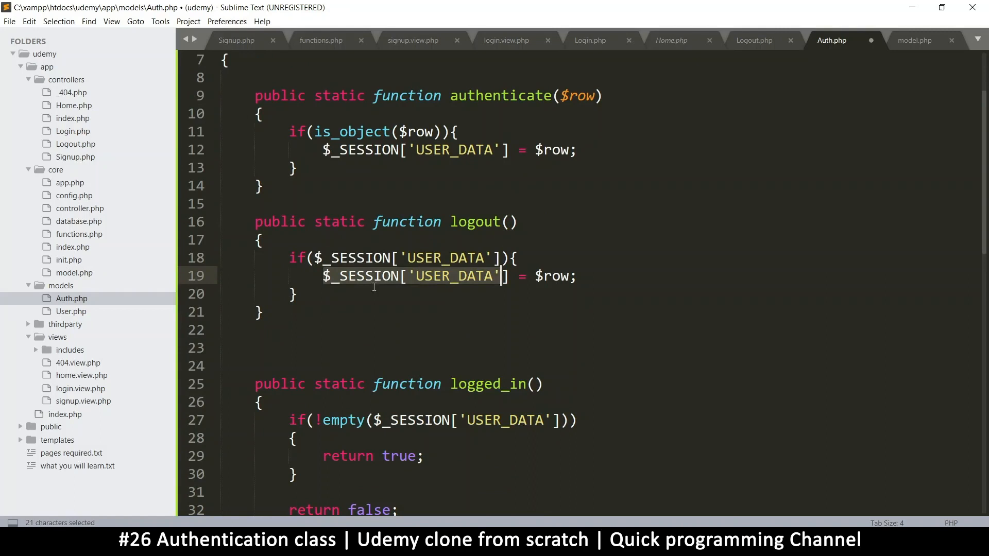
click(313, 257)
text(!empt)
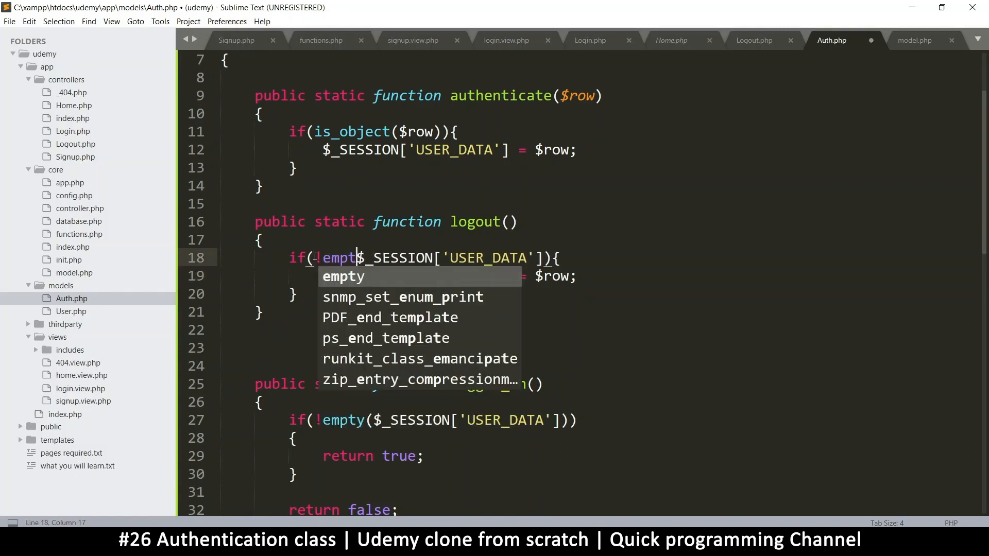
key(Tab)
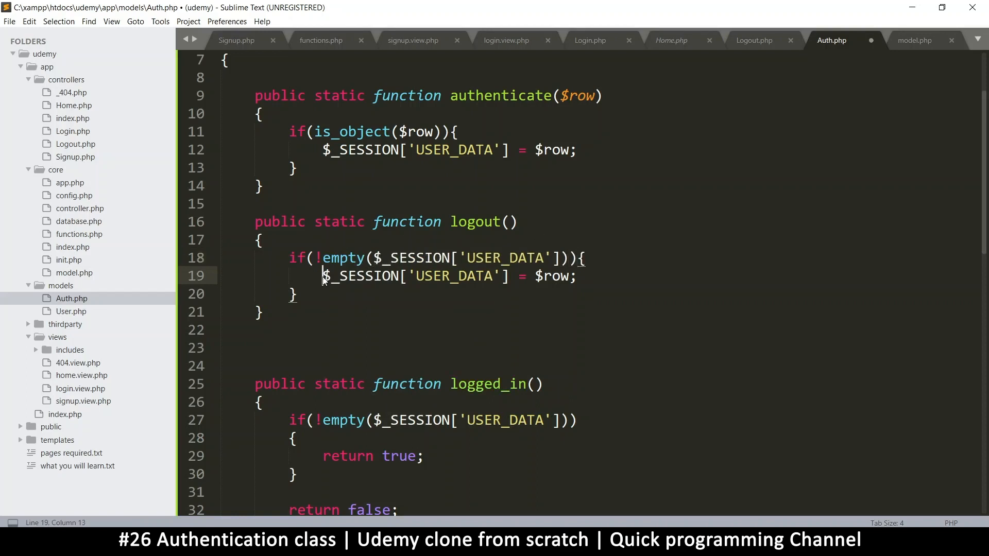
- Add unset of USER_DATA, then session_unset() and session_regenerate_id() calls inside logout()
text(unset()
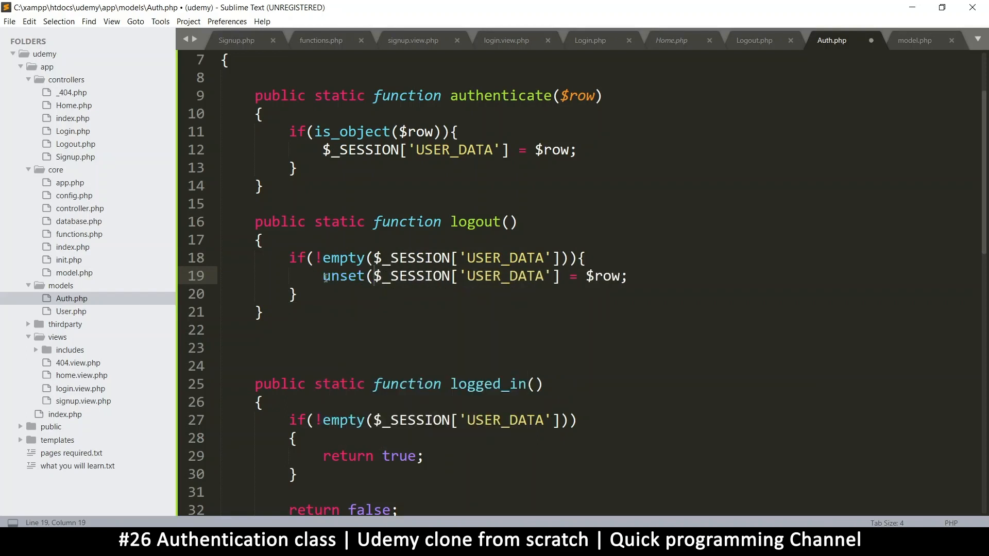
drag(563, 276, 624, 276)
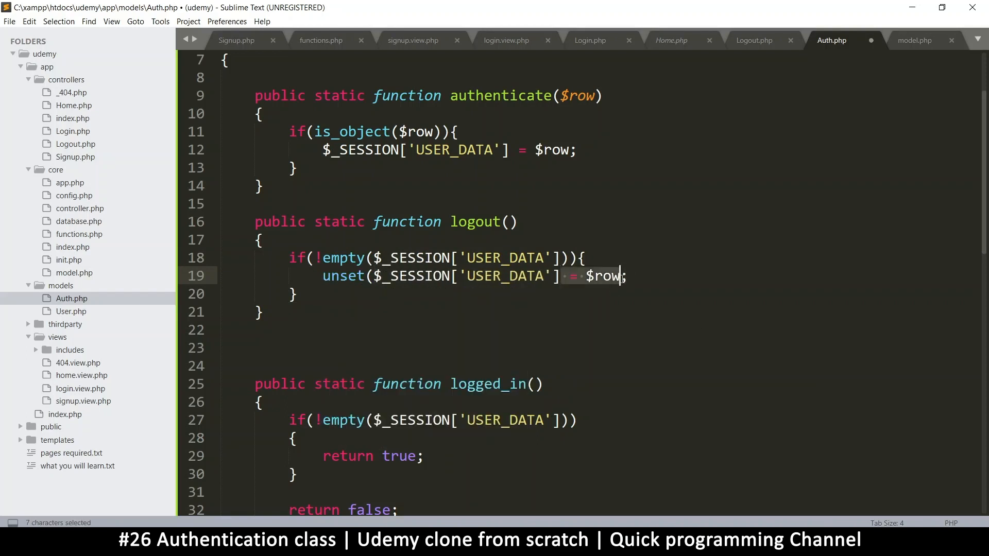
key(Delete)
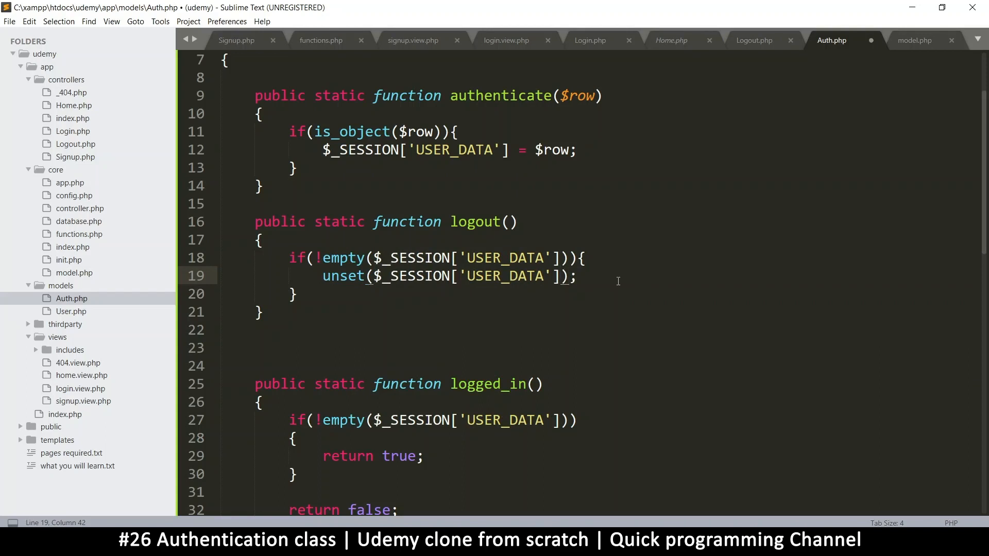
key(enter)
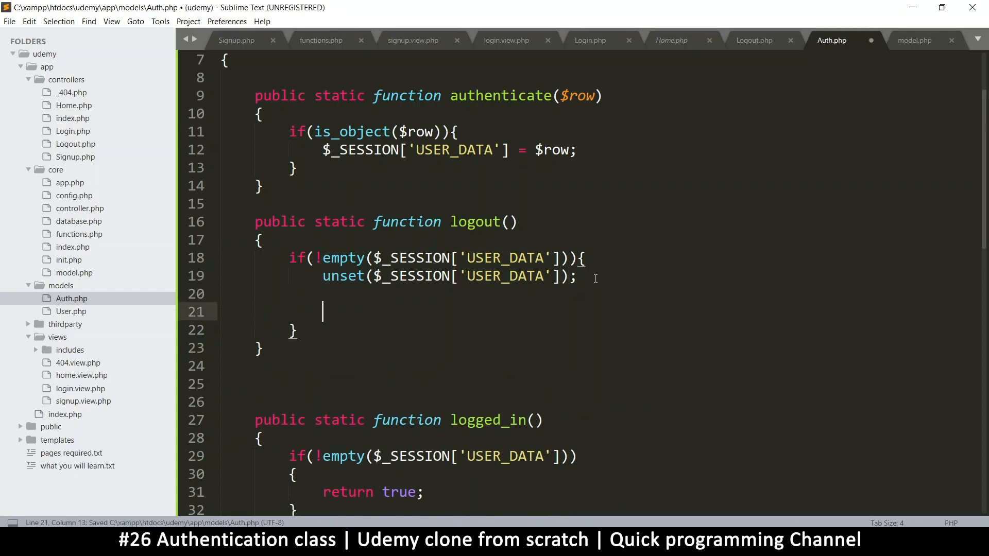
text(session_unset();)
text(session_rege)
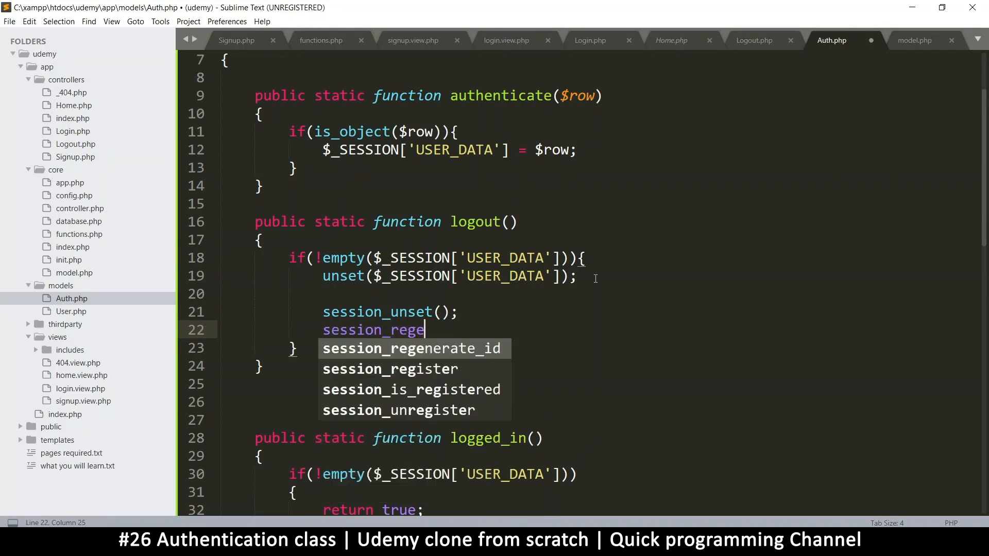
key(Tab)
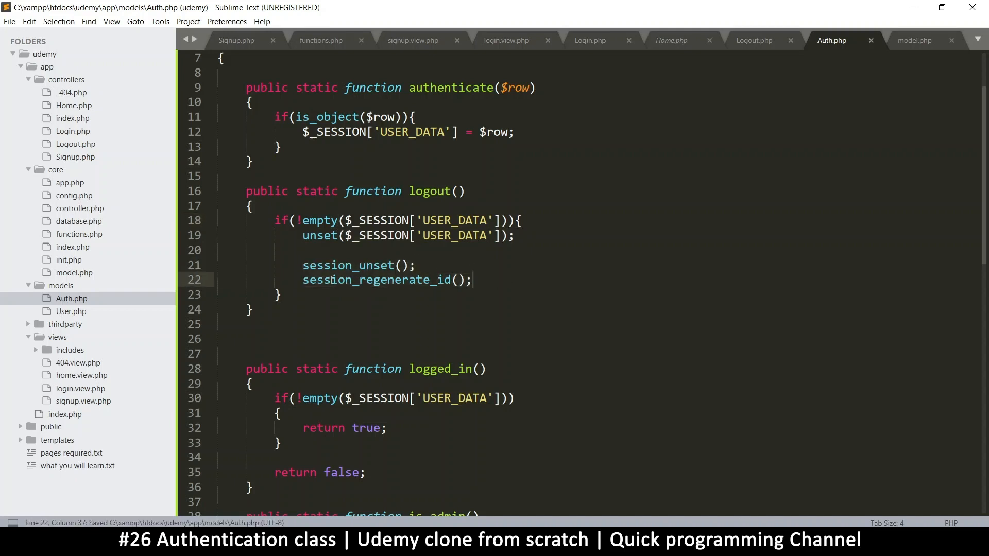
- Comment out the session_unset() and session_regenerate_id() lines in logout() with //
drag(302, 264, 471, 279)
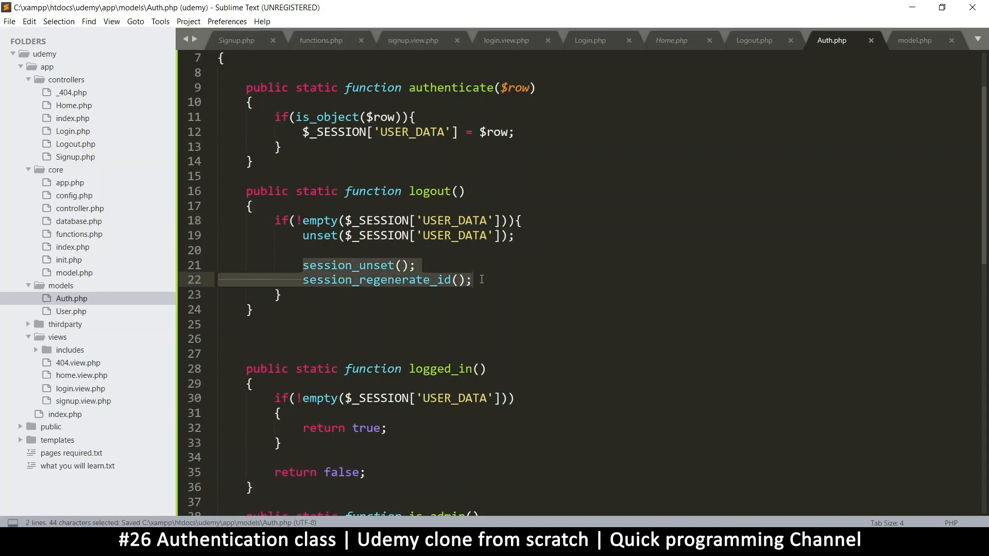
click(415, 264)
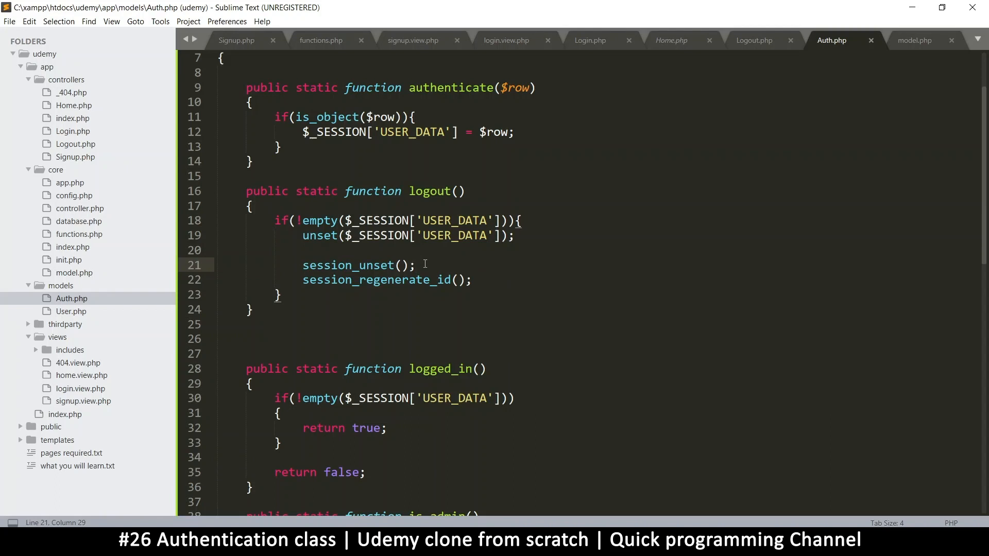
key(ctrl+s)
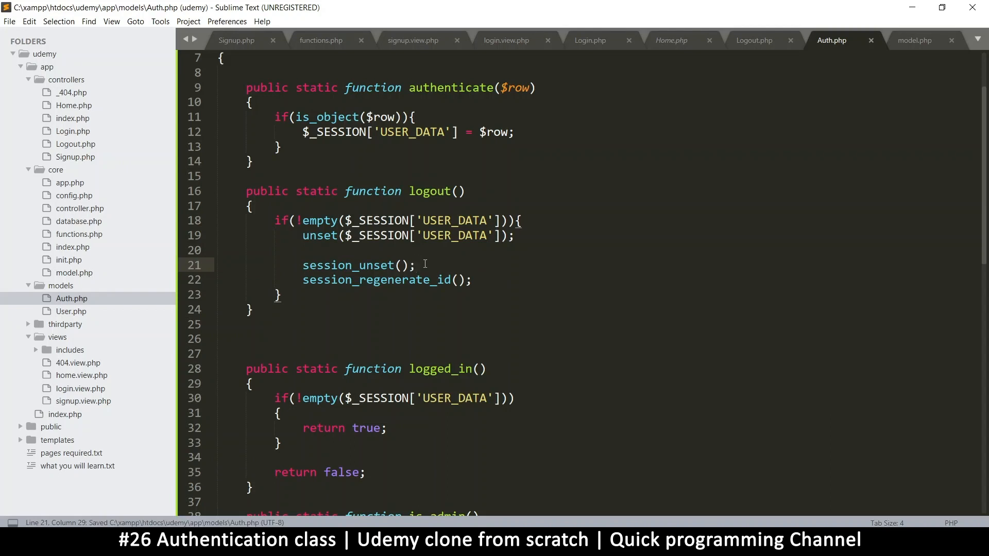
mouse_move(383, 298)
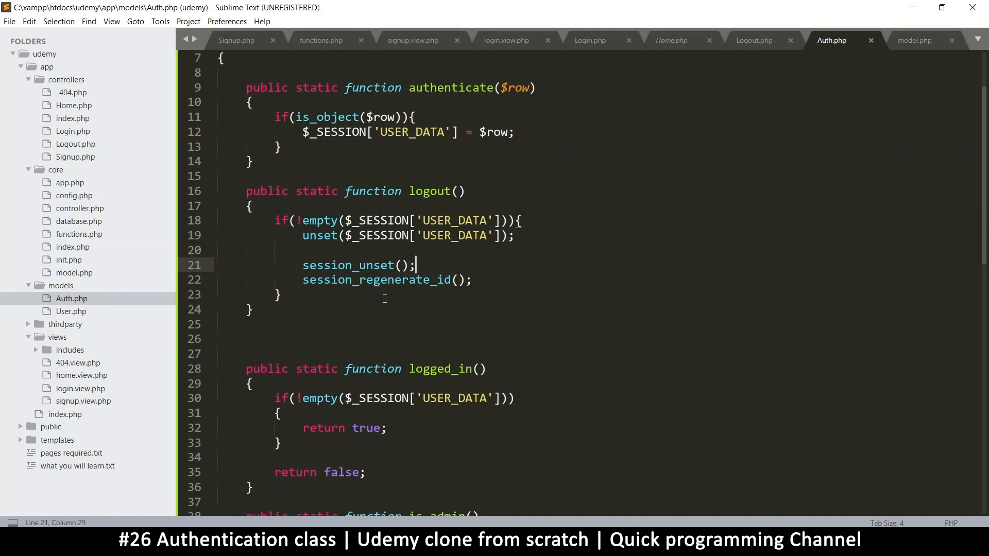
mouse_move(301, 265)
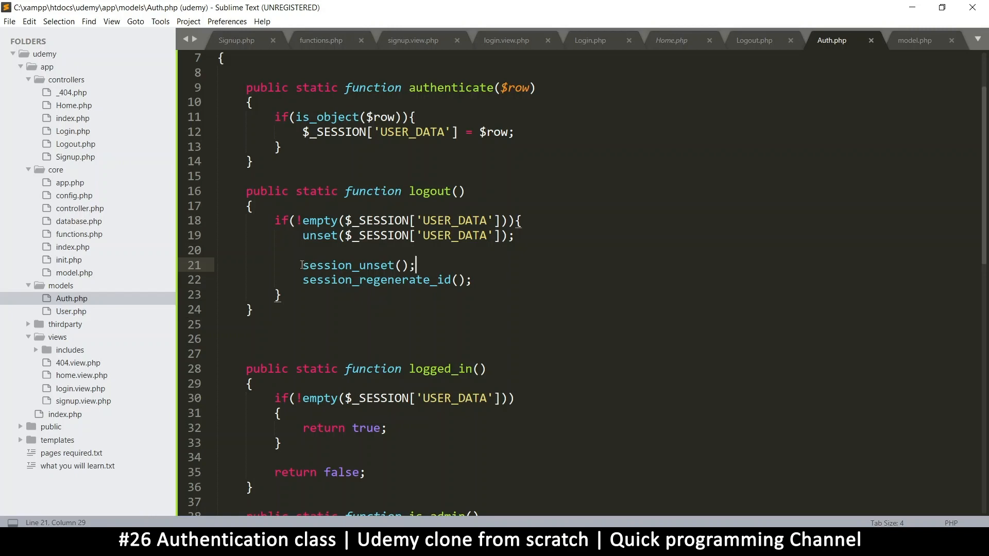
drag(302, 265, 472, 279)
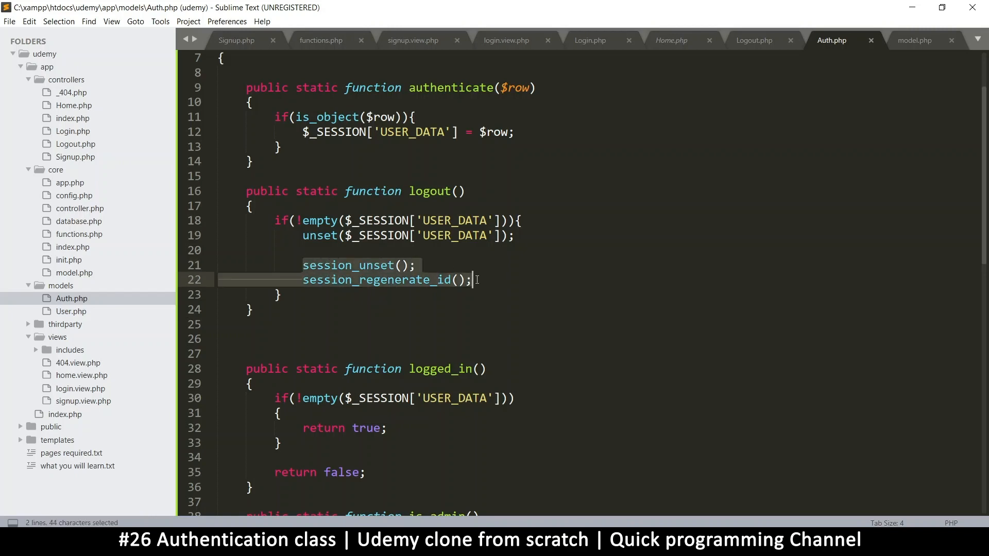
click(303, 264)
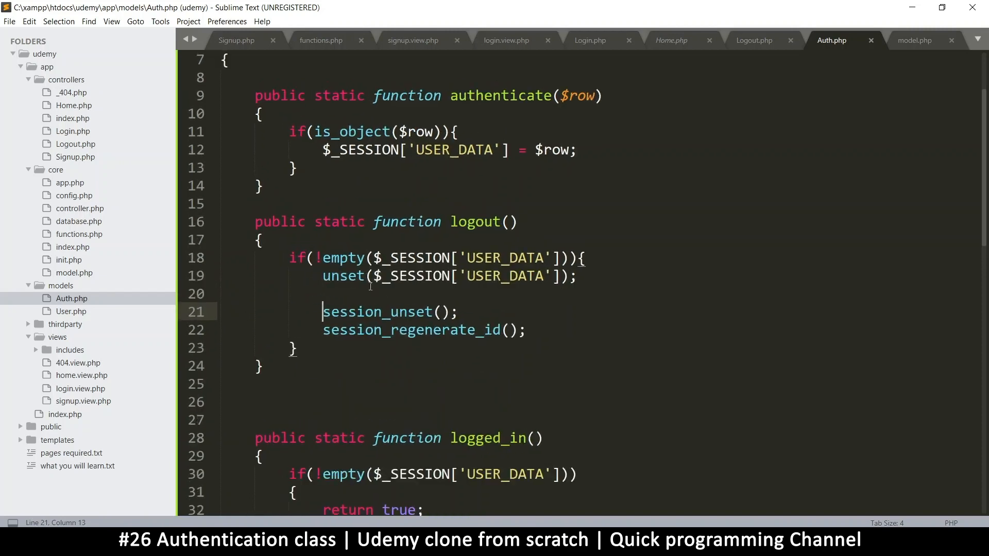
text(//)
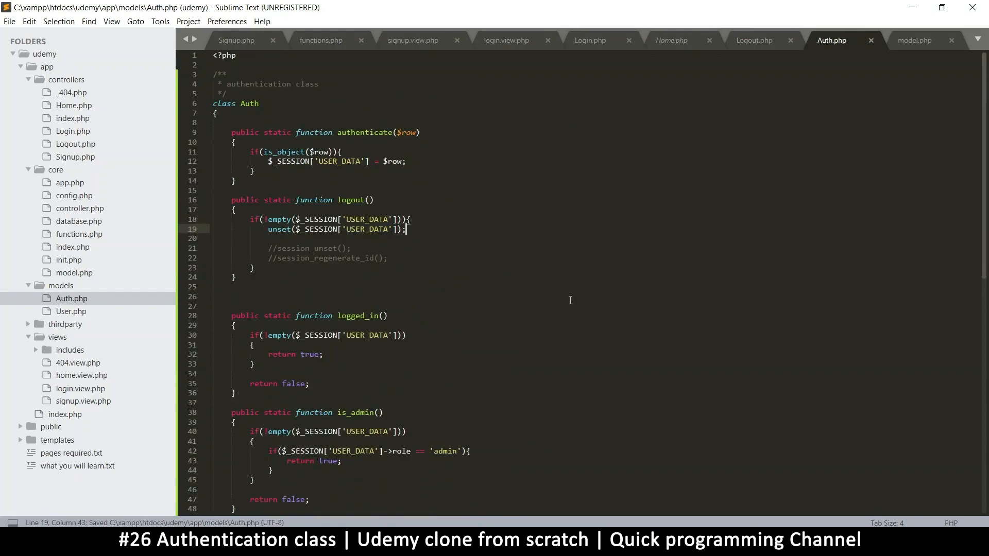
scroll(down, 3)
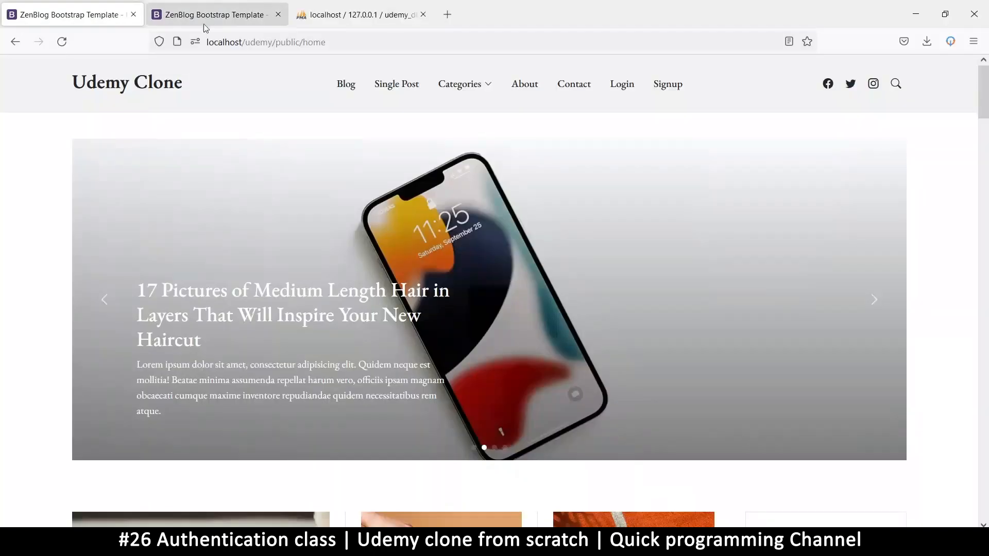
- Truncate the udemy_db users table from its Operations page and confirm
click(359, 14)
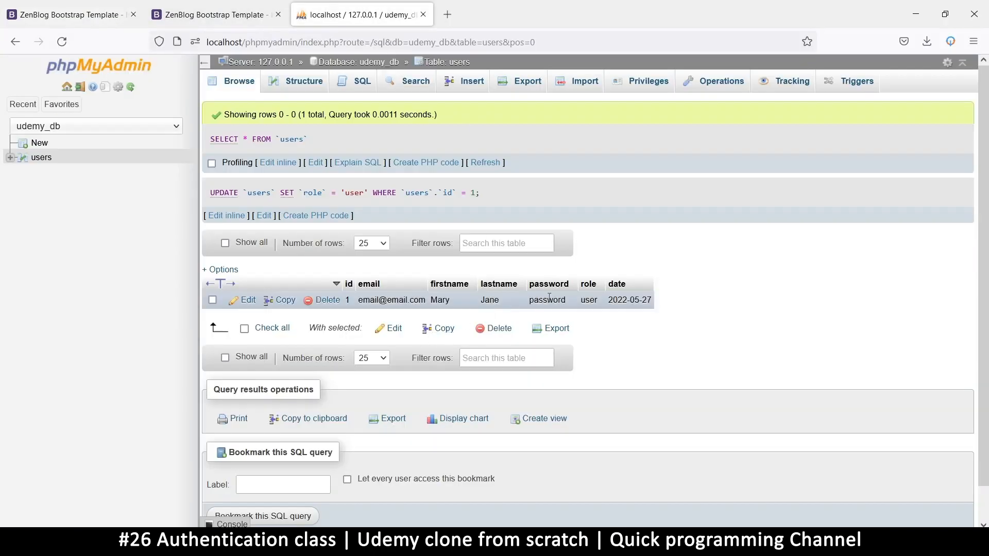
double_click(547, 299)
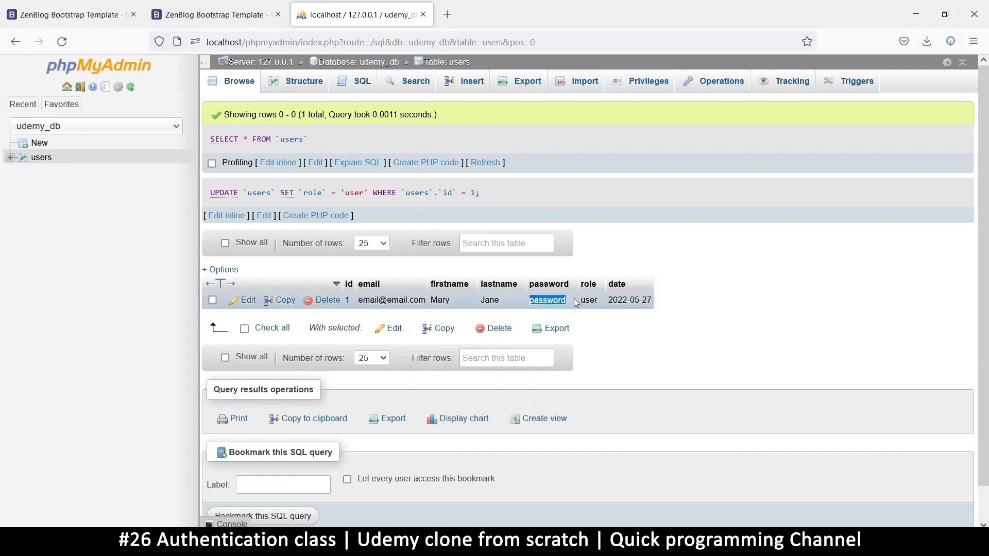
mouse_move(719, 81)
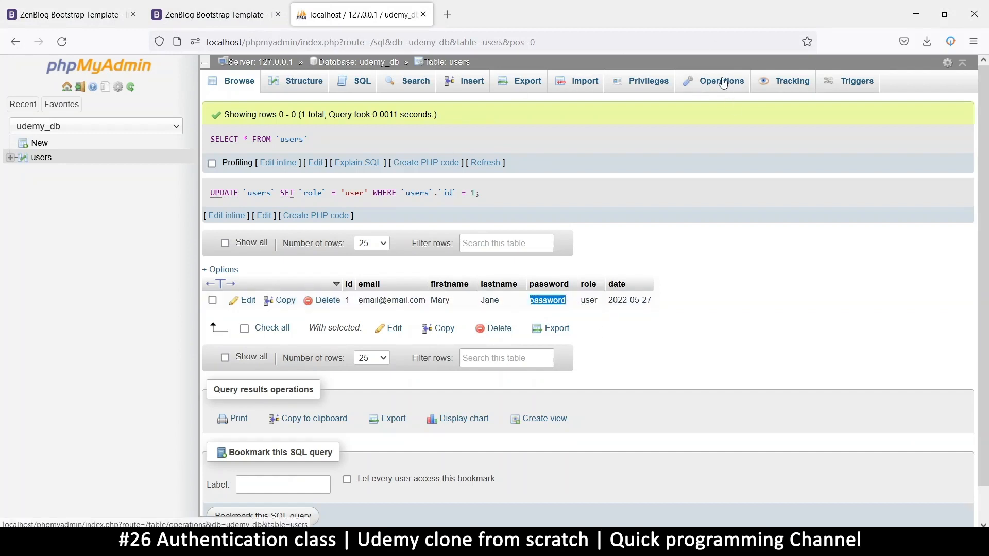
click(720, 81)
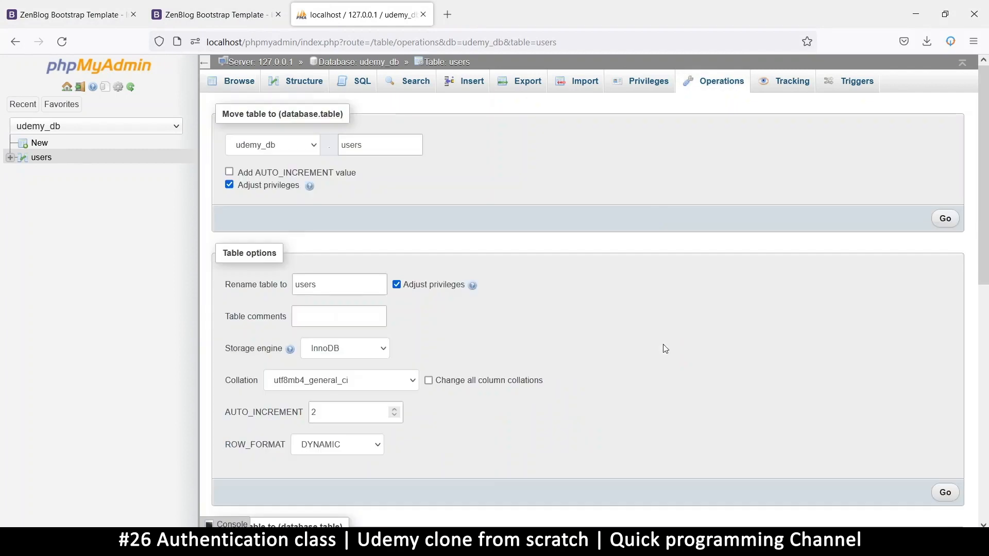
click(294, 464)
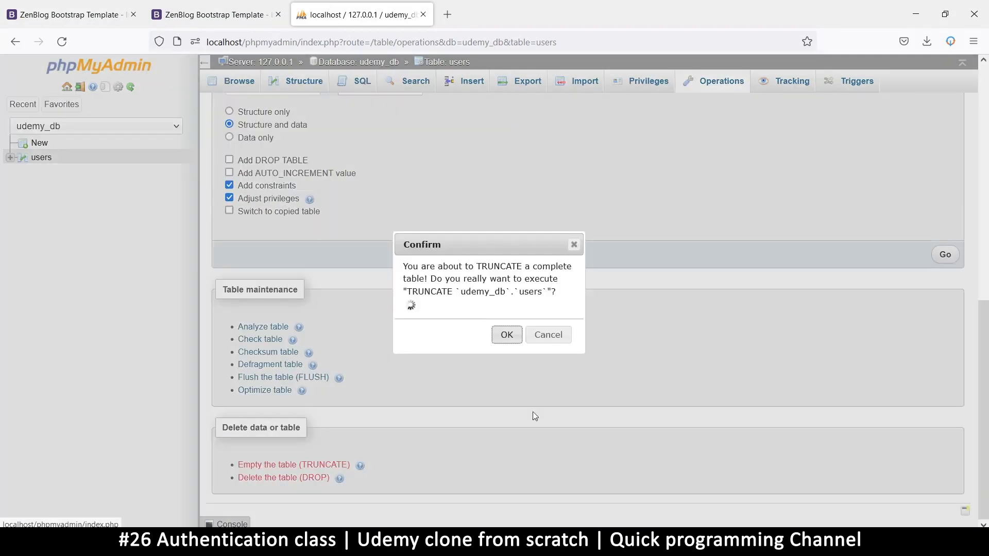
click(506, 334)
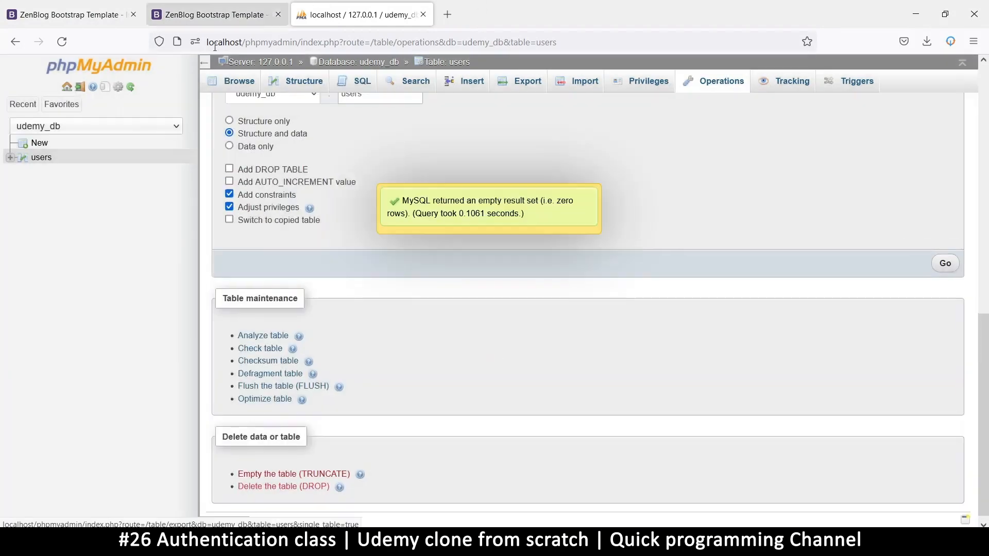